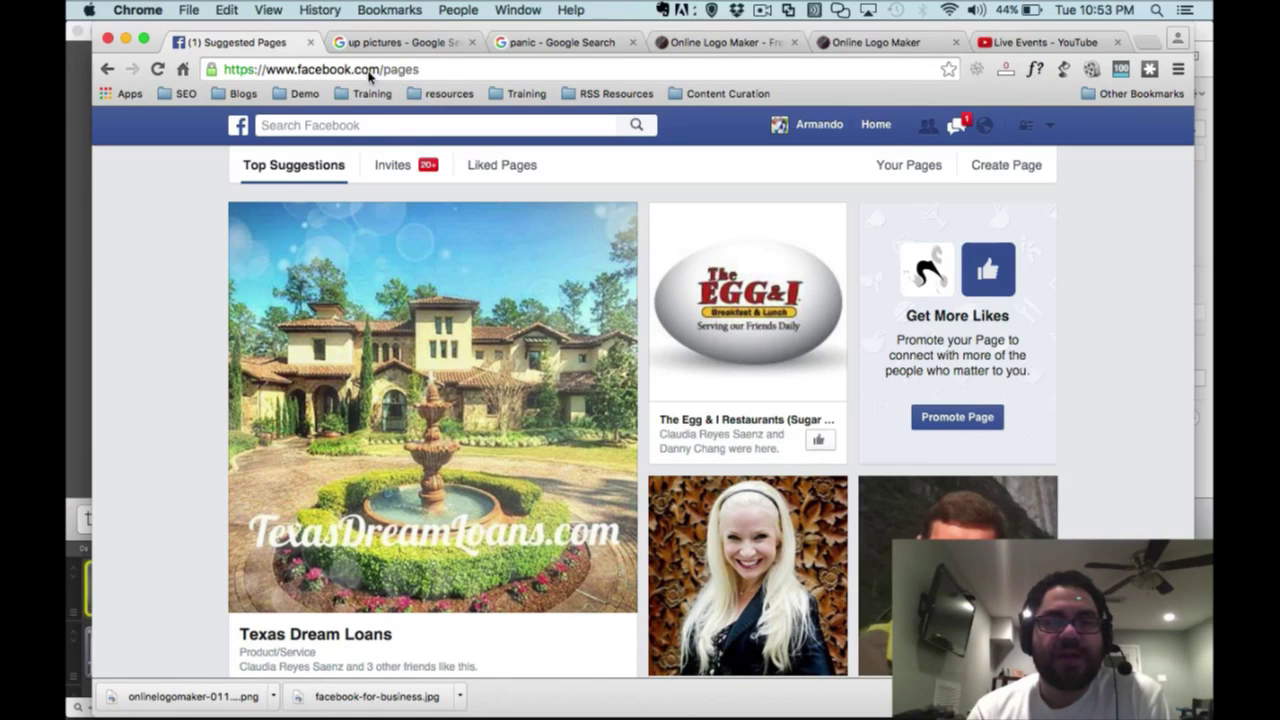
mouse_move(685, 130)
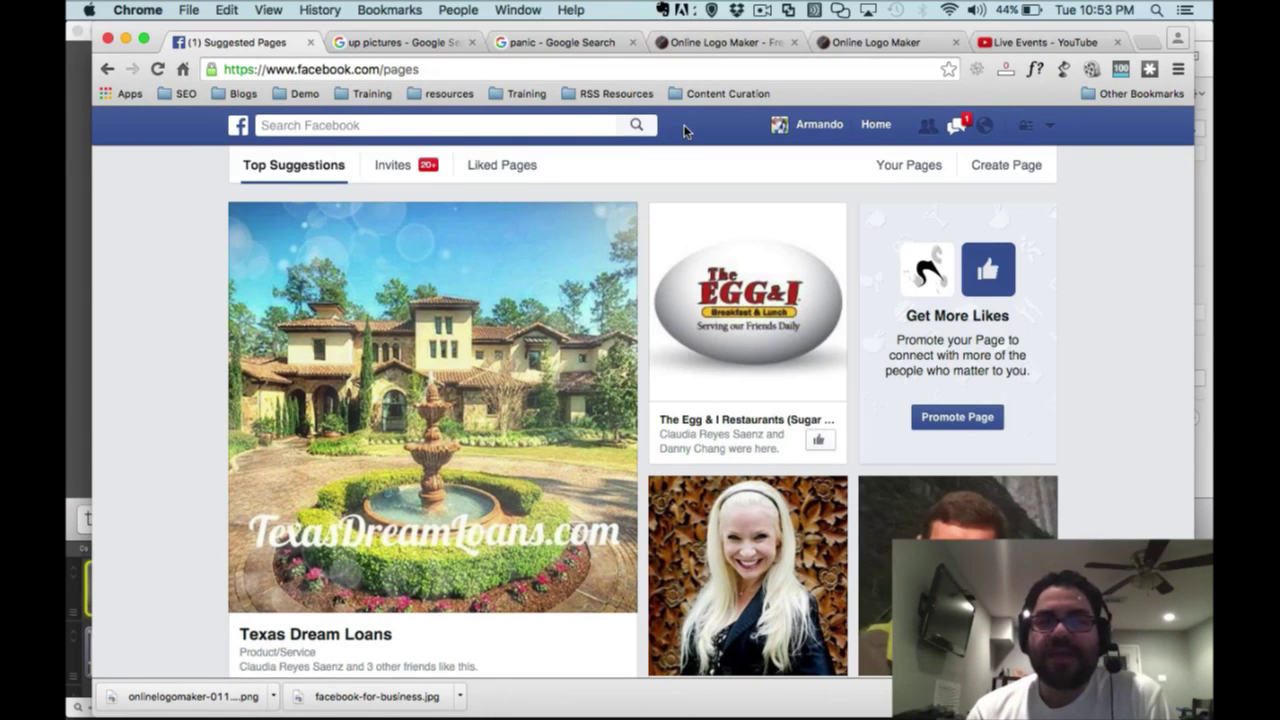
mouse_move(653, 223)
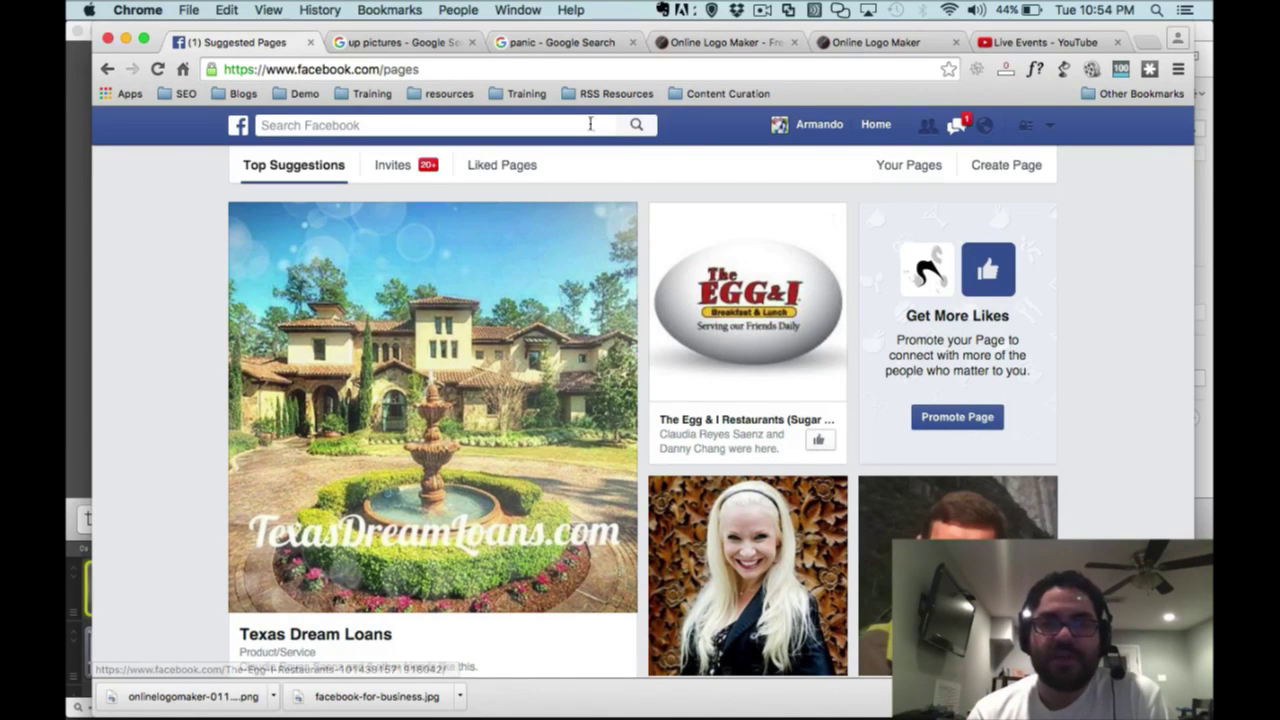
mouse_move(858, 140)
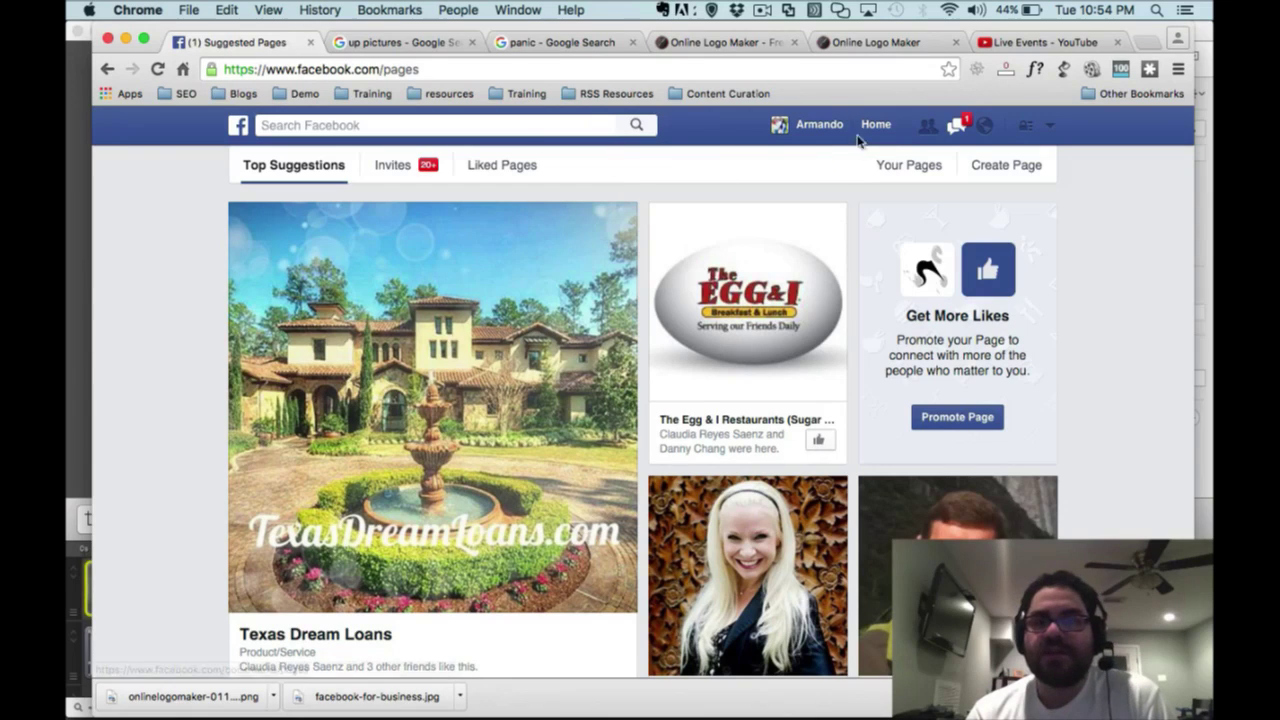
mouse_move(818, 124)
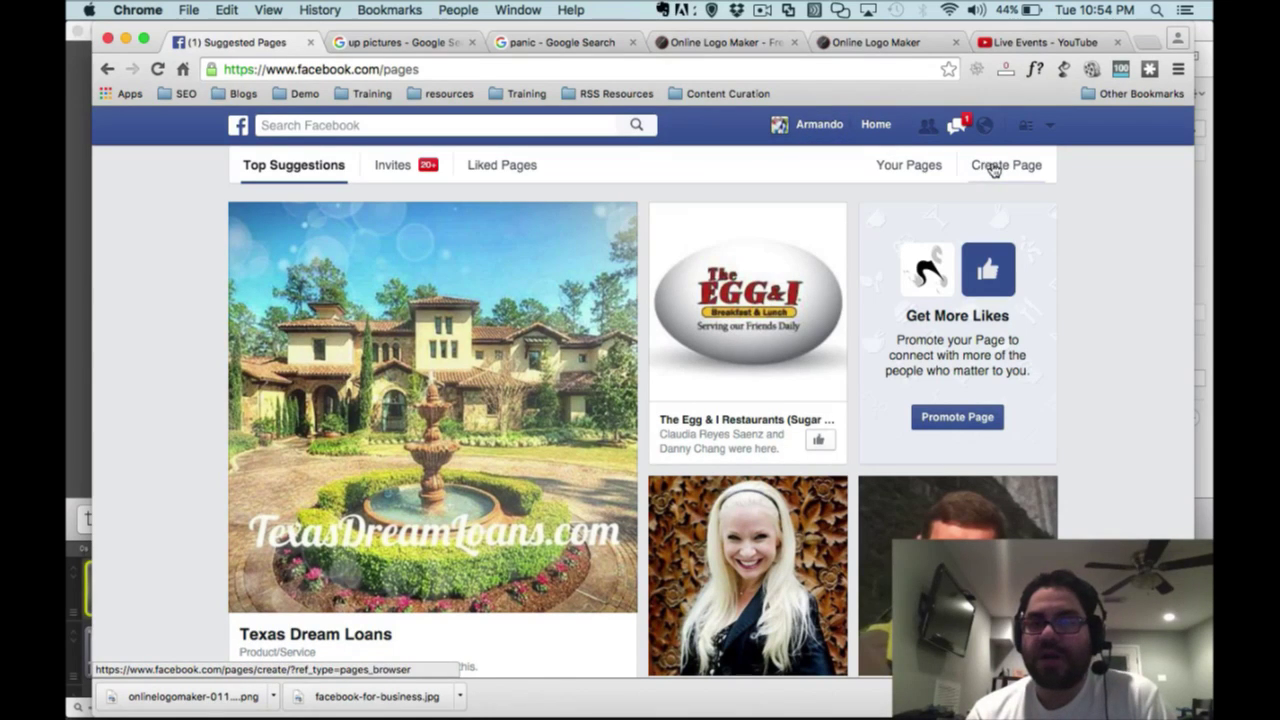
- Start a new Page and scroll through all six page type tiles
left_click(1005, 164)
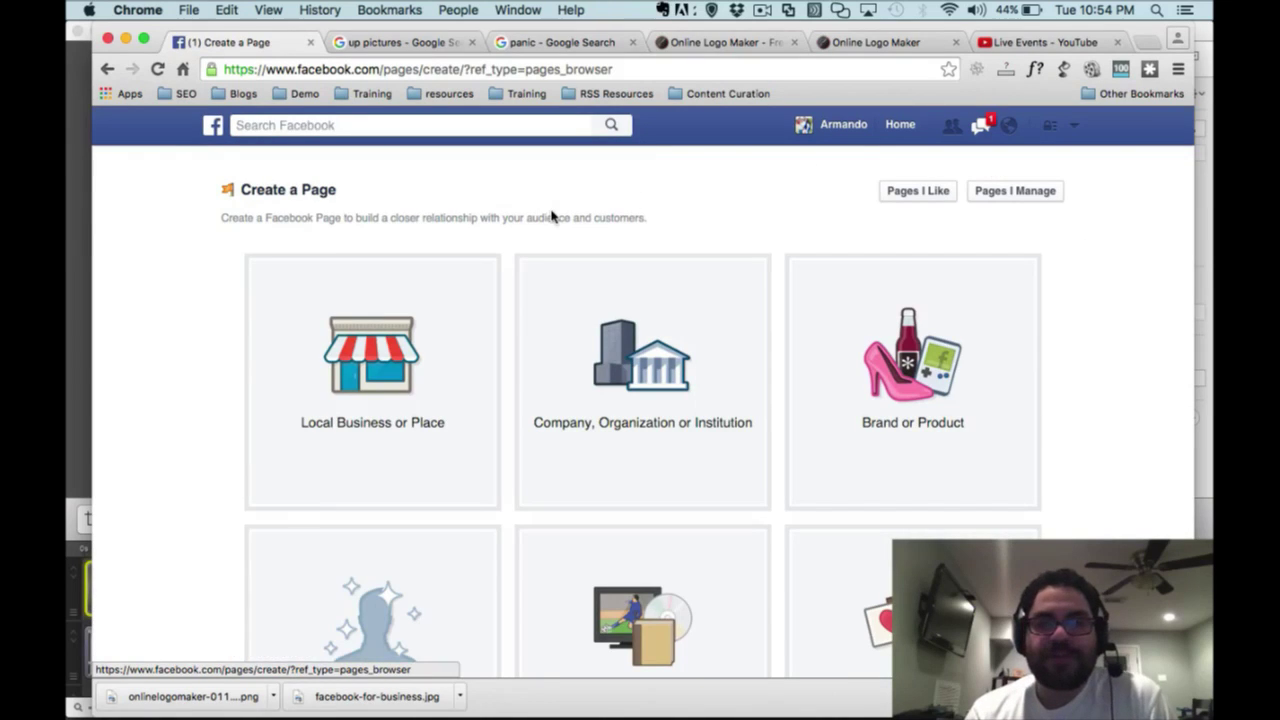
mouse_move(220, 228)
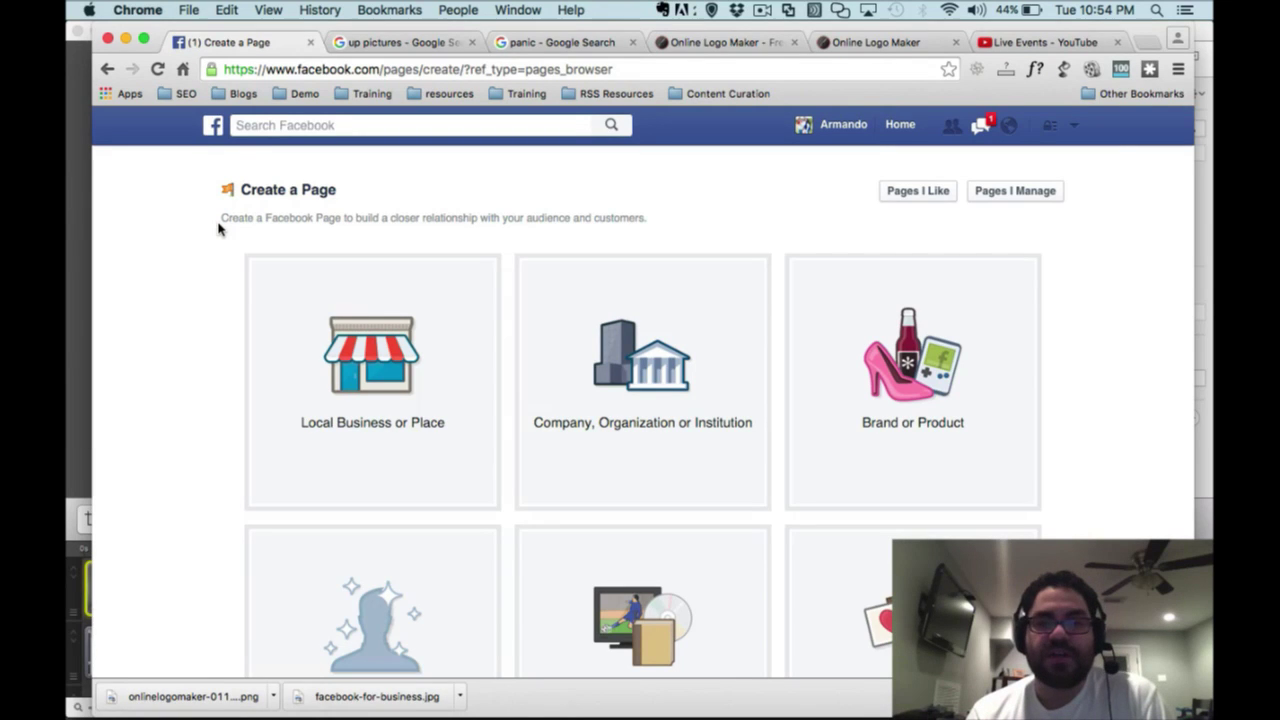
scroll("down", 3)
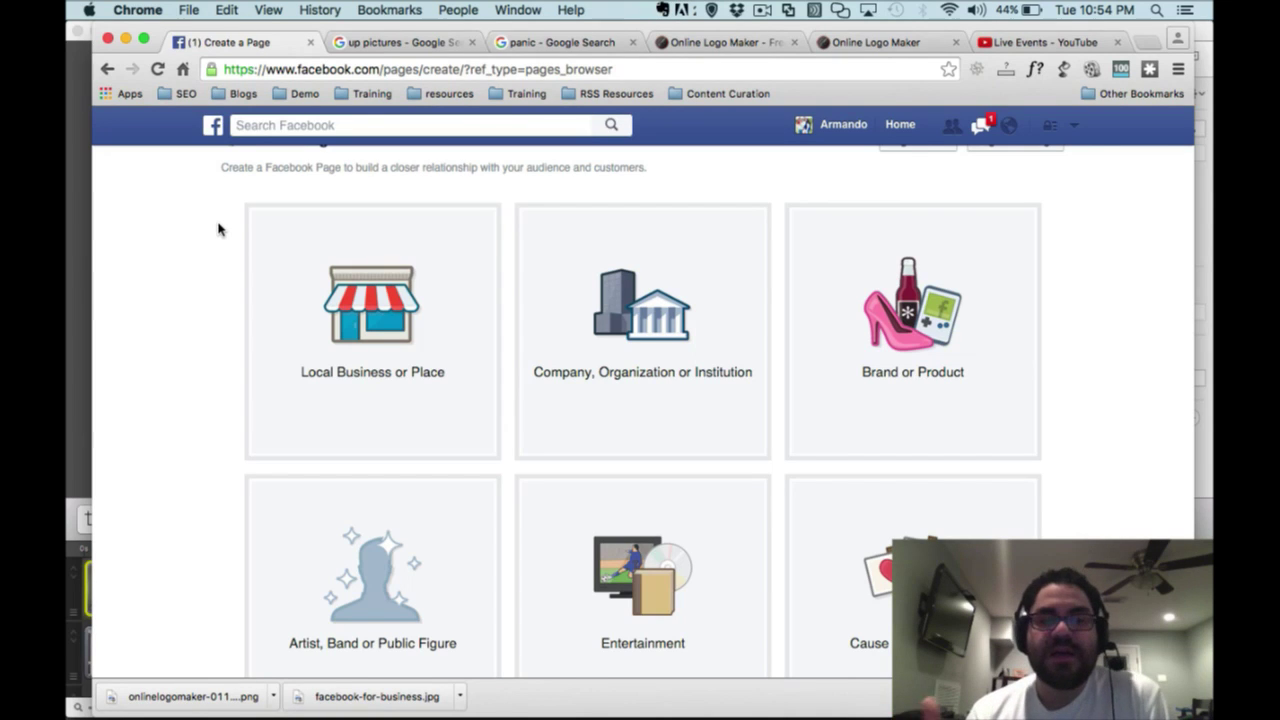
mouse_move(372, 305)
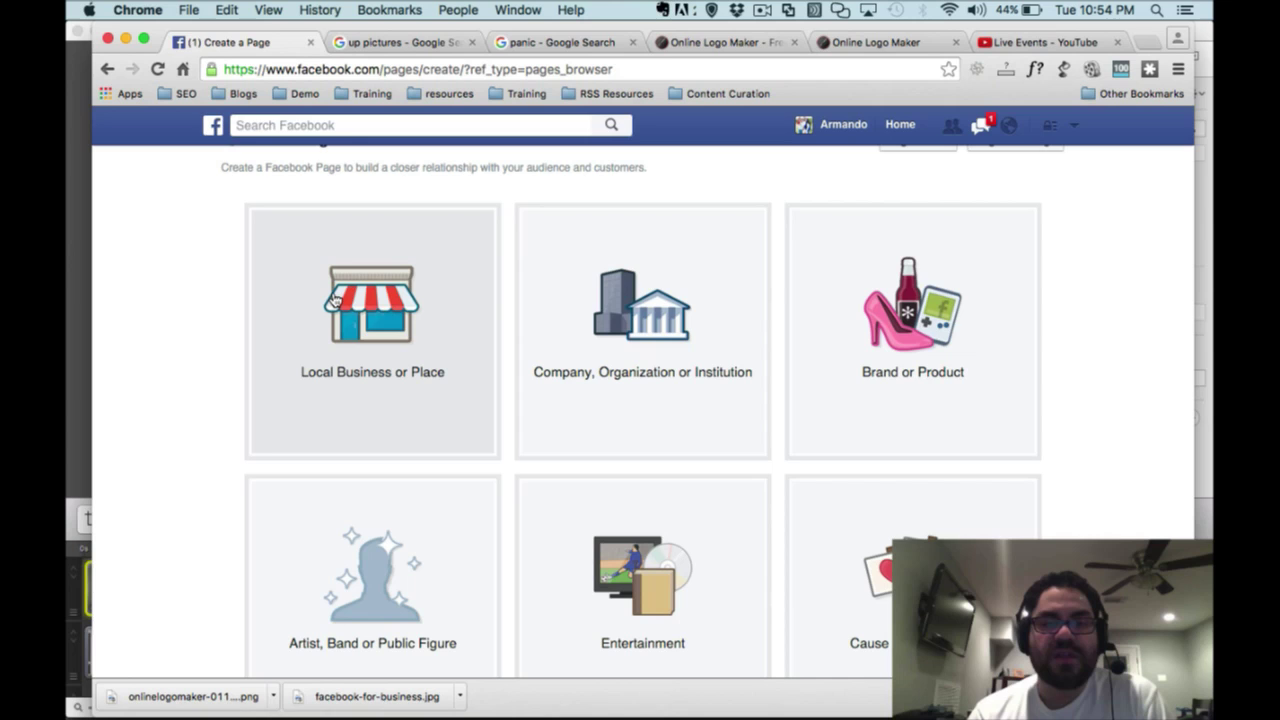
mouse_move(345, 368)
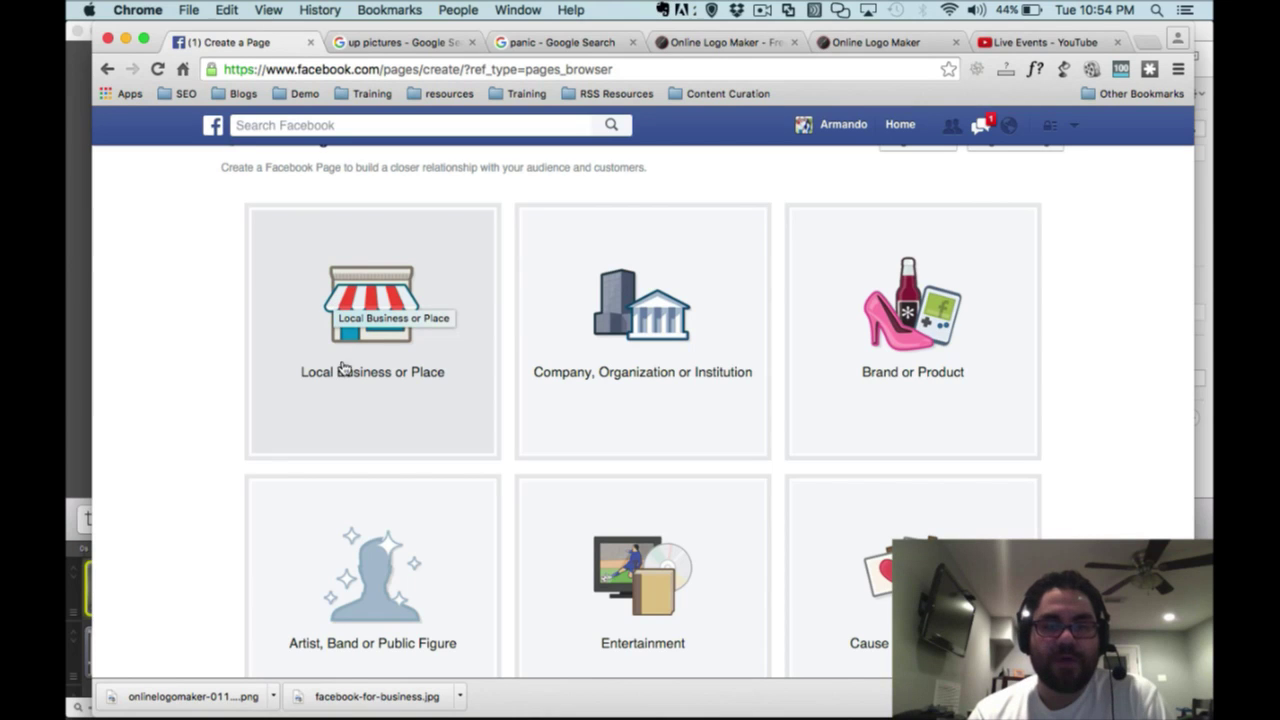
mouse_move(560, 365)
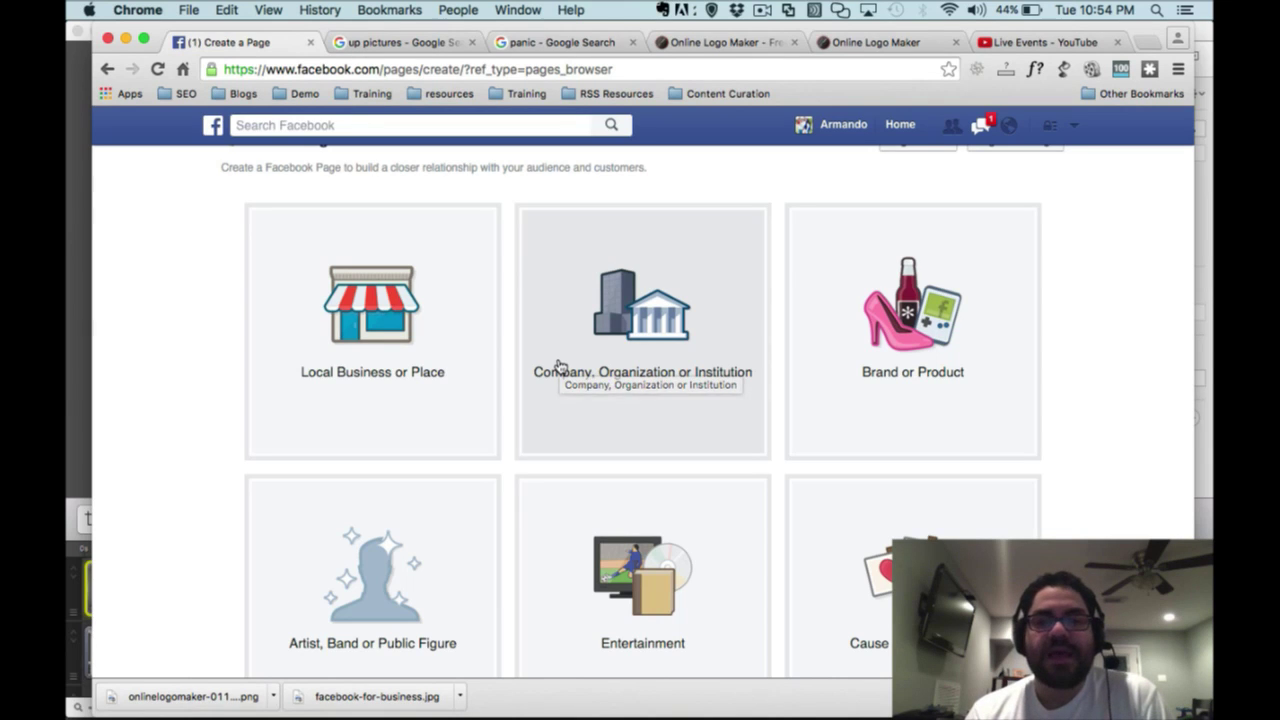
mouse_move(630, 351)
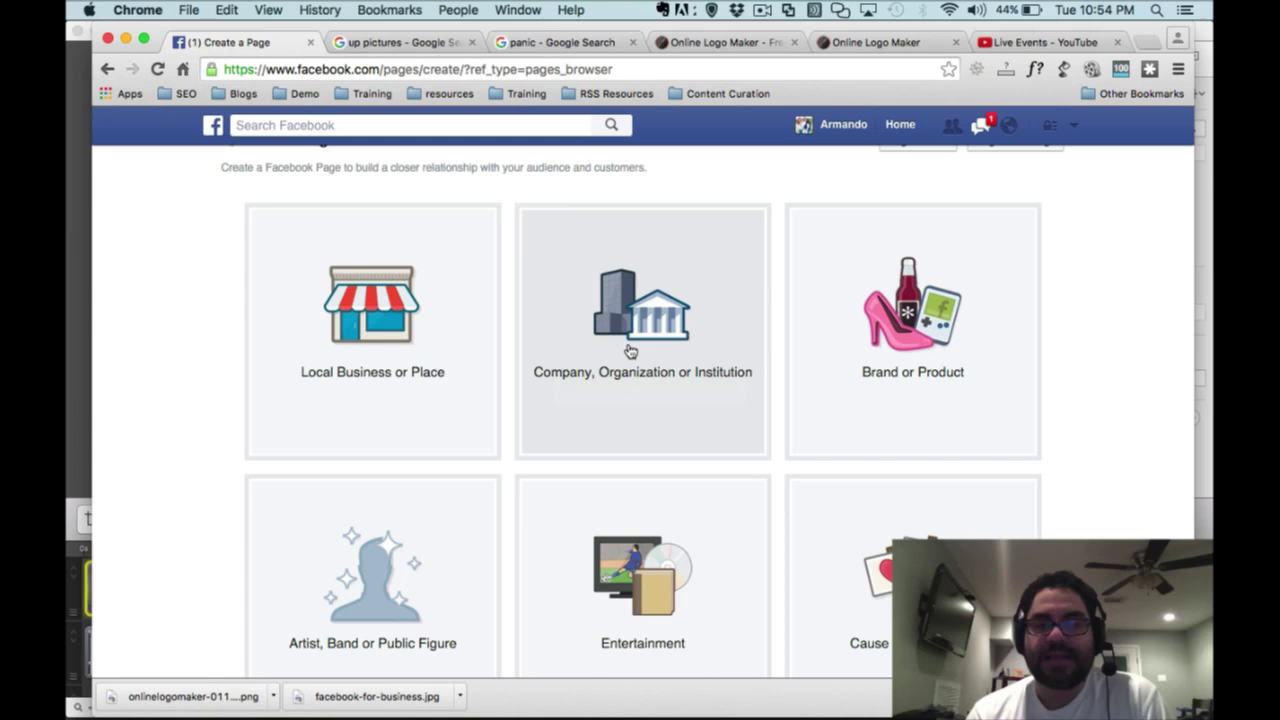
mouse_move(884, 390)
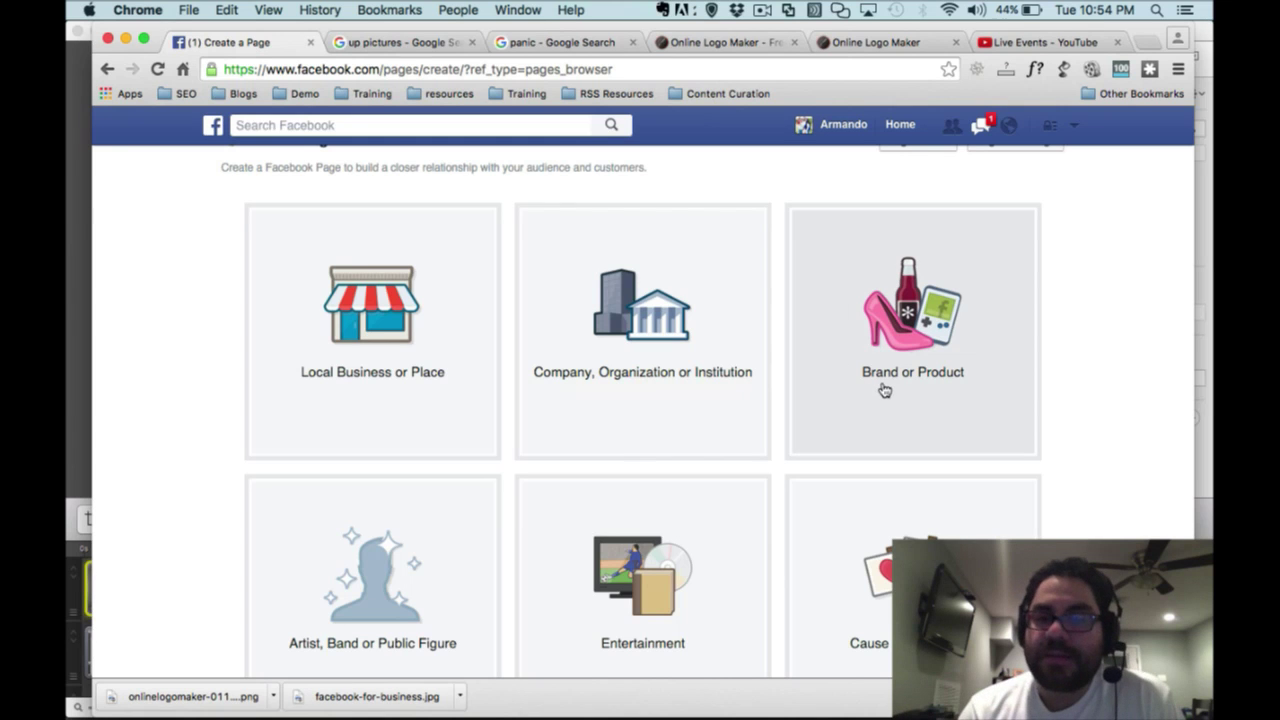
scroll("down", 3)
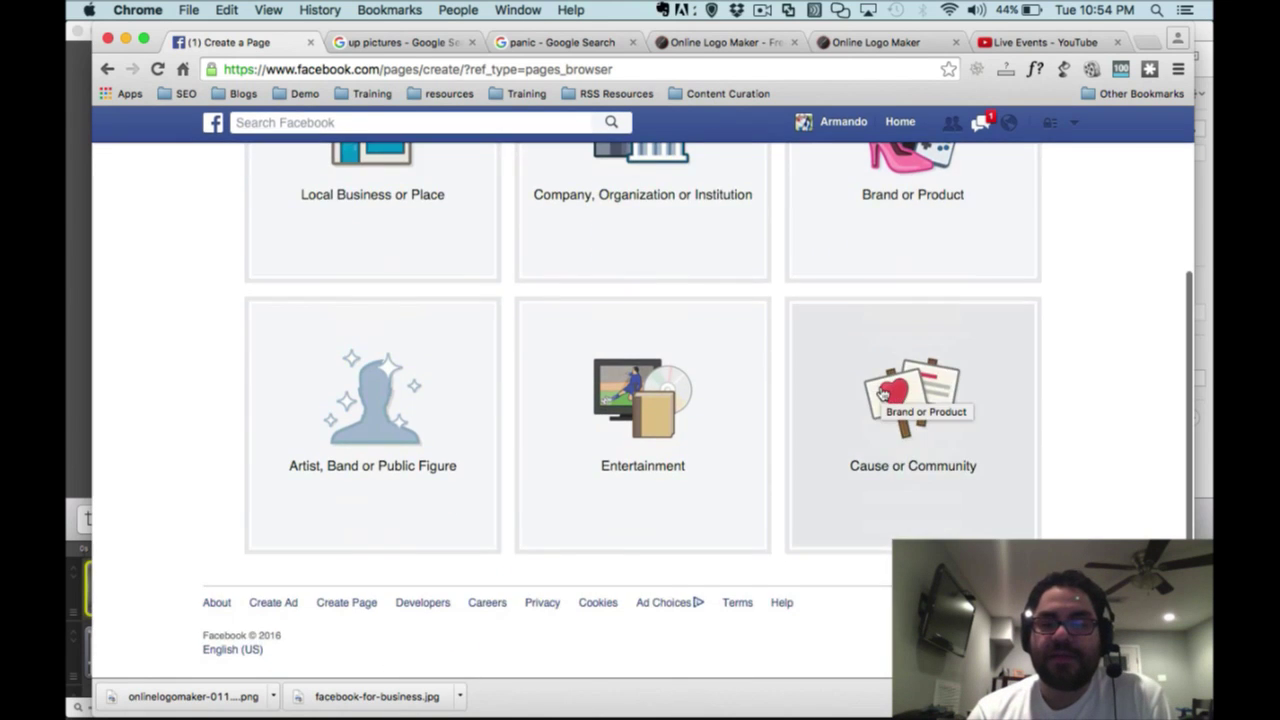
scroll("up", 3)
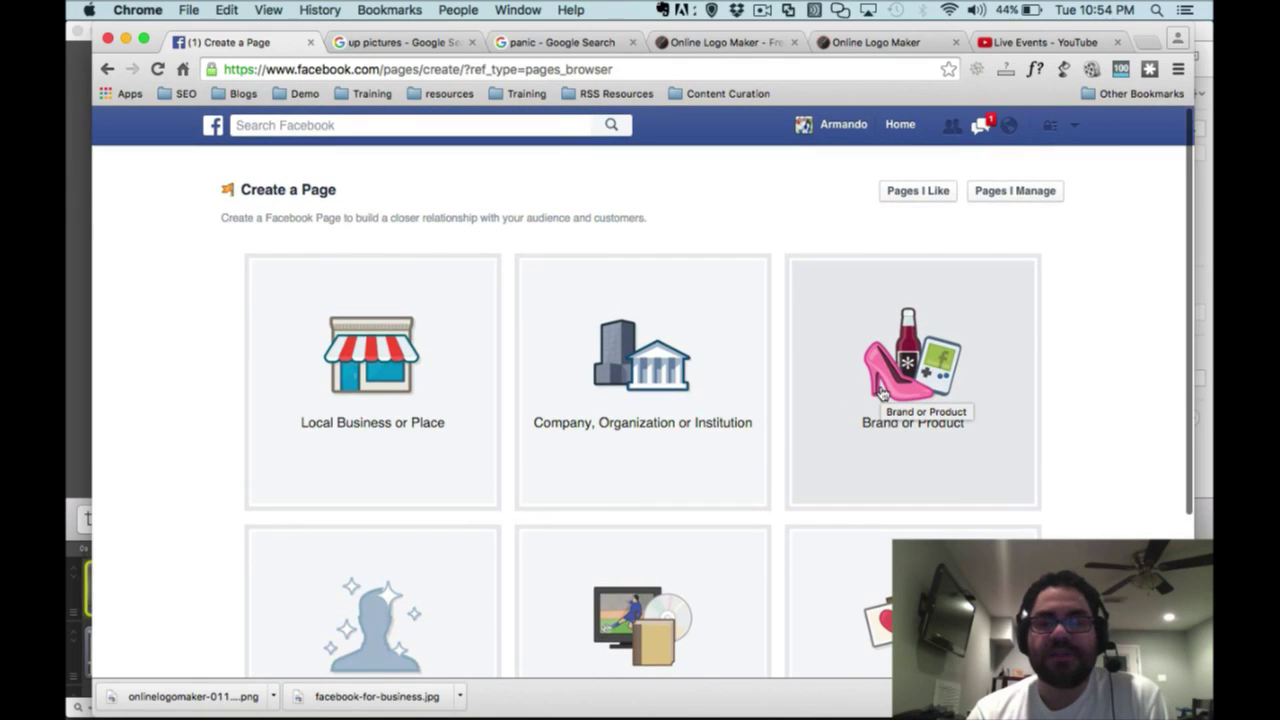
mouse_move(600, 415)
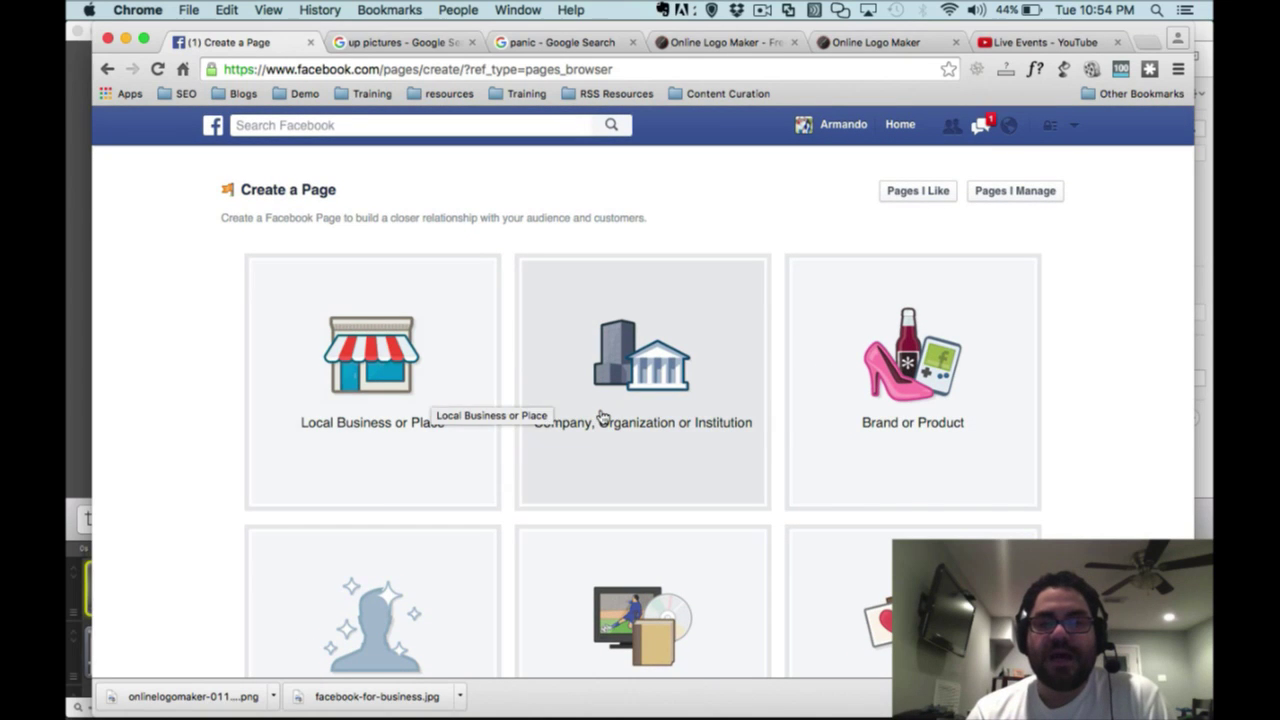
mouse_move(637, 418)
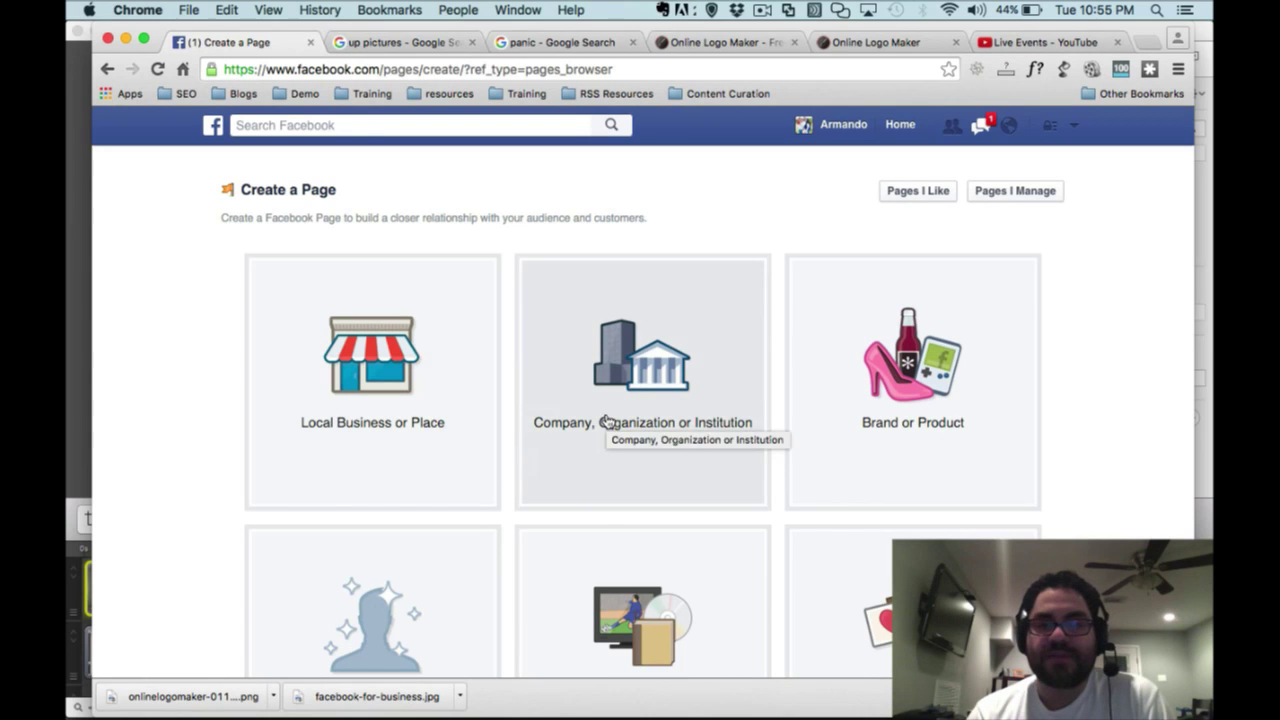
- Pick the Company, Organization or Institution tile and open its category list
left_click(642, 360)
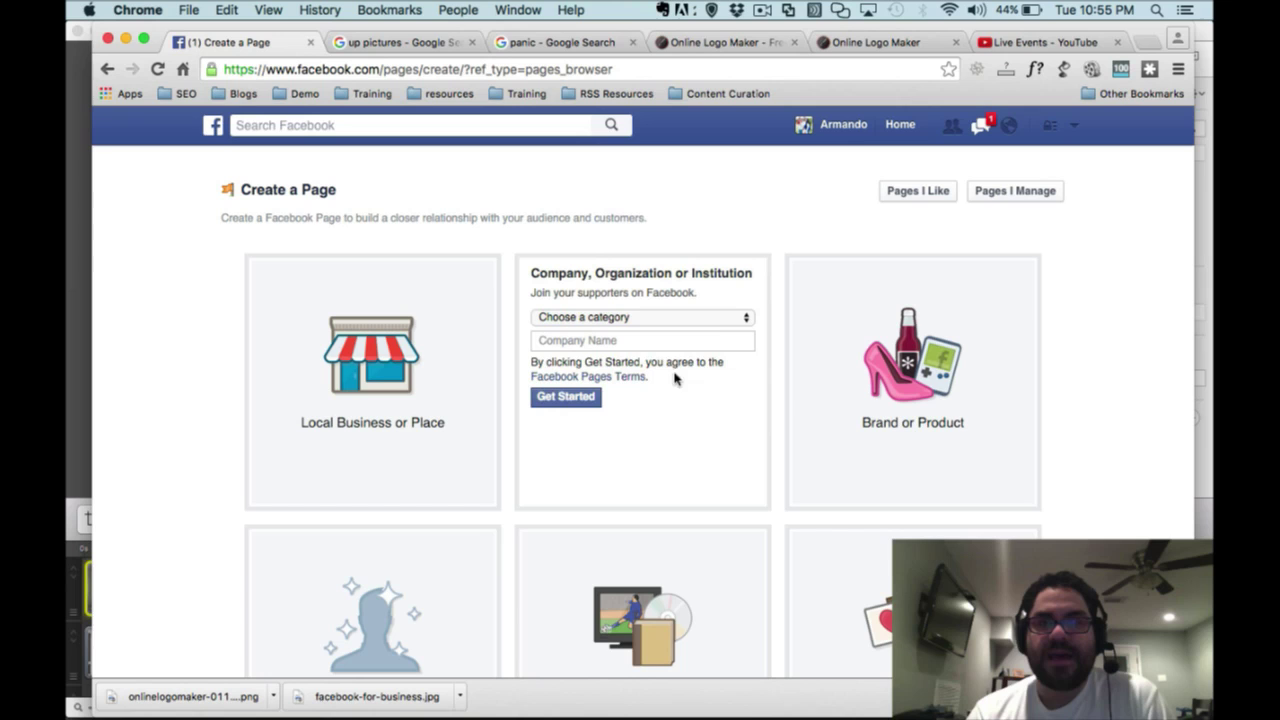
left_click(641, 317)
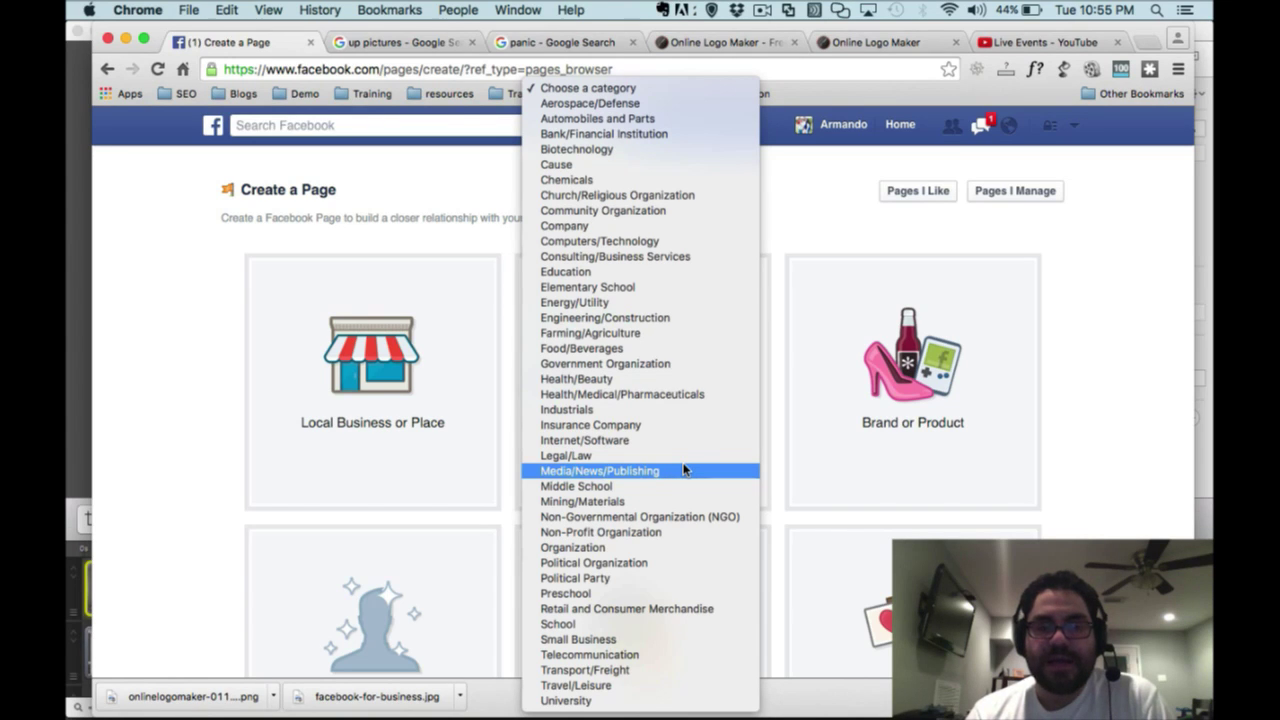
mouse_move(670, 501)
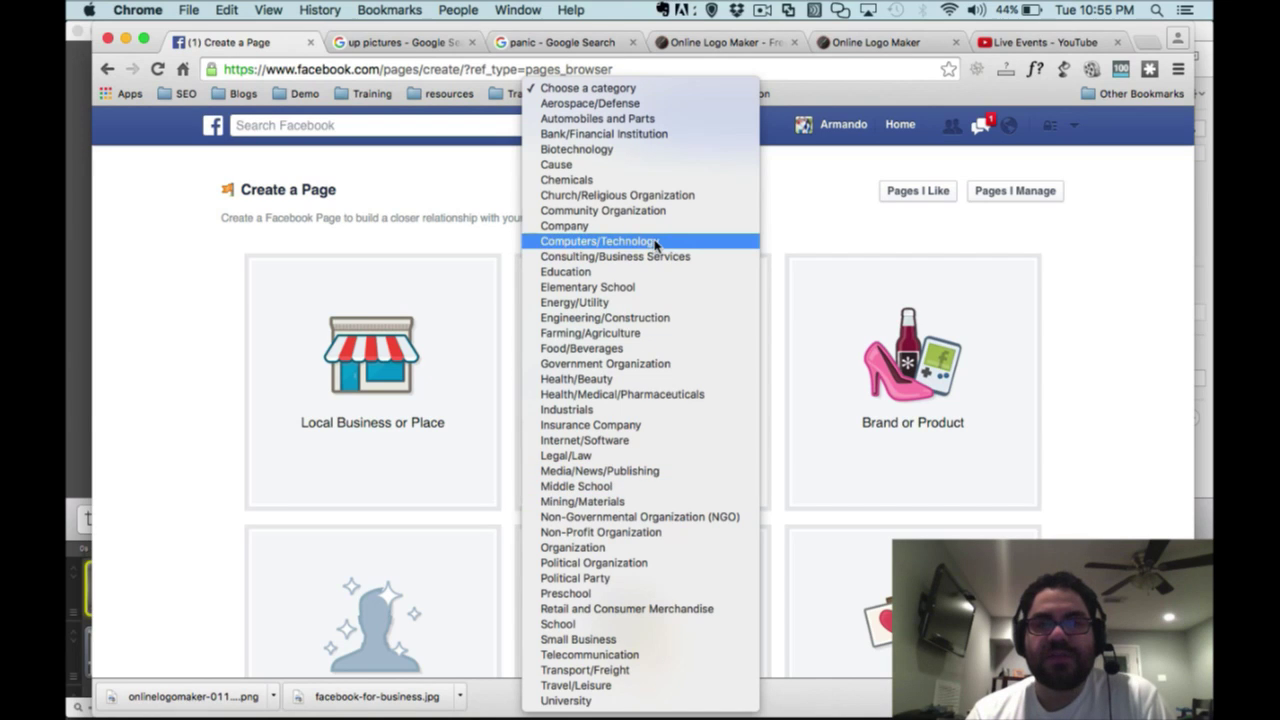
mouse_move(645, 180)
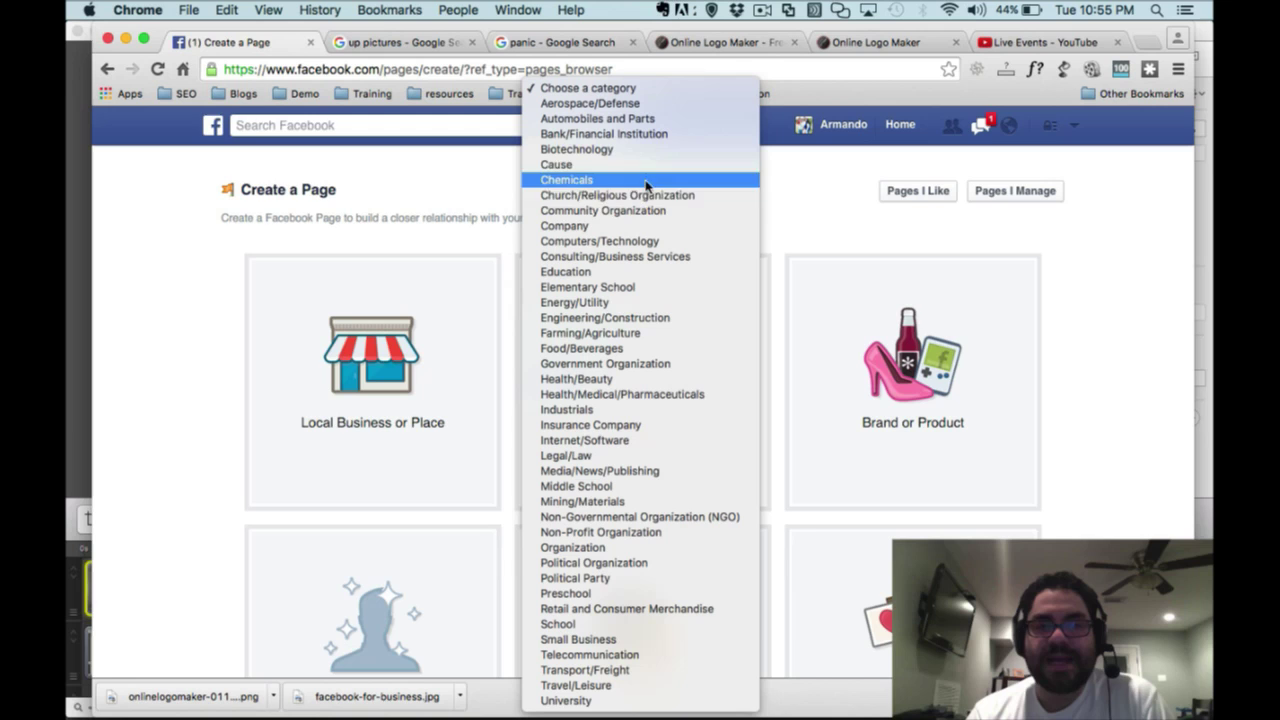
mouse_move(644, 225)
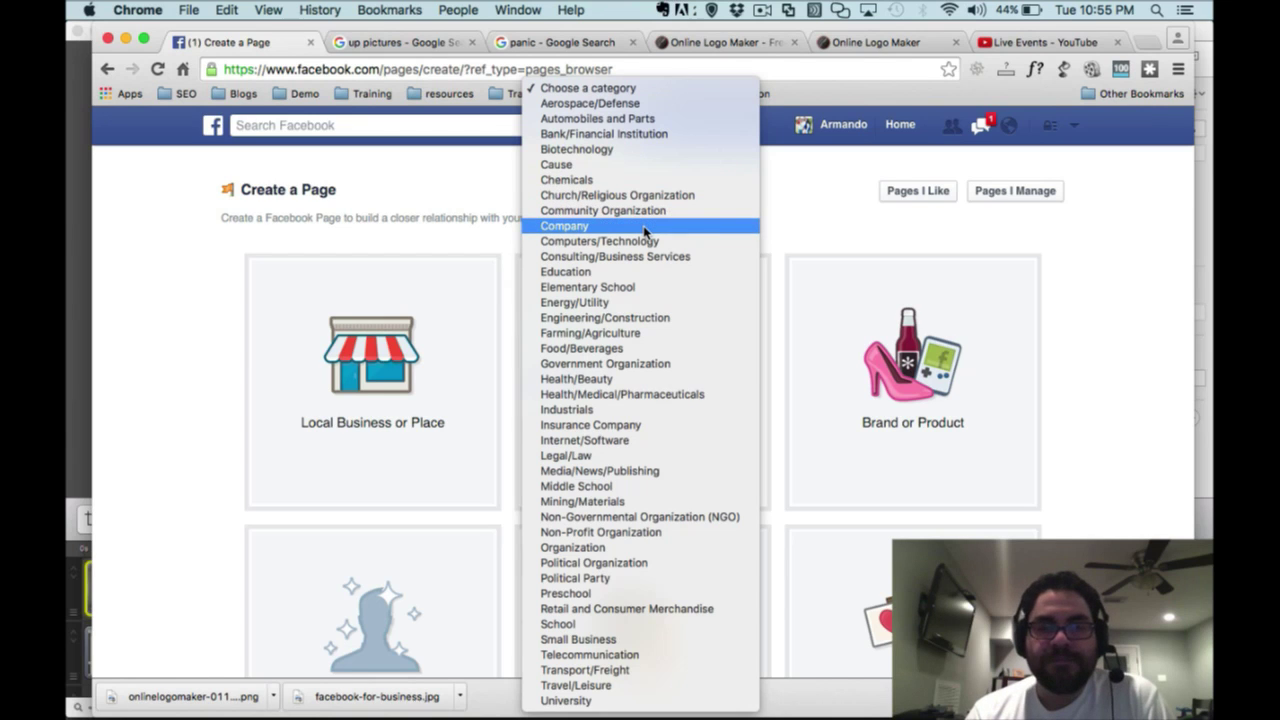
mouse_move(640, 241)
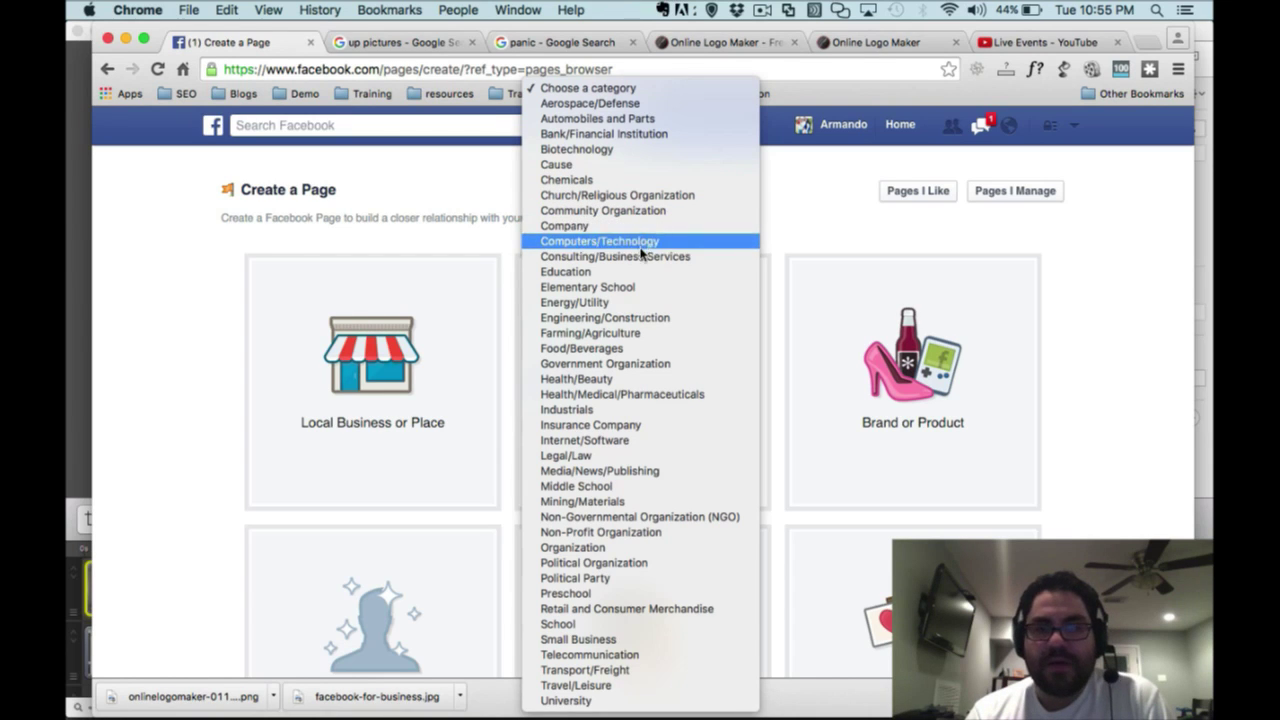
mouse_move(640, 256)
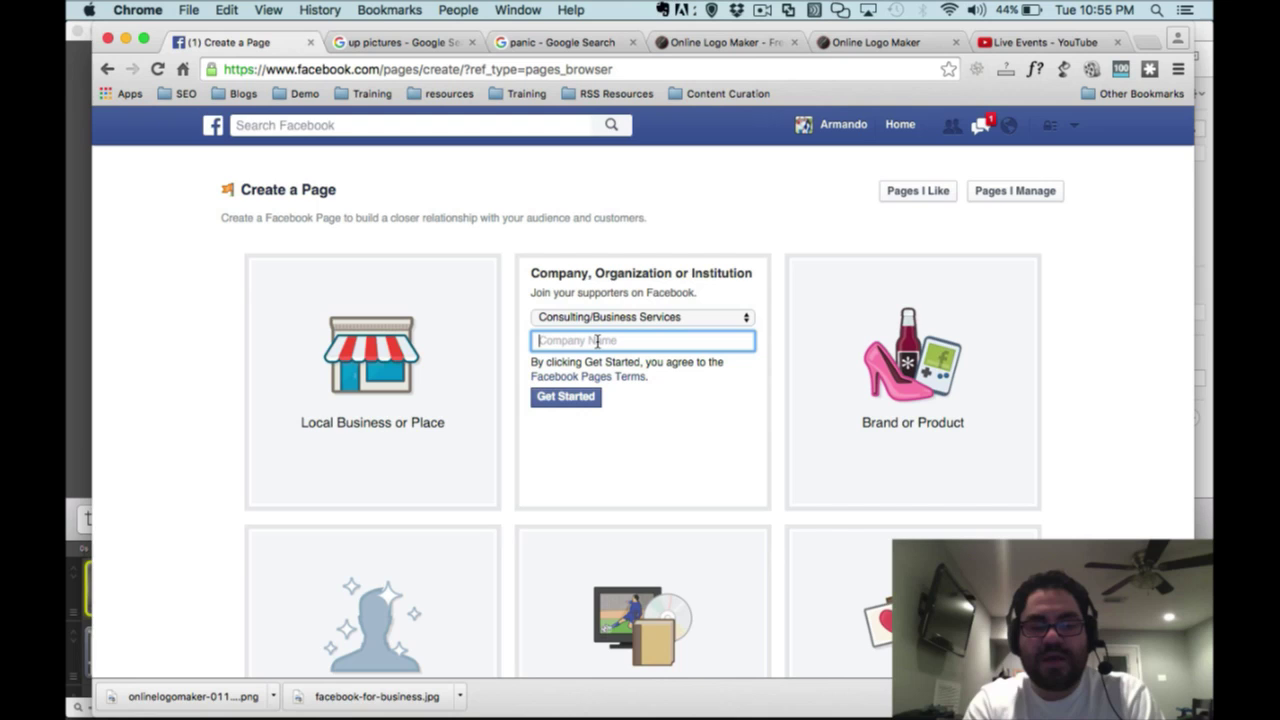
- Enter 'Saenz Media' as the company name and create the Page
type("S")
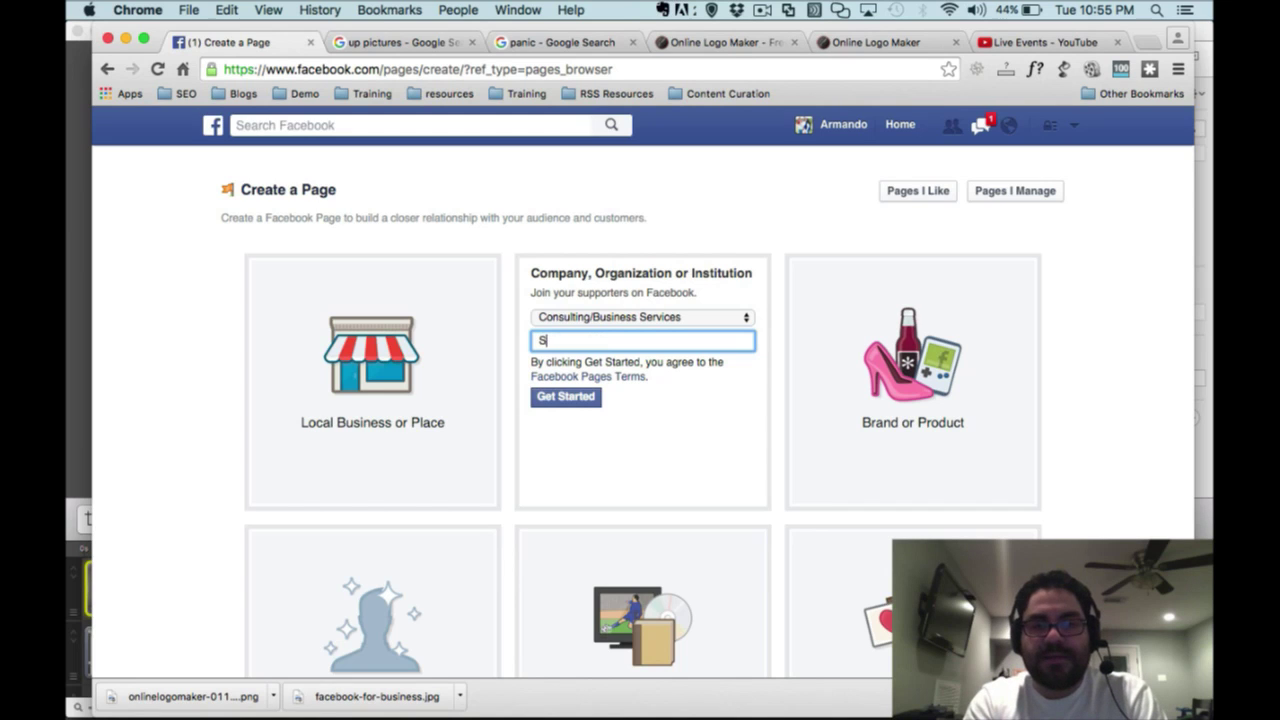
type("Saenz")
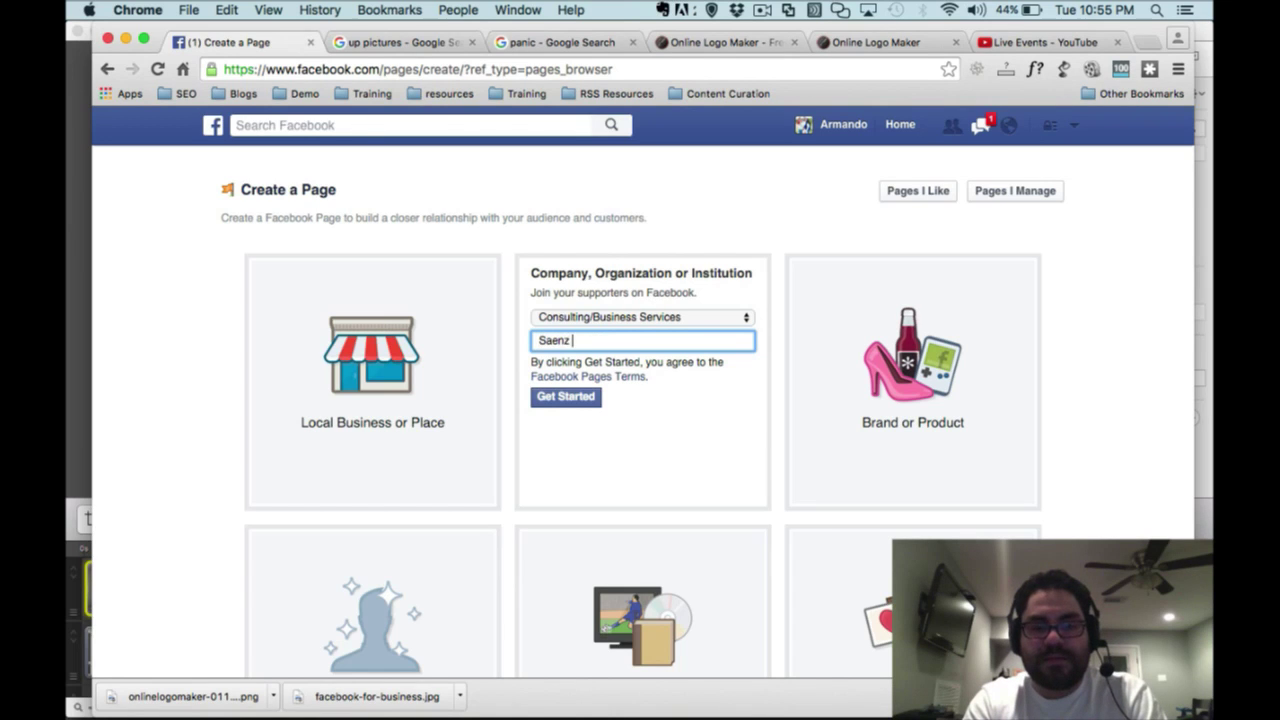
type("Media")
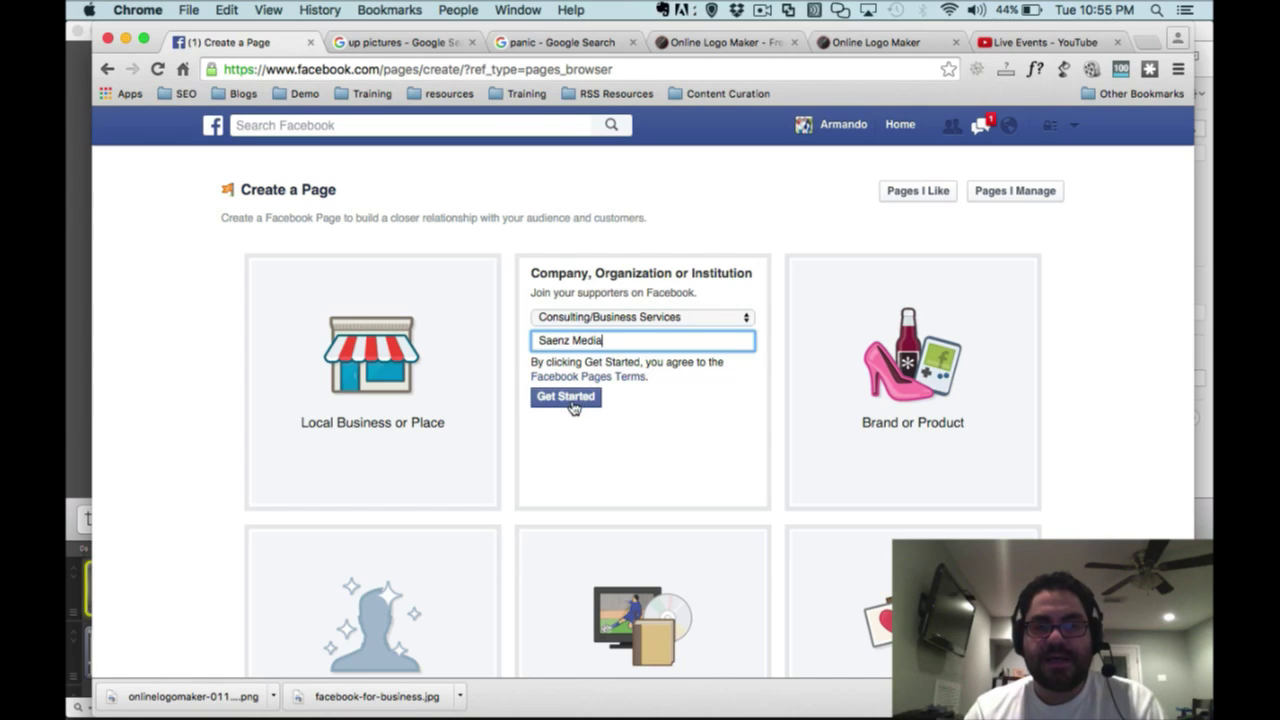
left_click(565, 397)
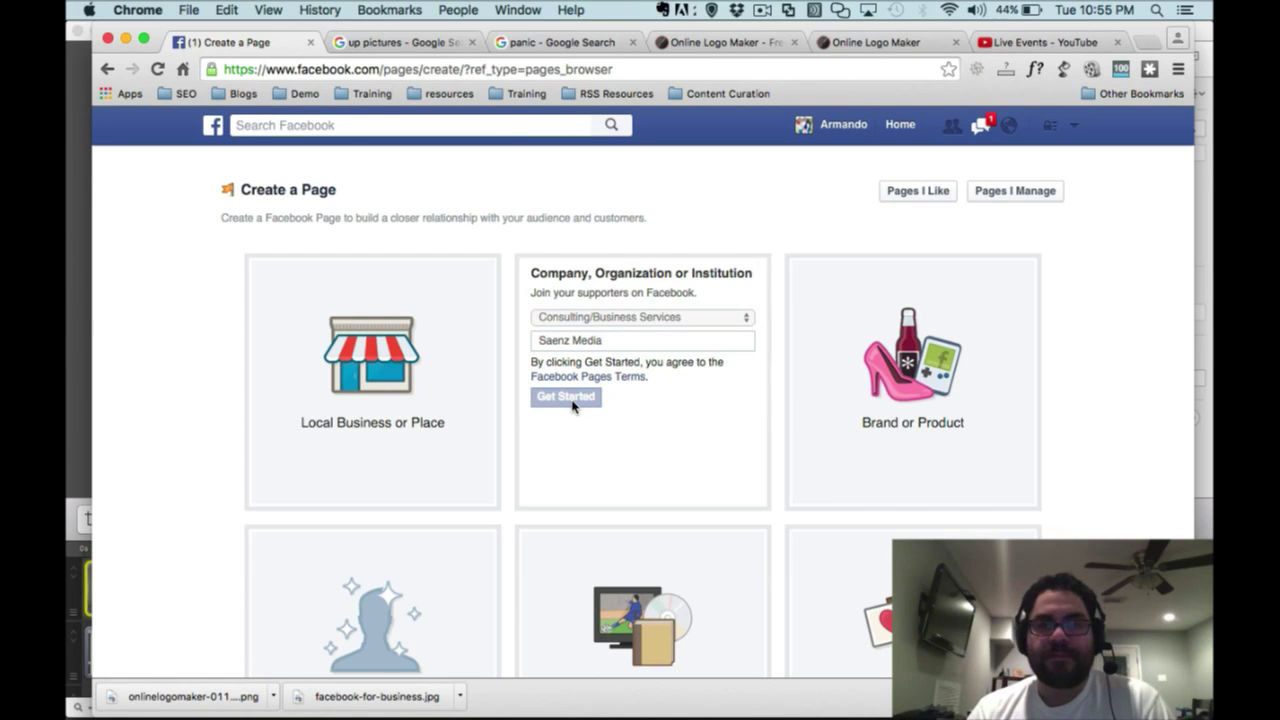
left_click(565, 397)
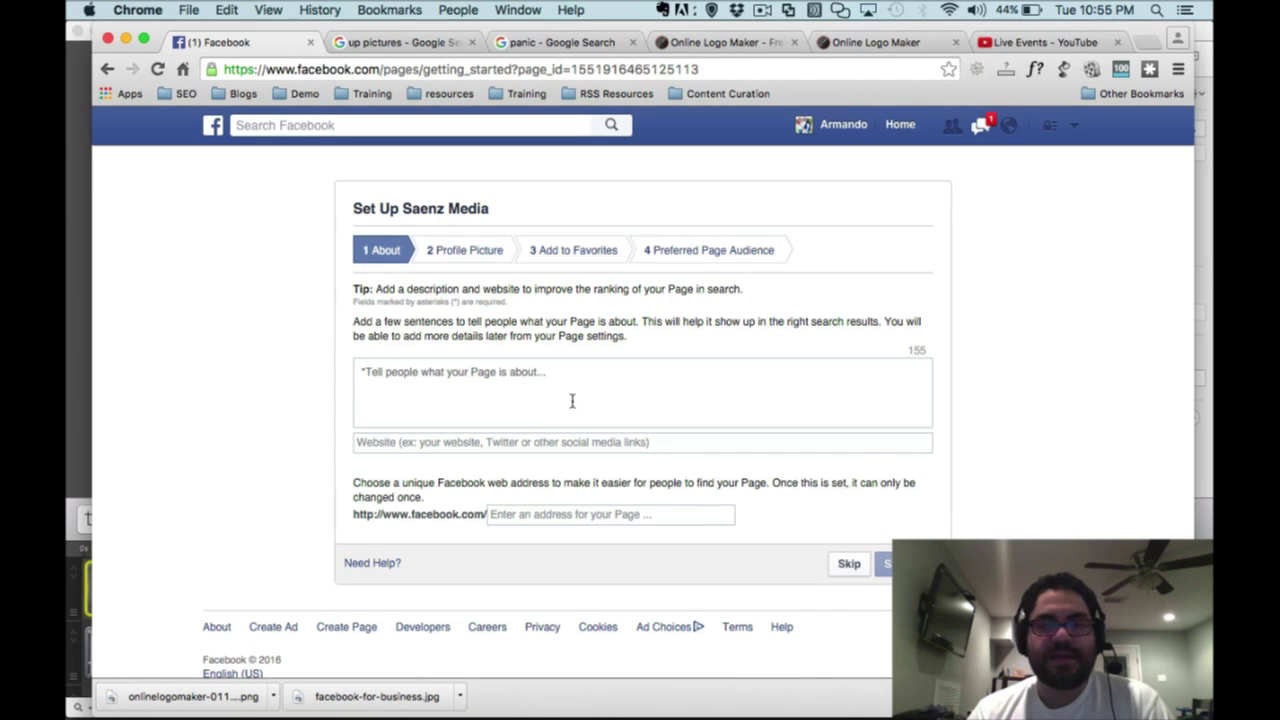
mouse_move(425, 382)
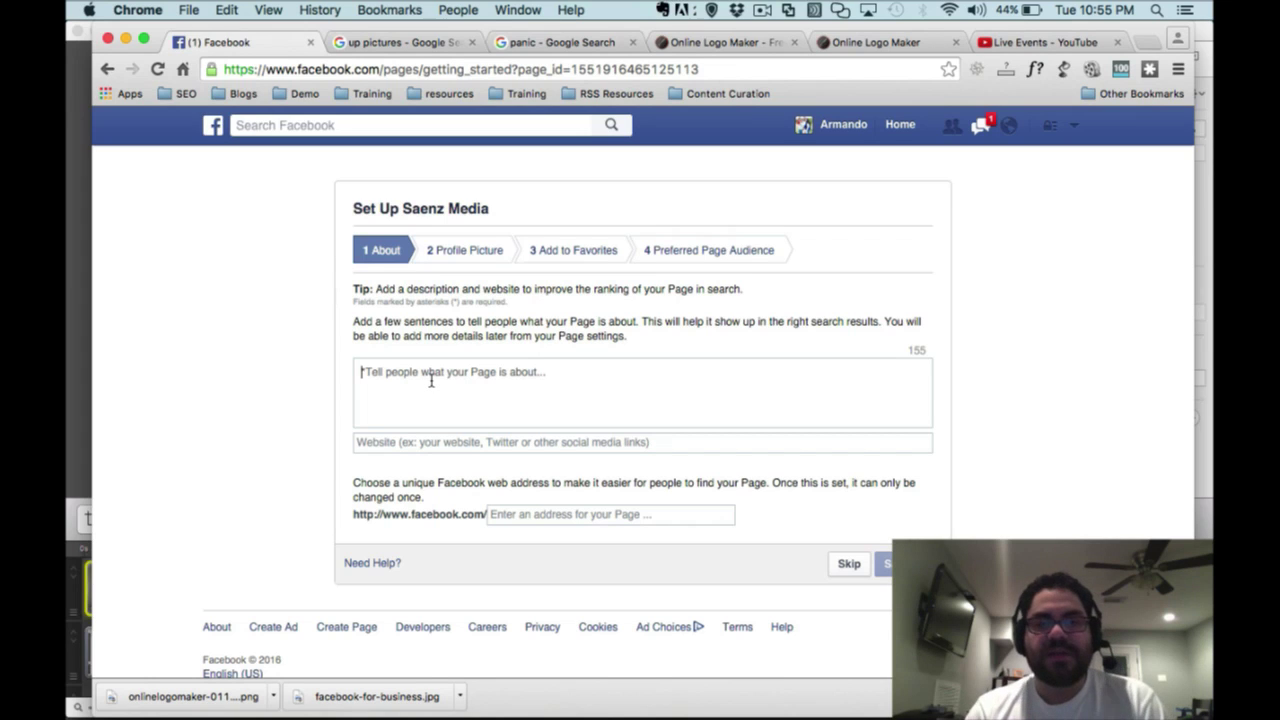
mouse_move(430, 380)
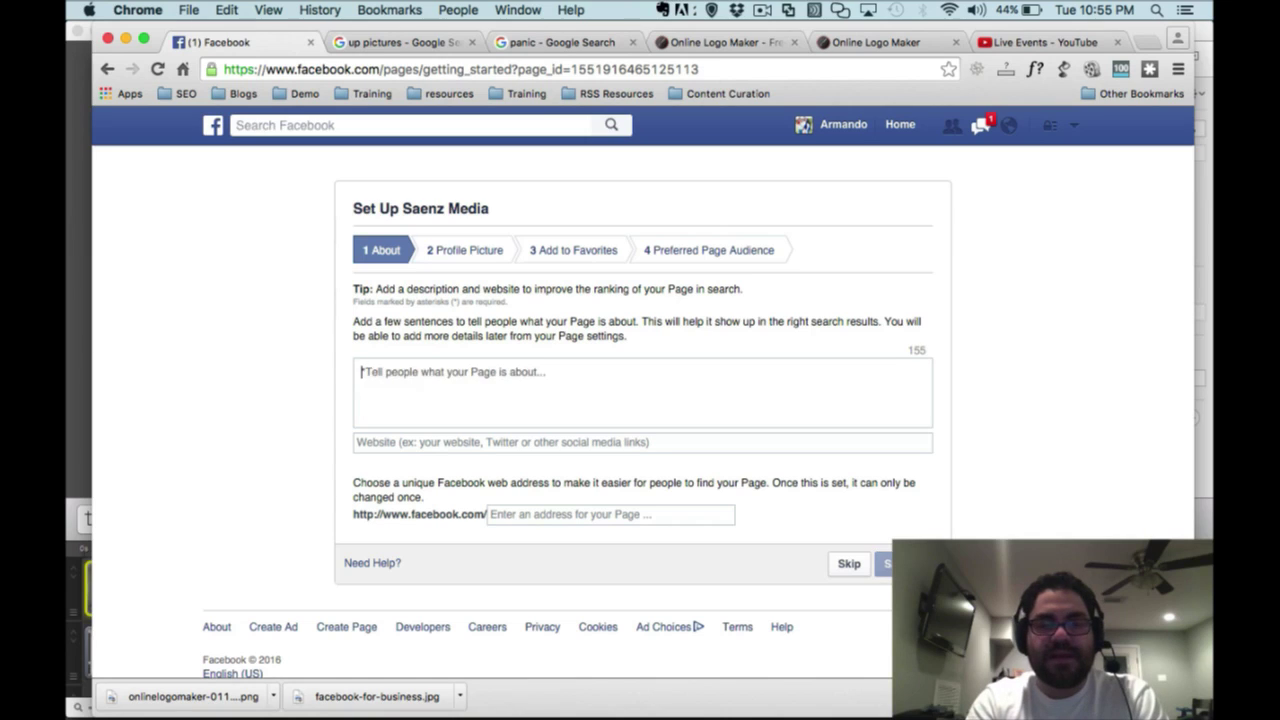
- Write the description 'Saenz Media is a local media company'
type("SAe")
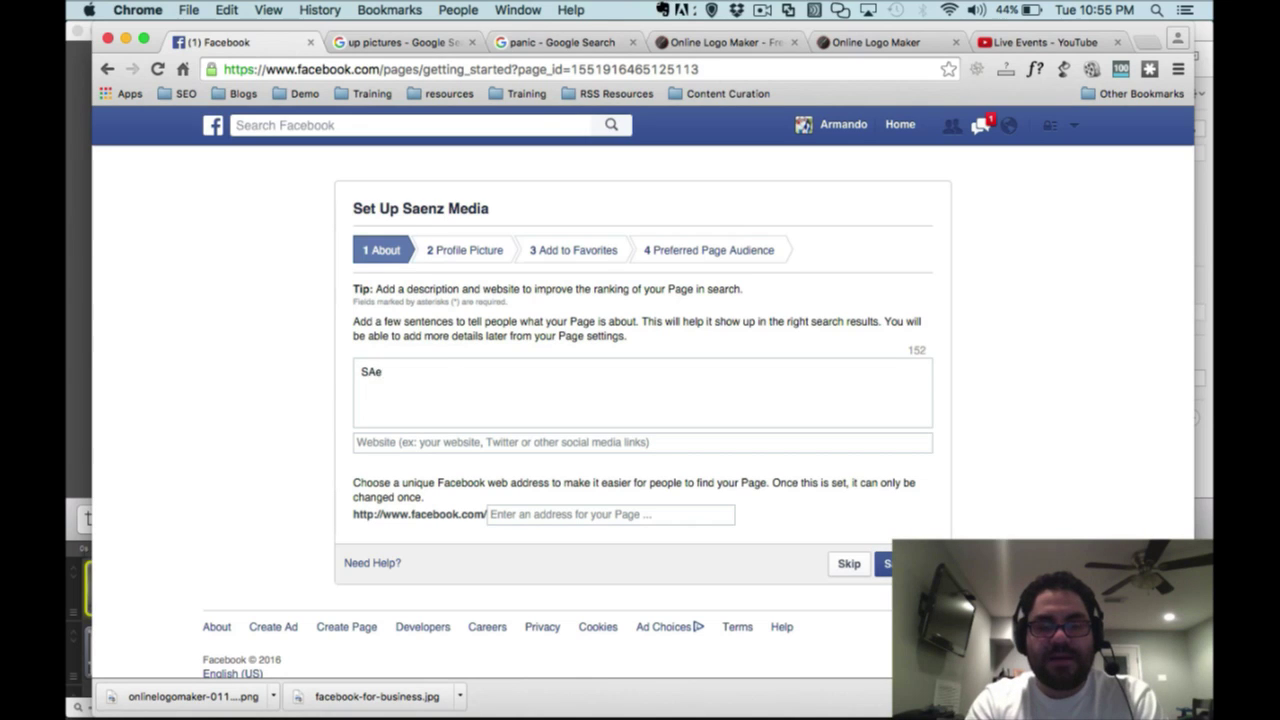
type("Saenz")
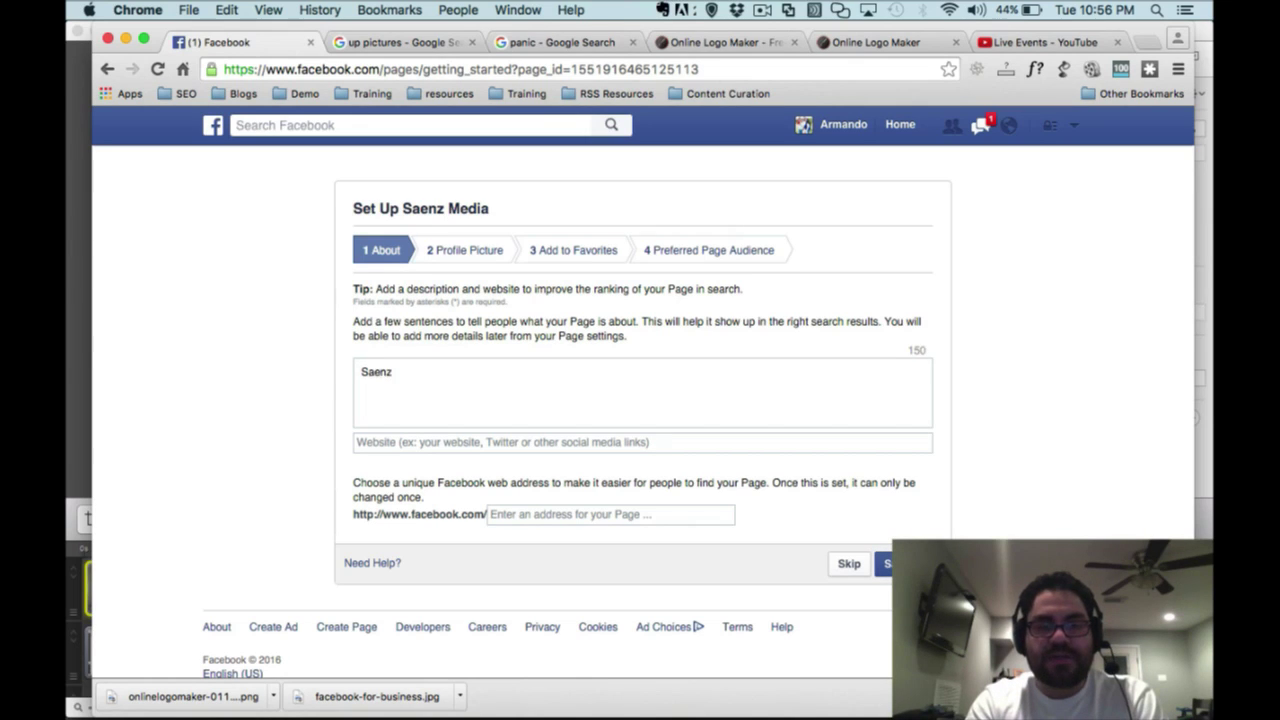
type("Media is a l")
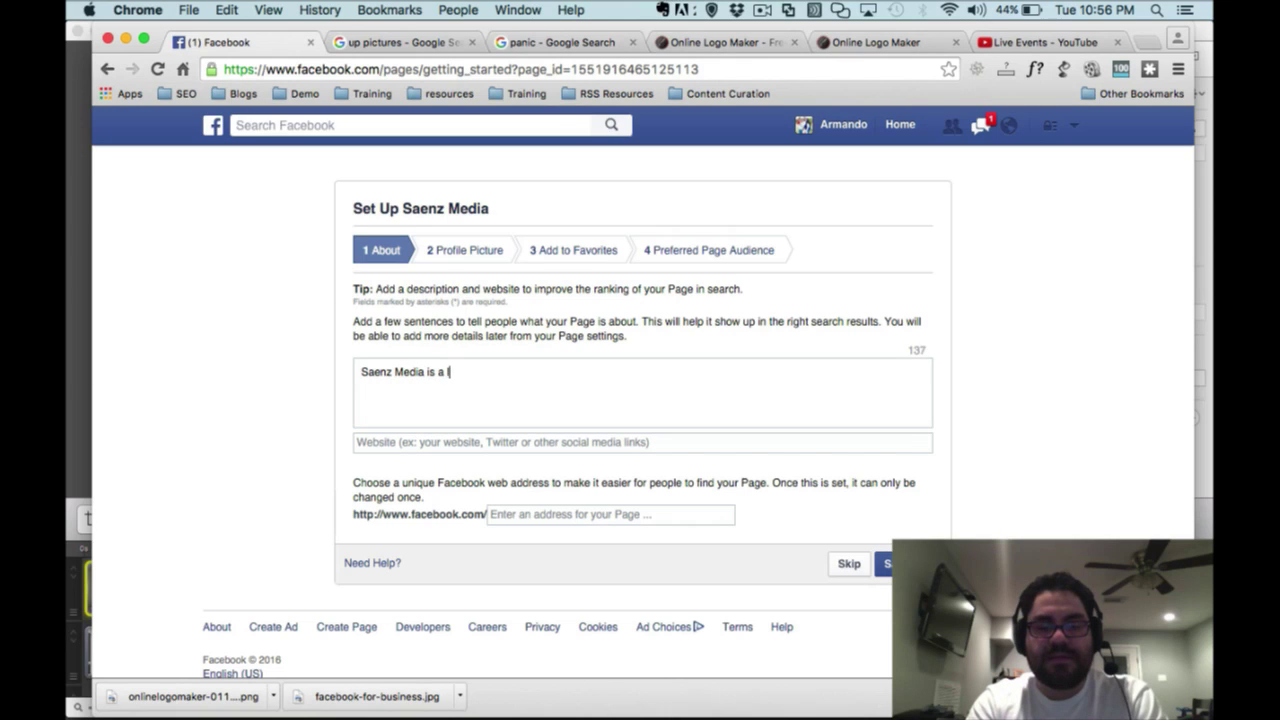
type("local media comp")
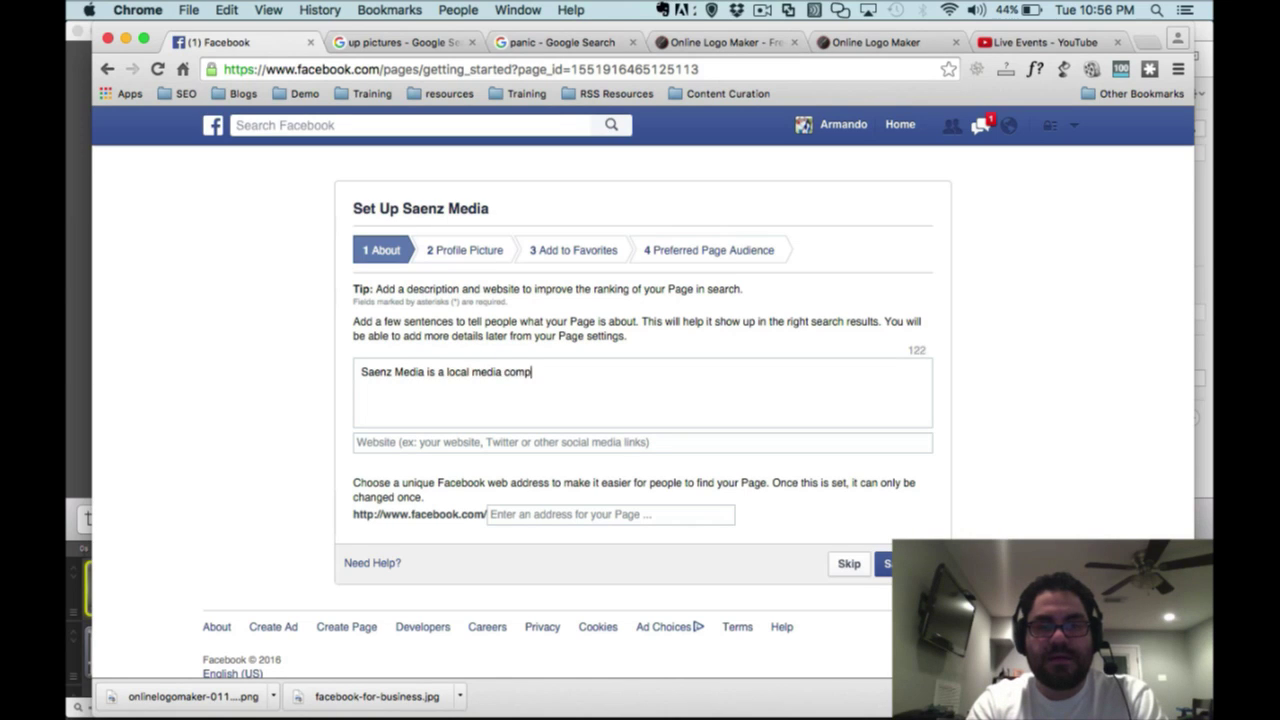
type("an")
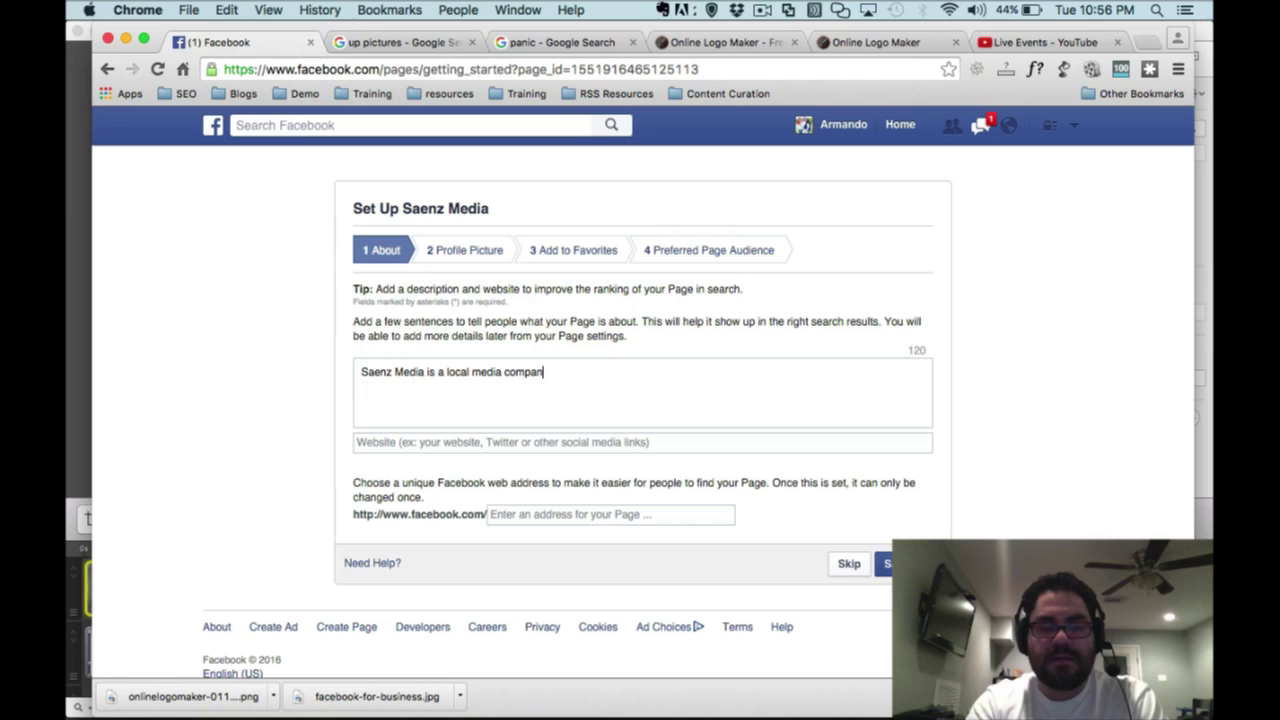
type("y")
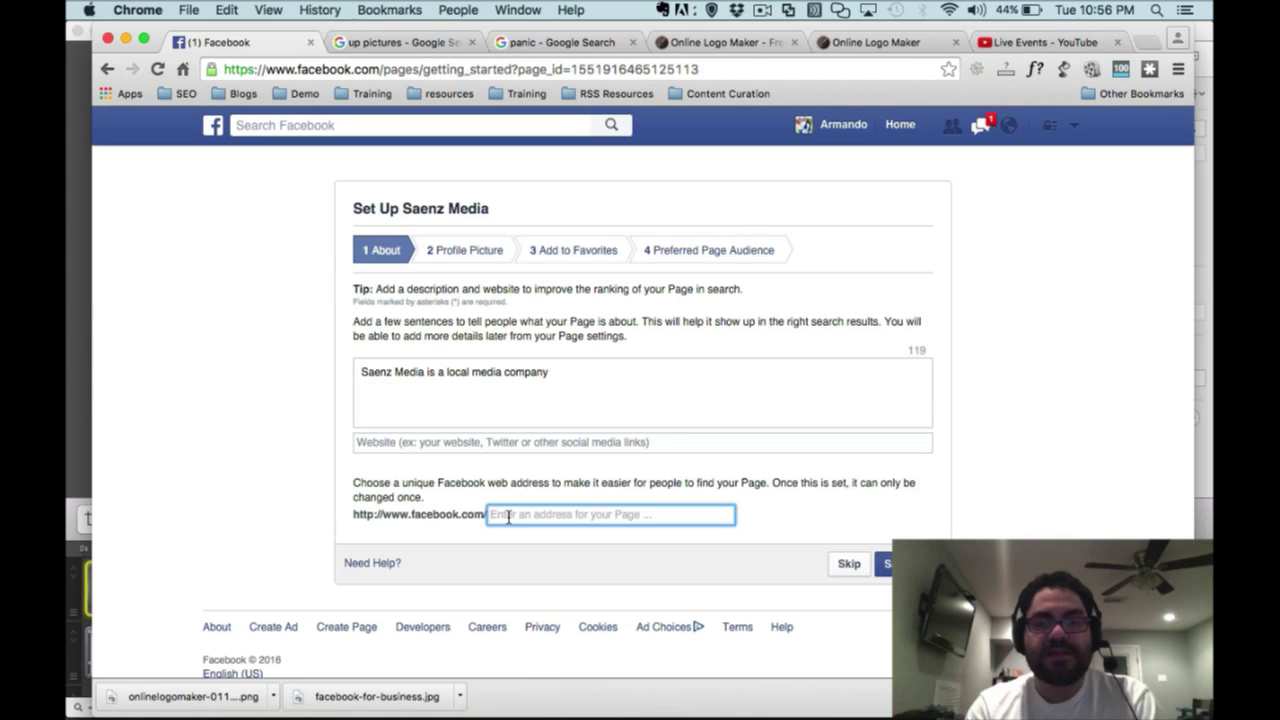
- Change the taken web address saenzmedia to saenzmedia1 and save the About info
type("saen")
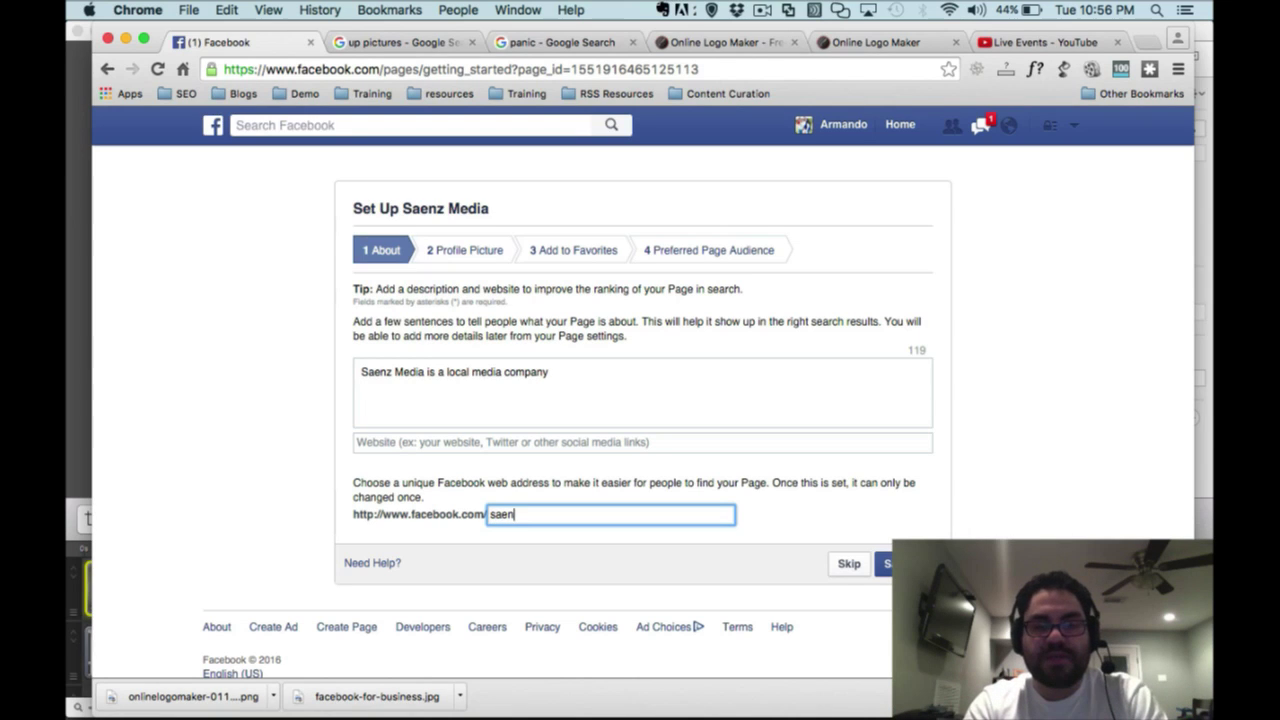
type("zmedia")
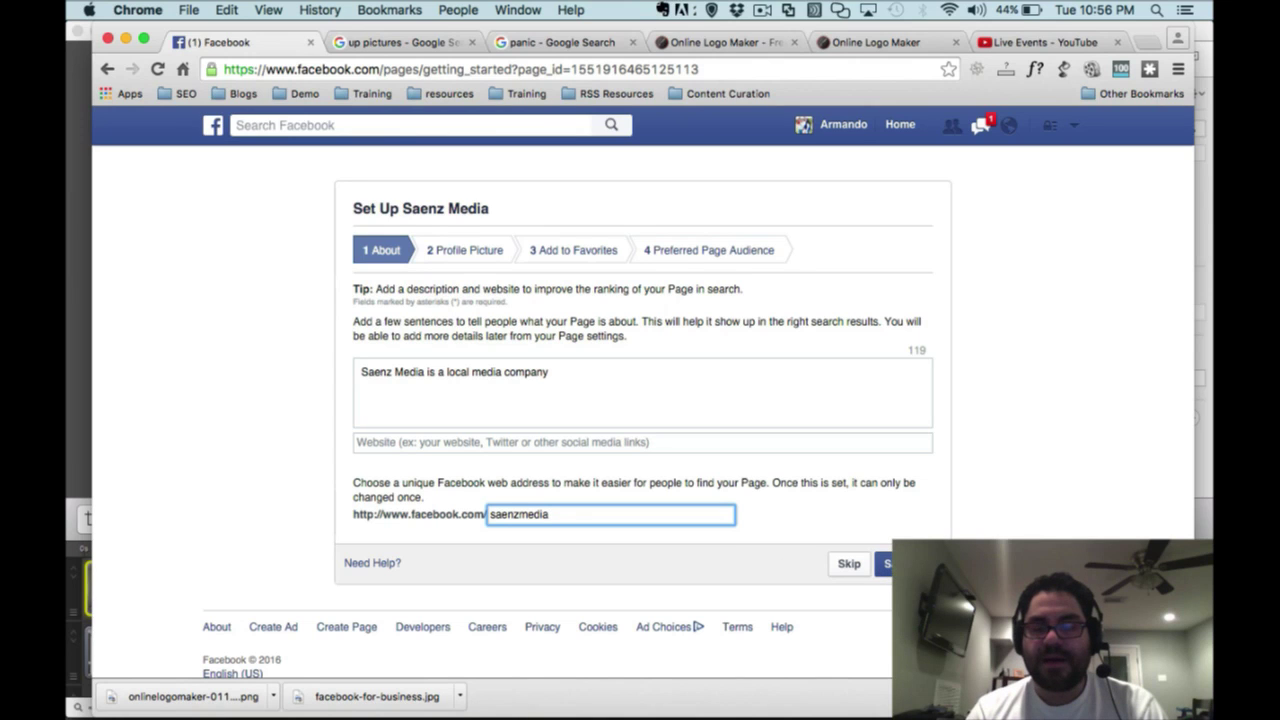
left_click(895, 563)
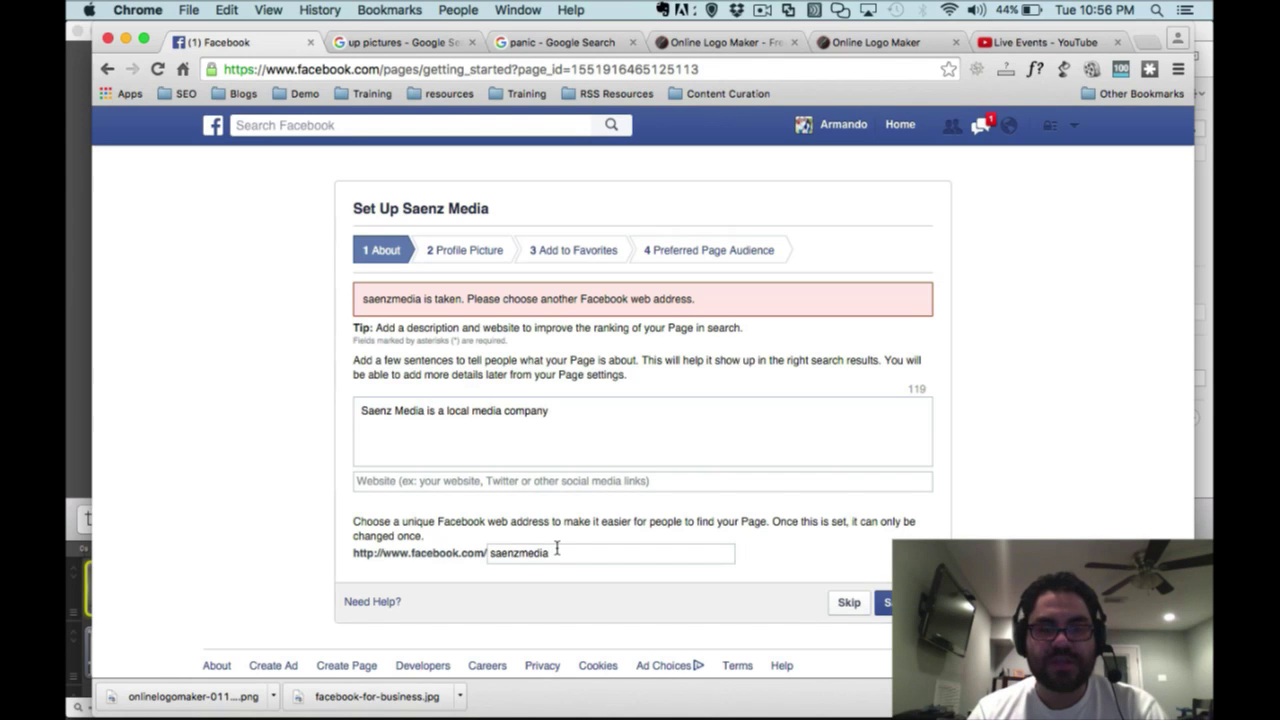
left_click(610, 553)
type("1")
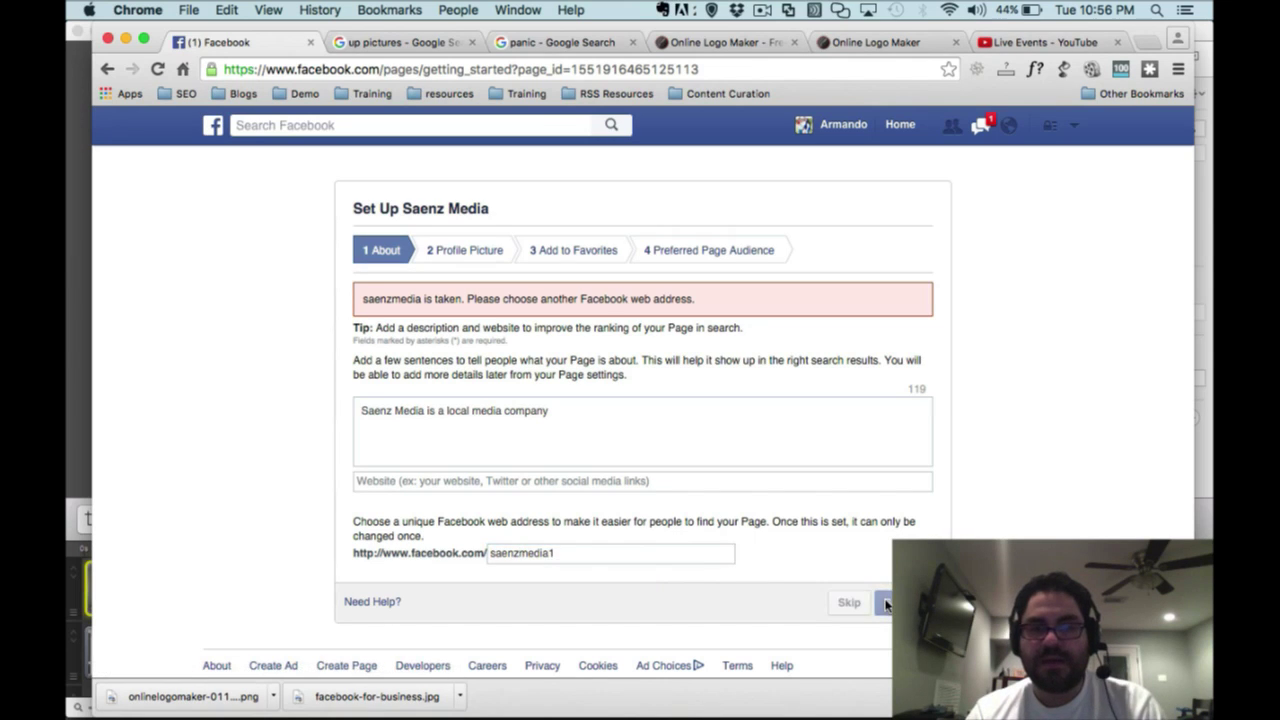
left_click(884, 602)
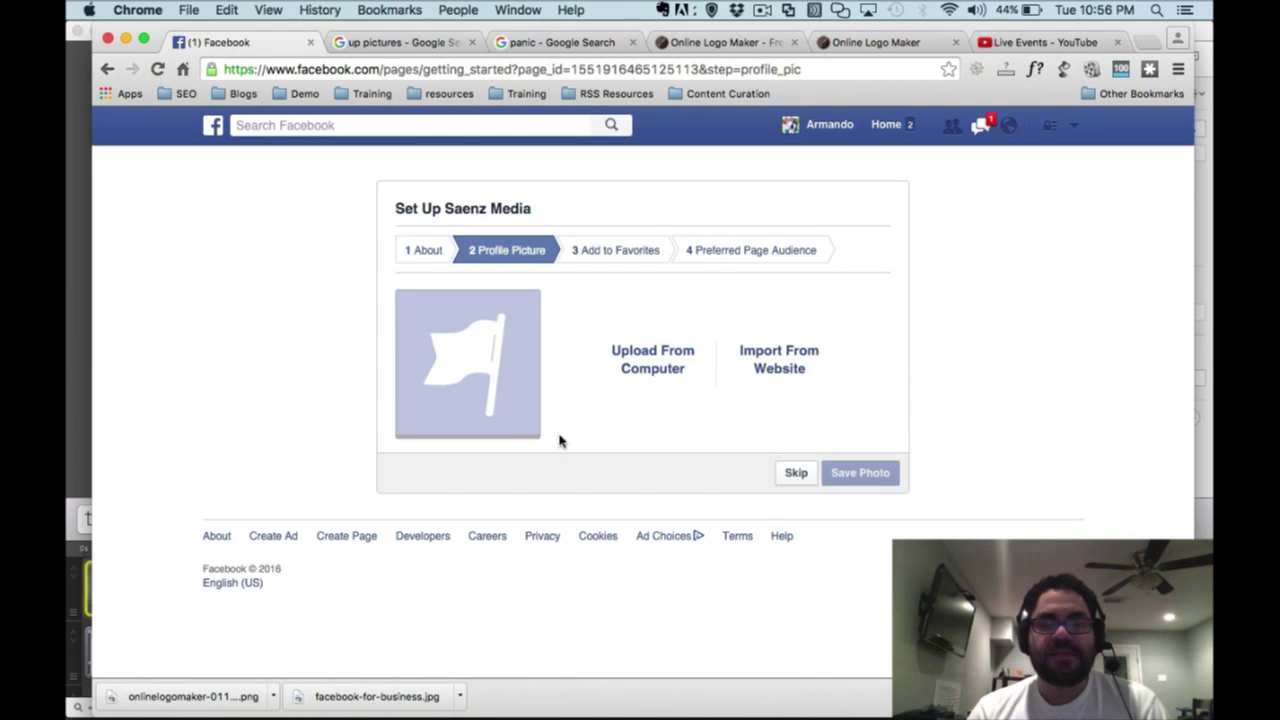
mouse_move(487, 377)
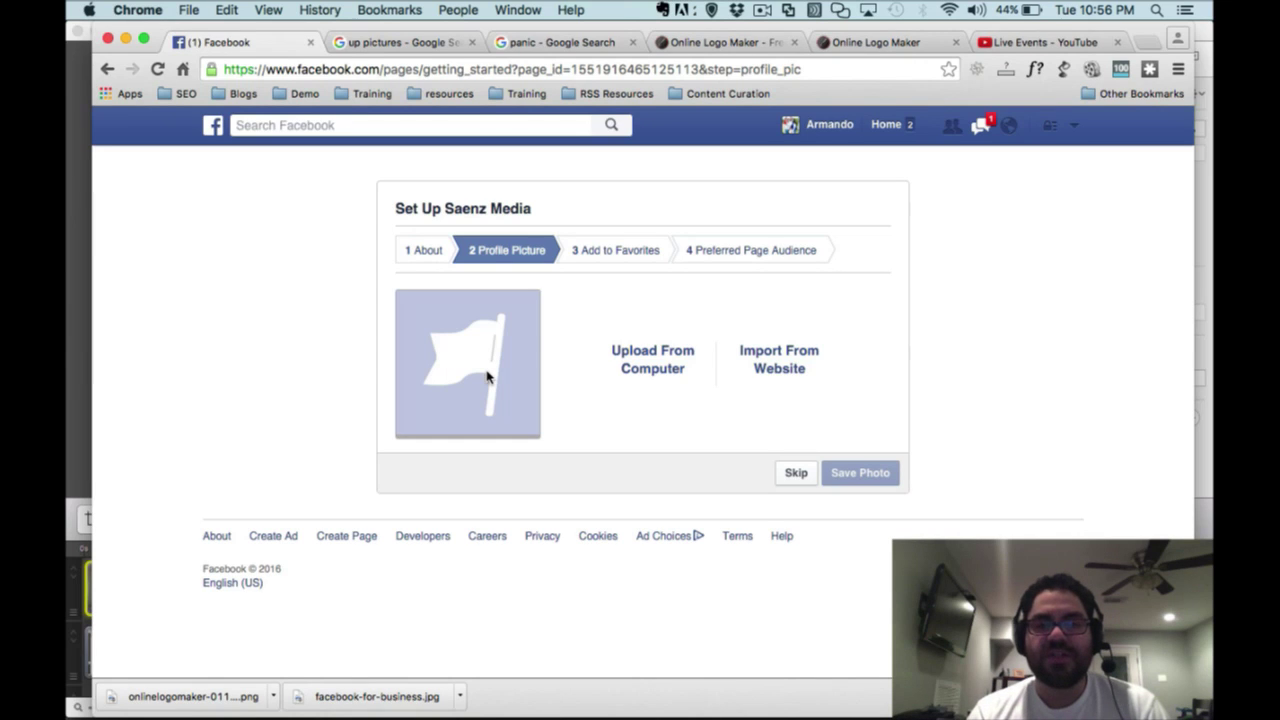
mouse_move(652, 360)
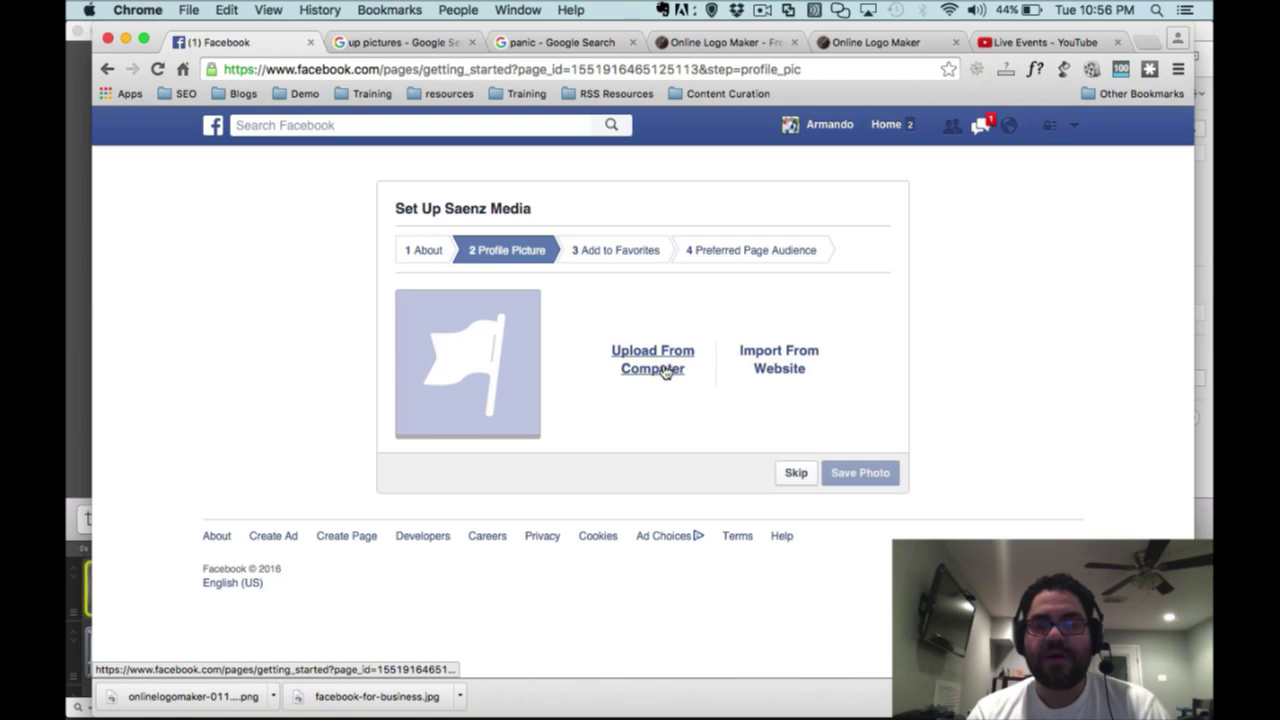
- Choose Upload From Computer for the profile picture
left_click(652, 359)
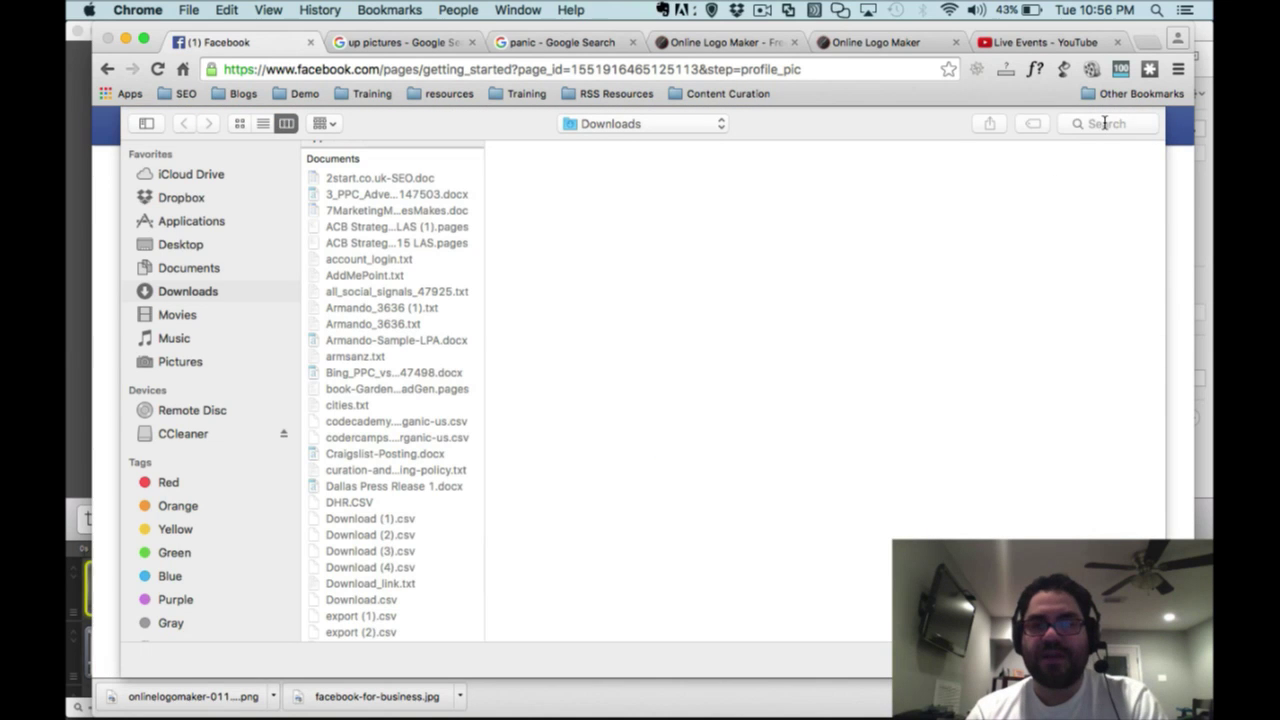
- Search Finder for 'saenz' to pick the atom logo image
type("ase")
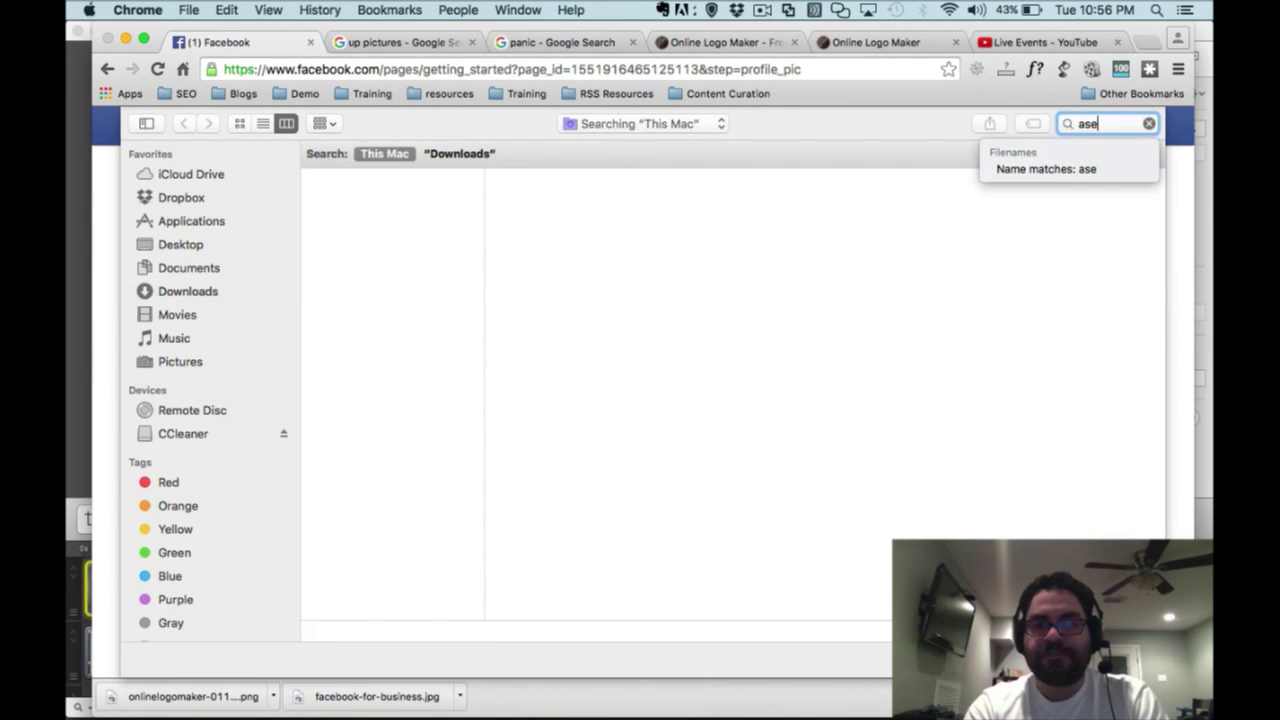
type("saenz")
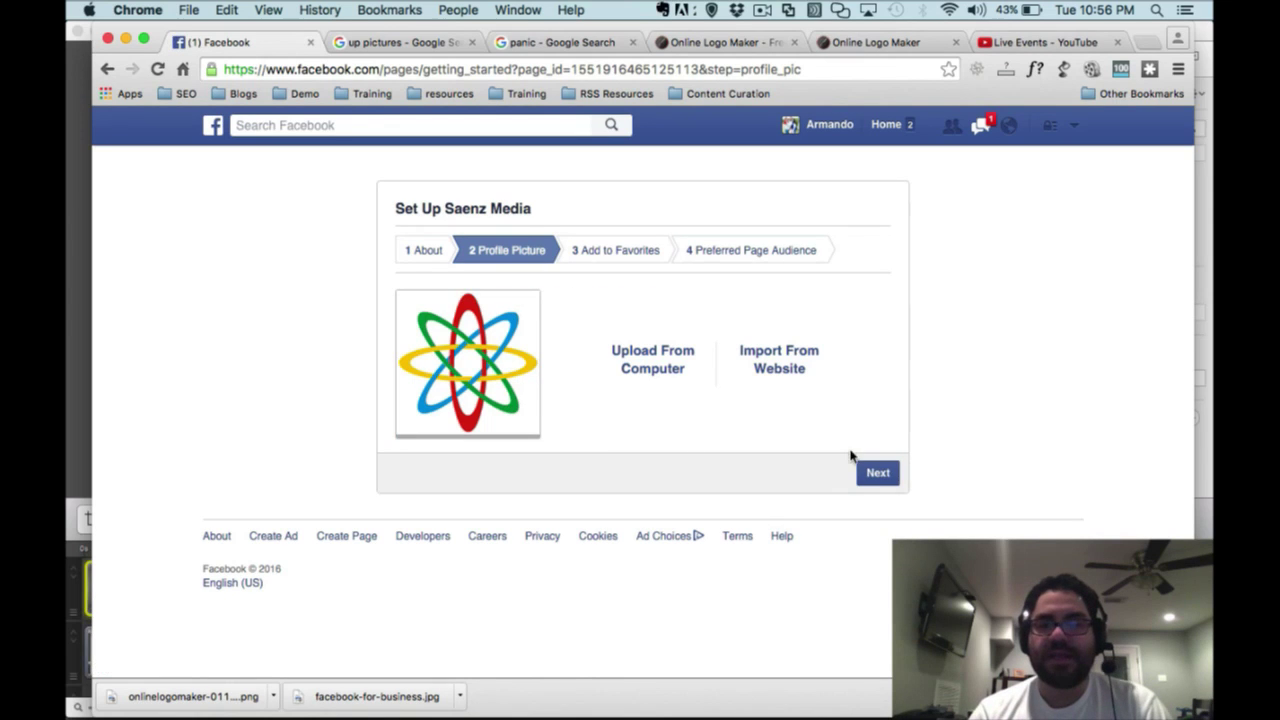
- Keep the logo, then skip Add to Favorites and Preferred Page Audience
left_click(877, 472)
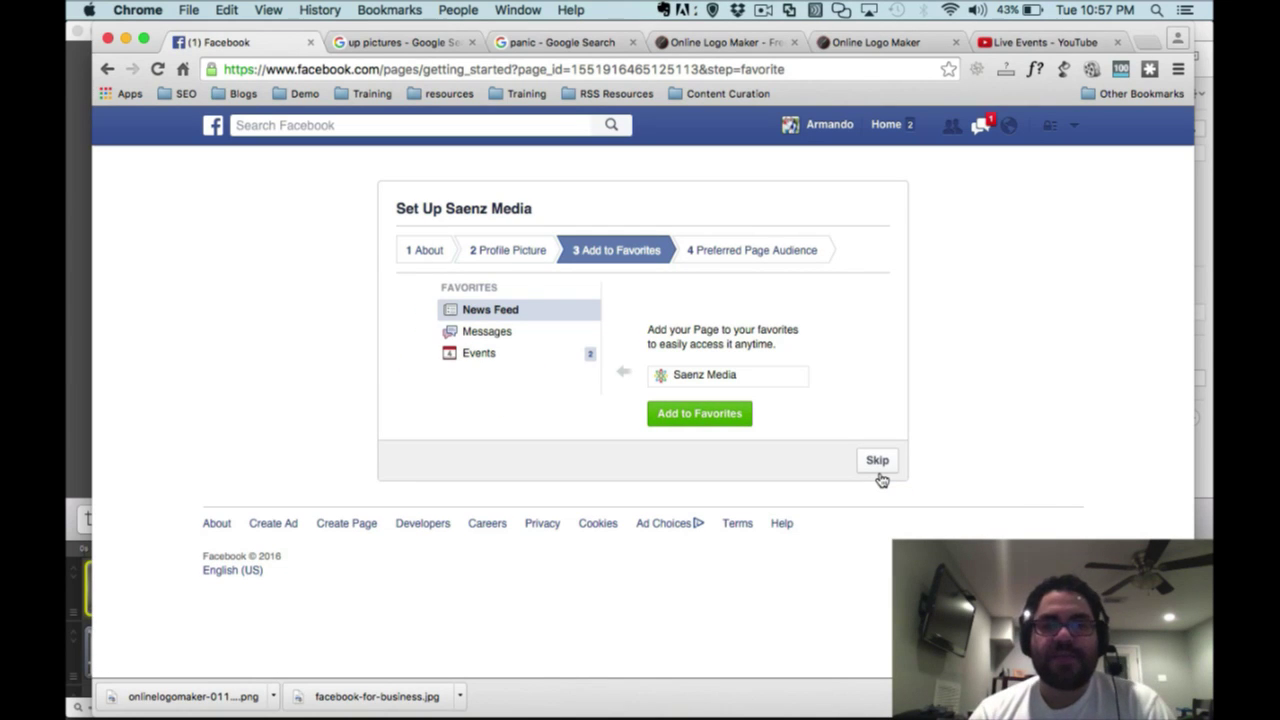
mouse_move(618, 291)
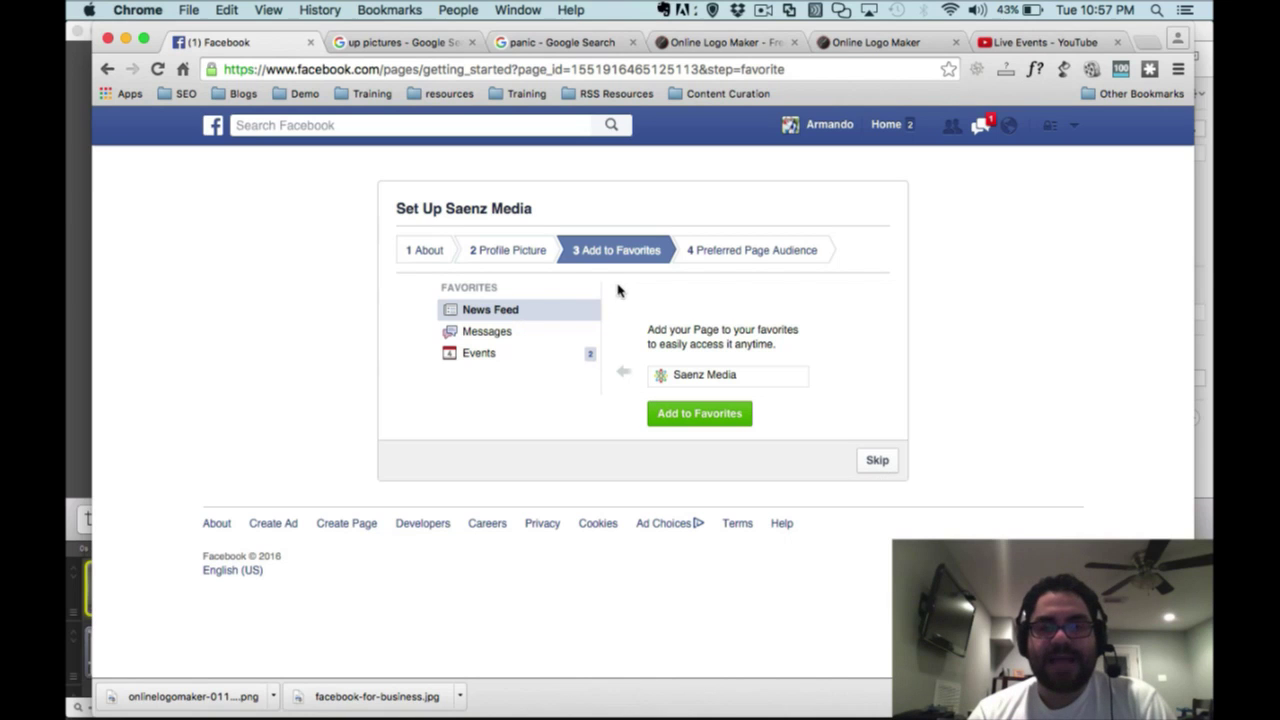
mouse_move(485, 310)
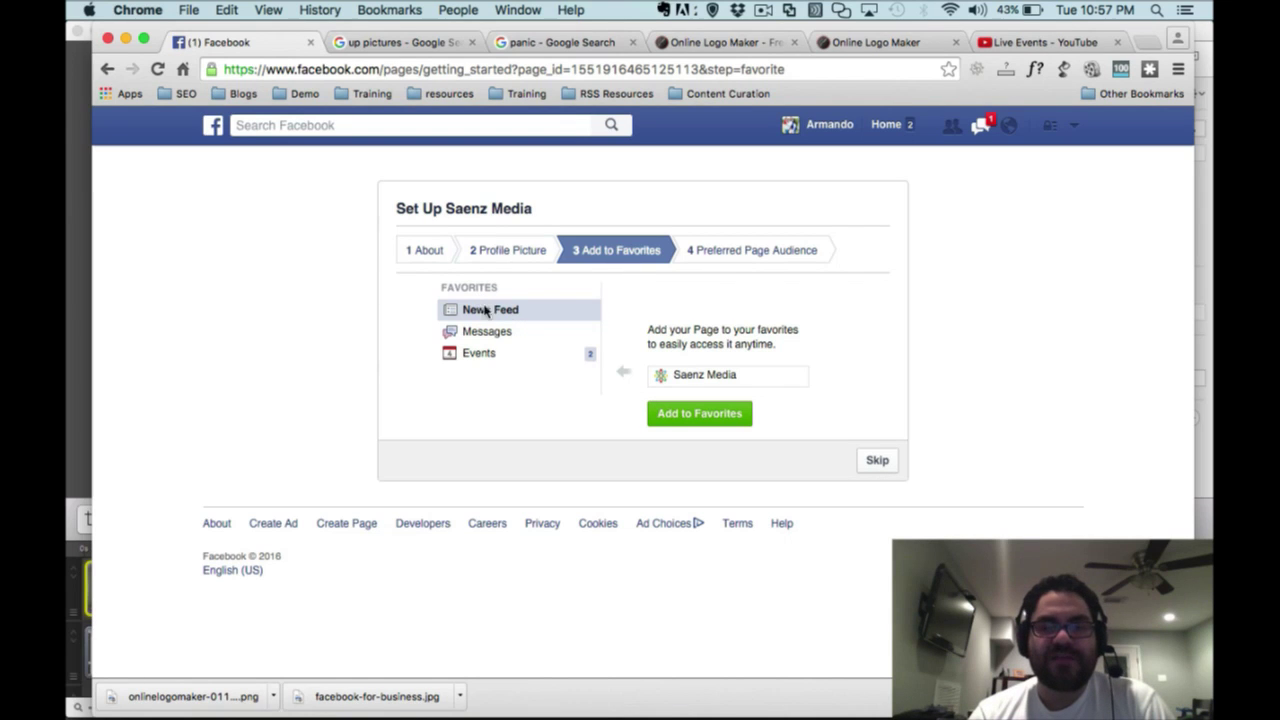
mouse_move(482, 346)
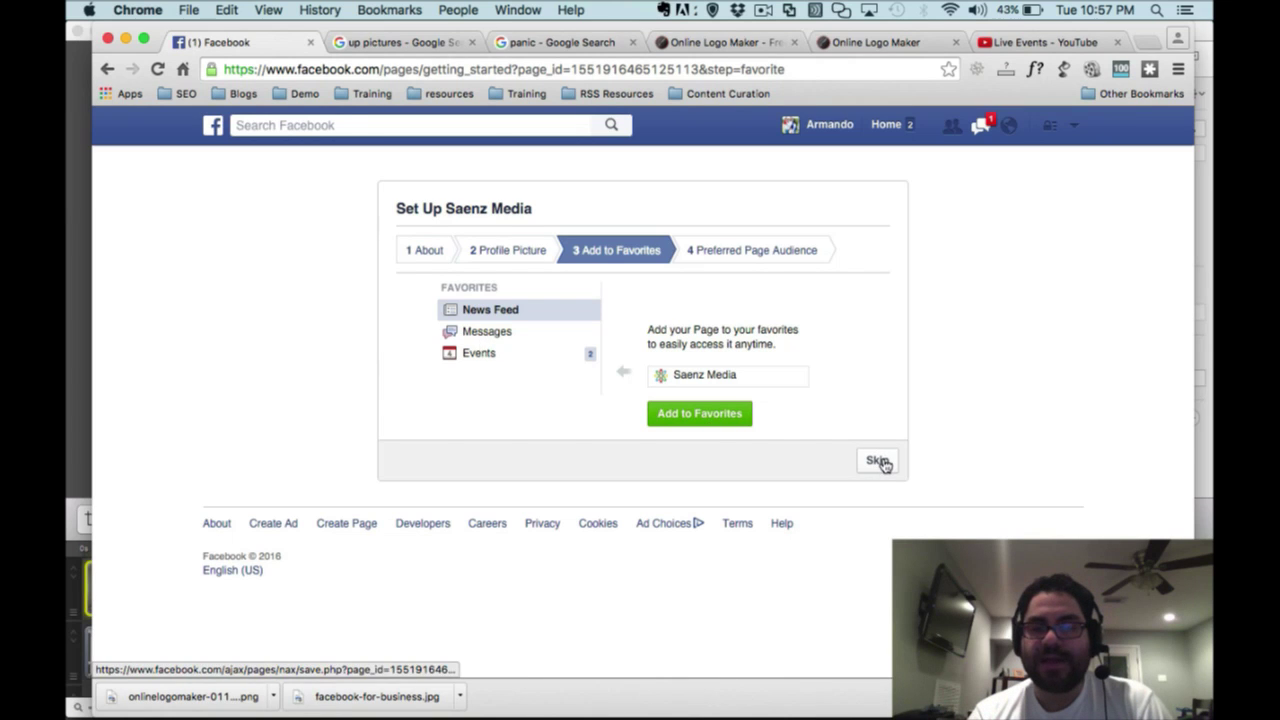
left_click(876, 460)
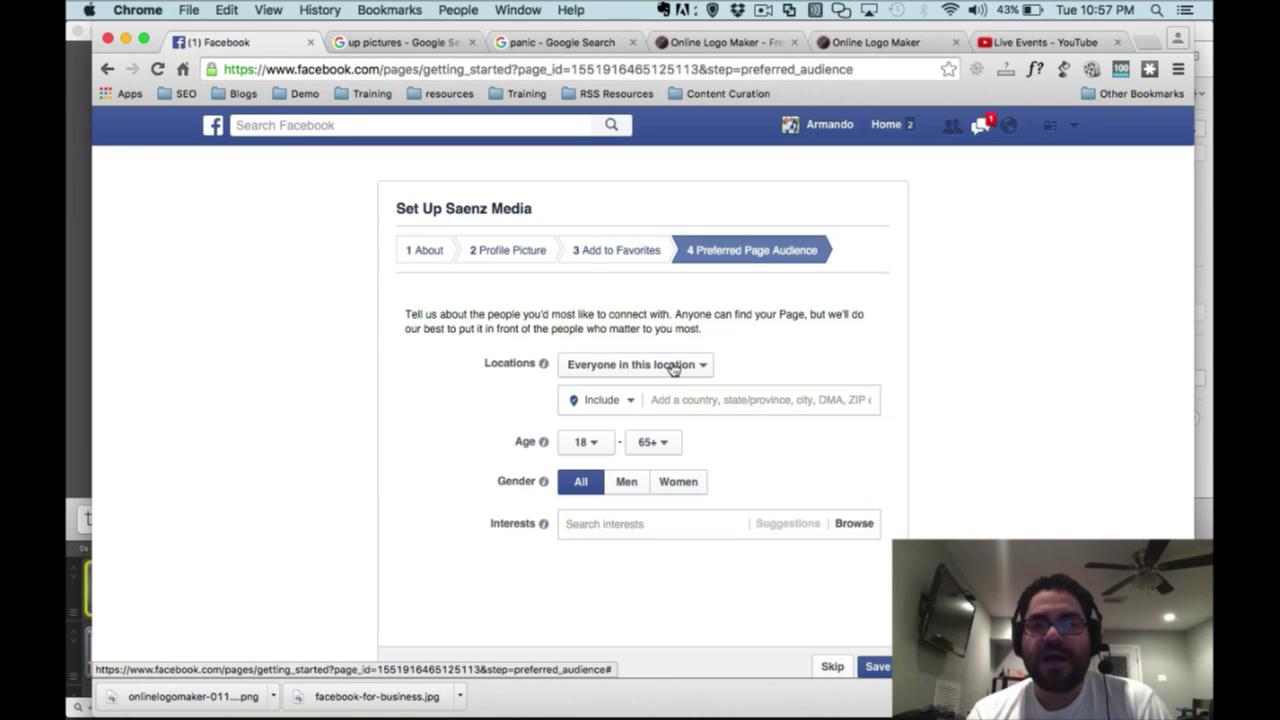
scroll("up", 3)
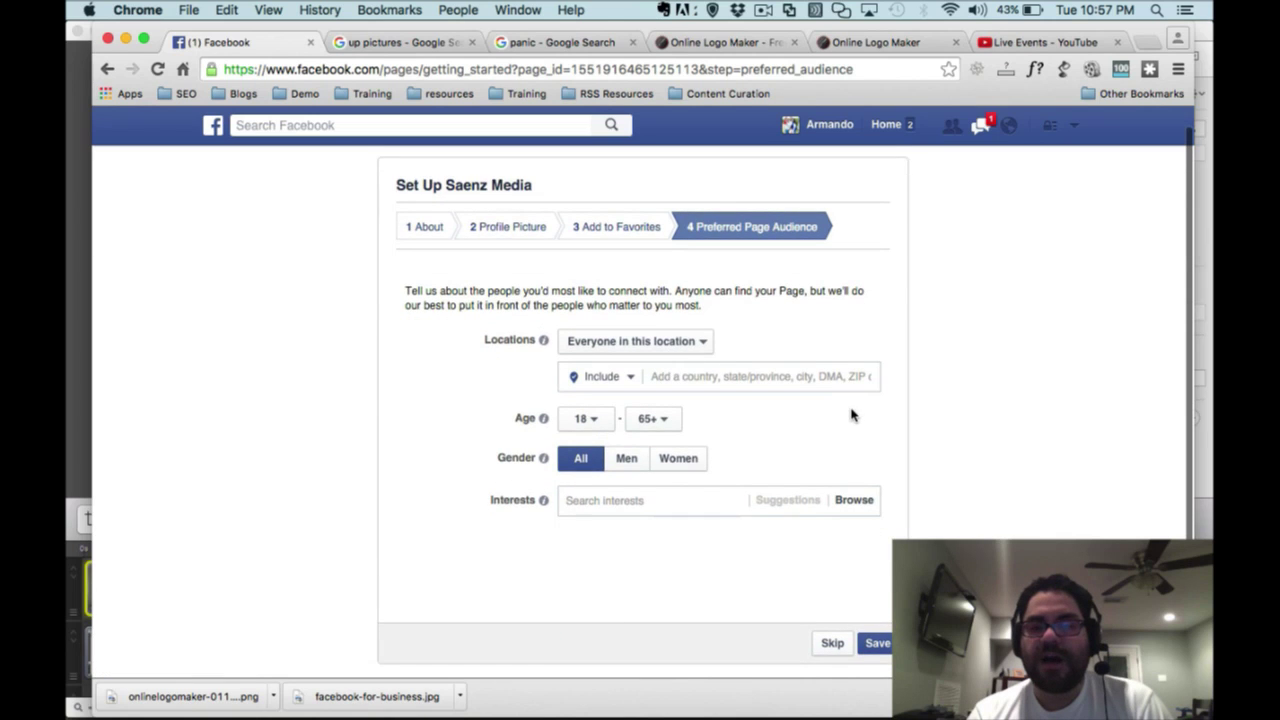
scroll("down", 3)
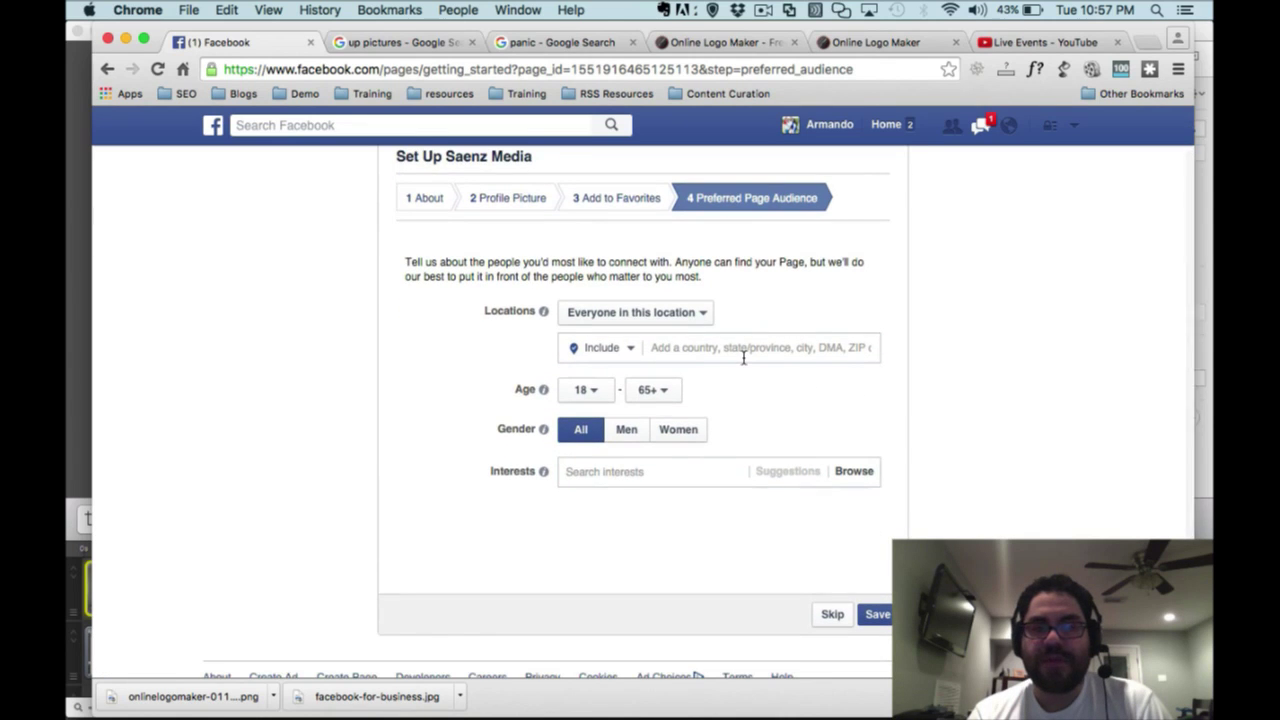
left_click(831, 541)
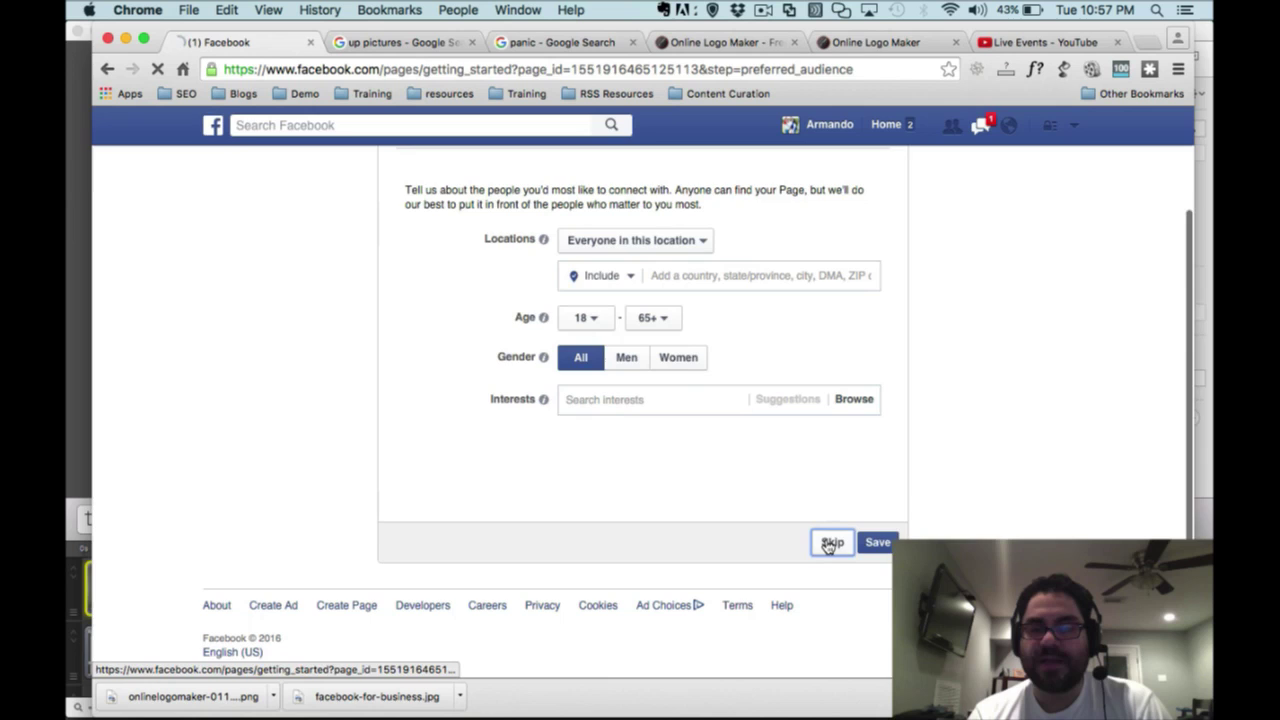
left_click(832, 541)
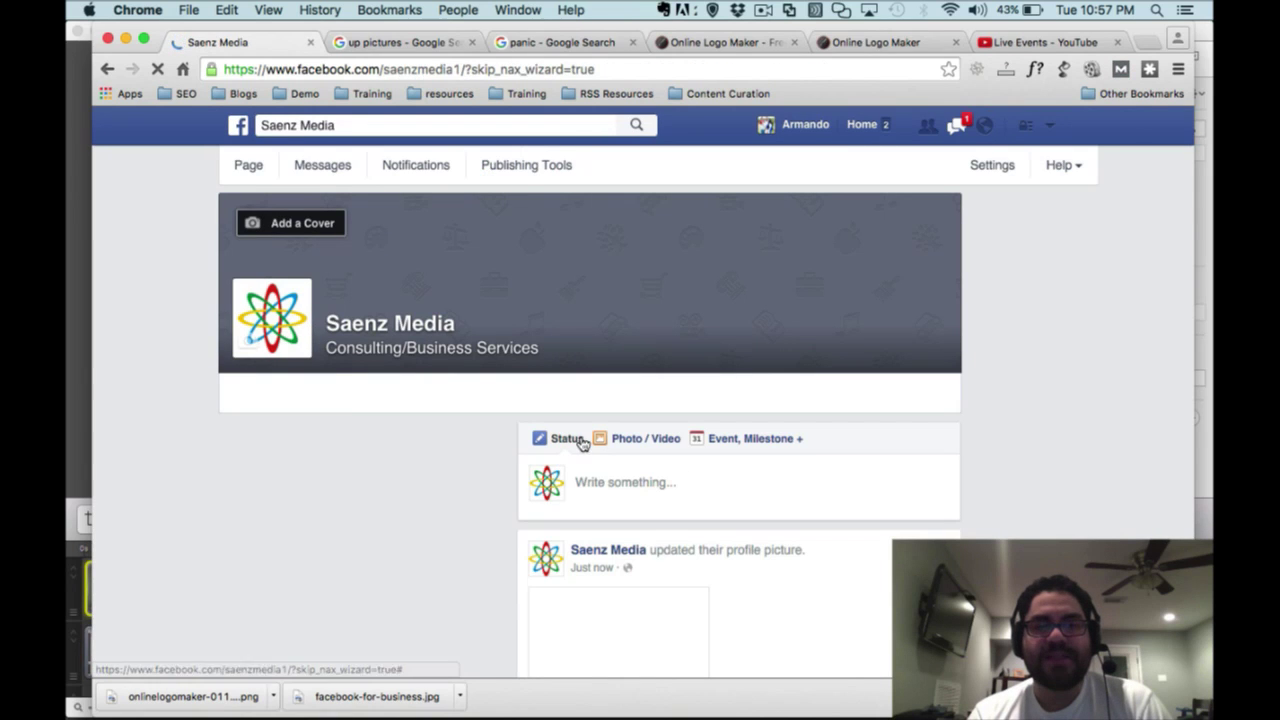
- Choose Upload Photo… from the Add a Cover menu
left_click(157, 69)
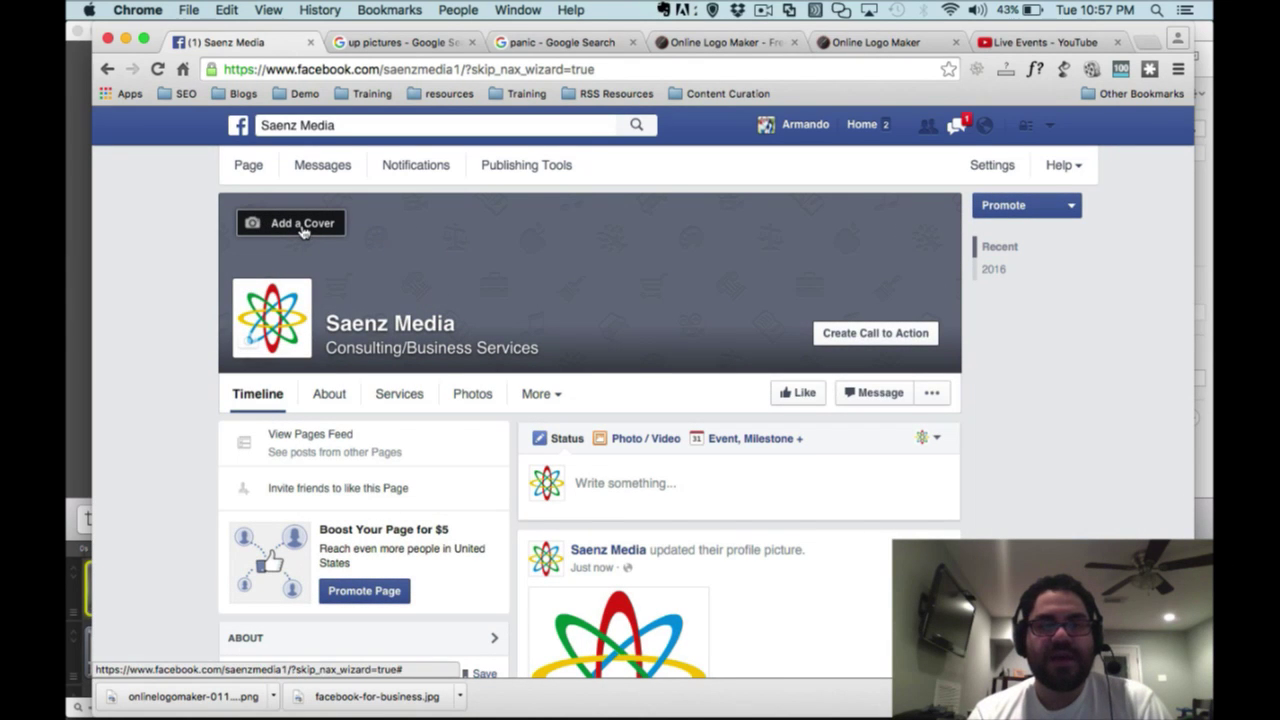
left_click(291, 222)
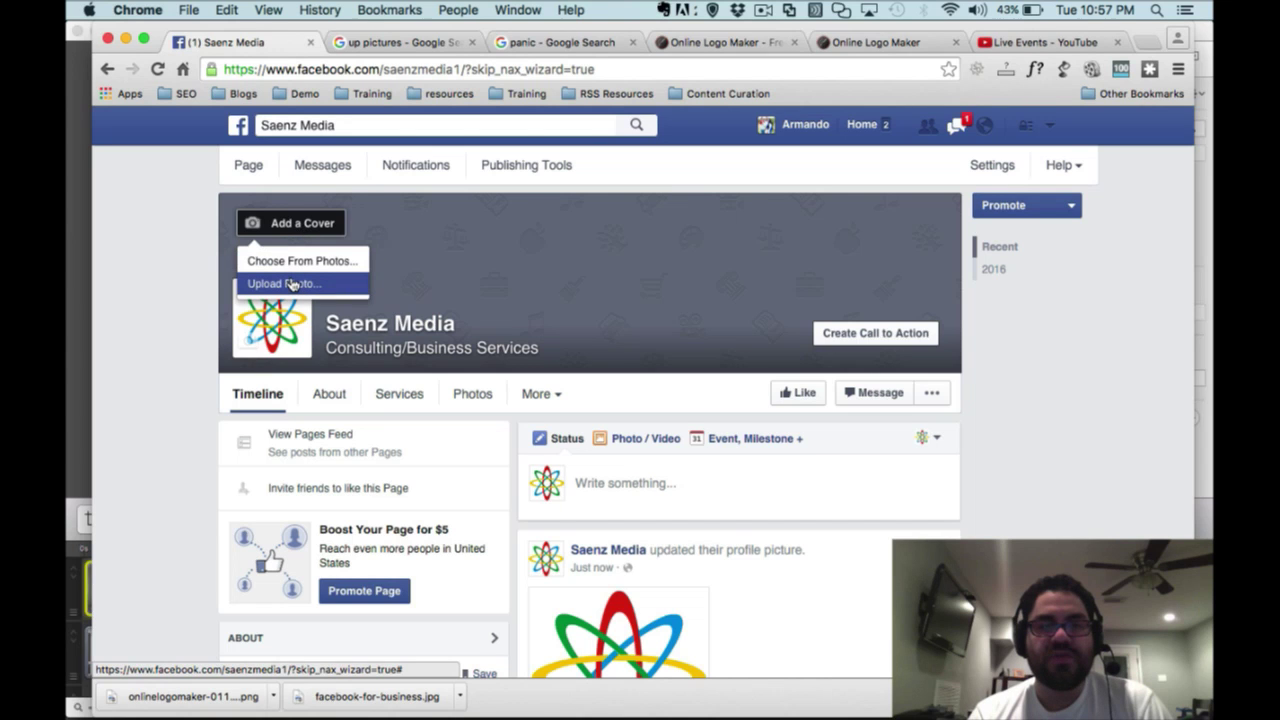
left_click(283, 283)
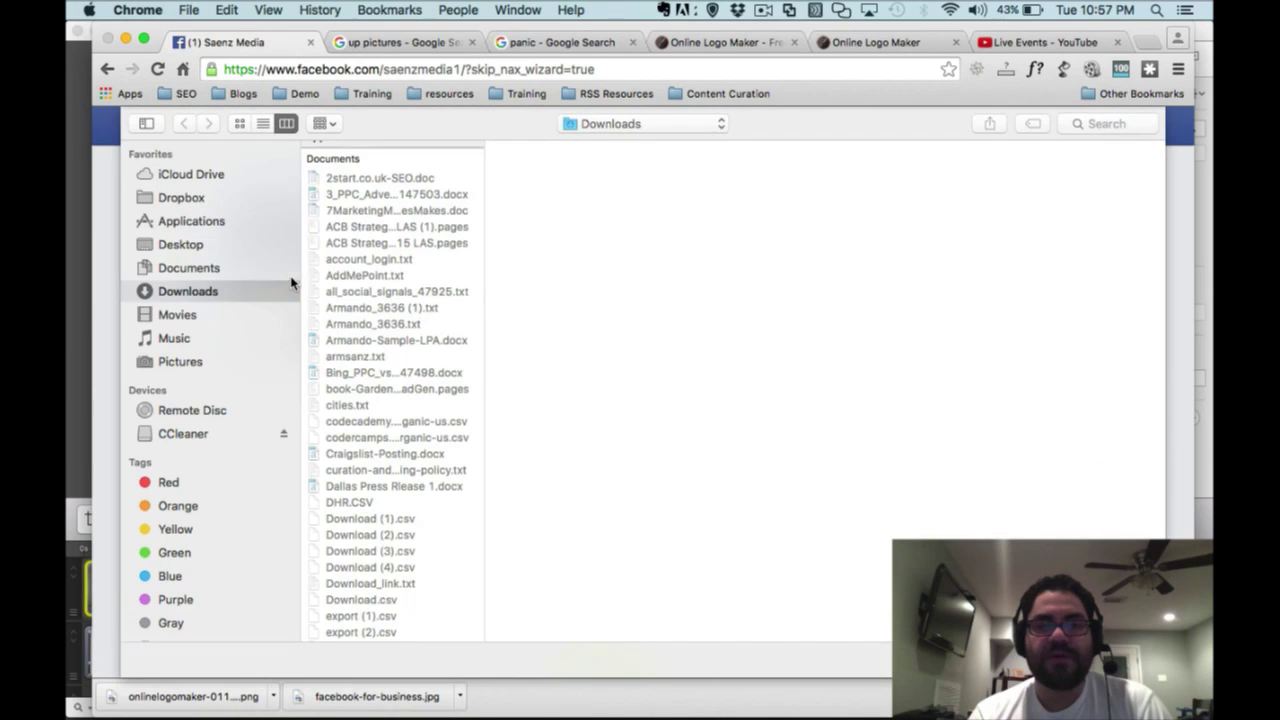
- Search the upload window for 'media' and preview the four matching images
left_click(1105, 123)
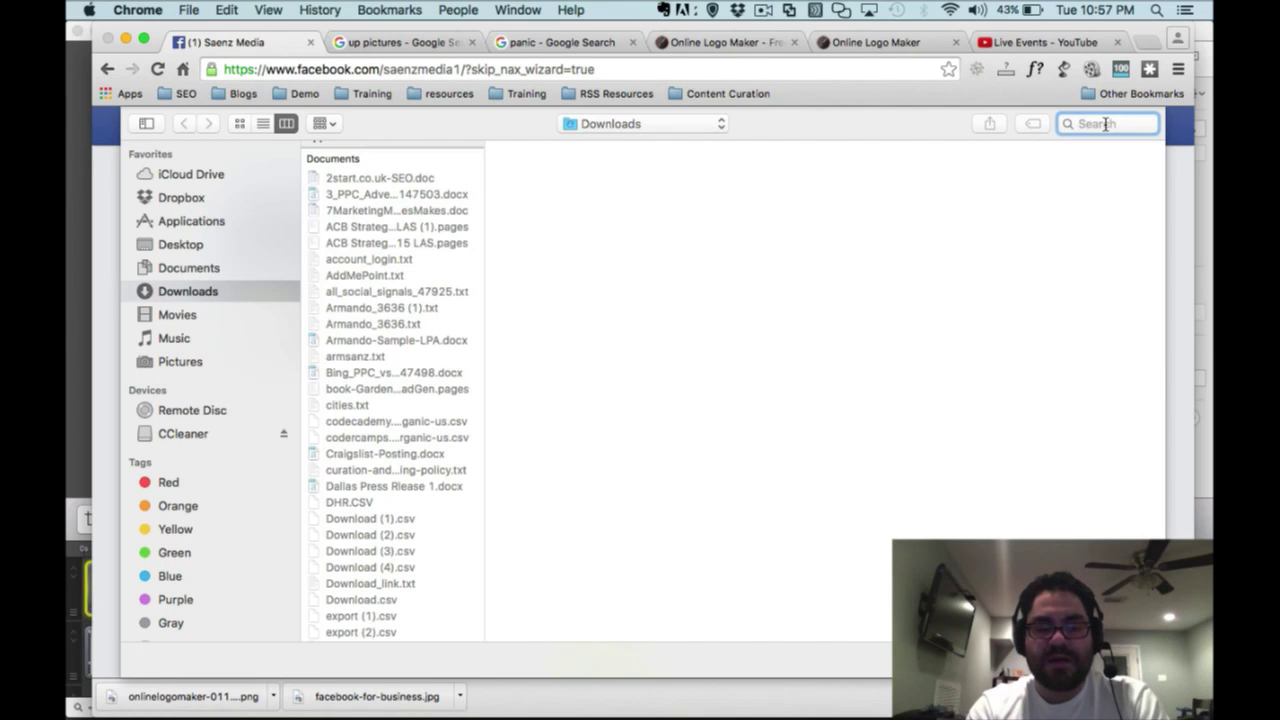
type("media")
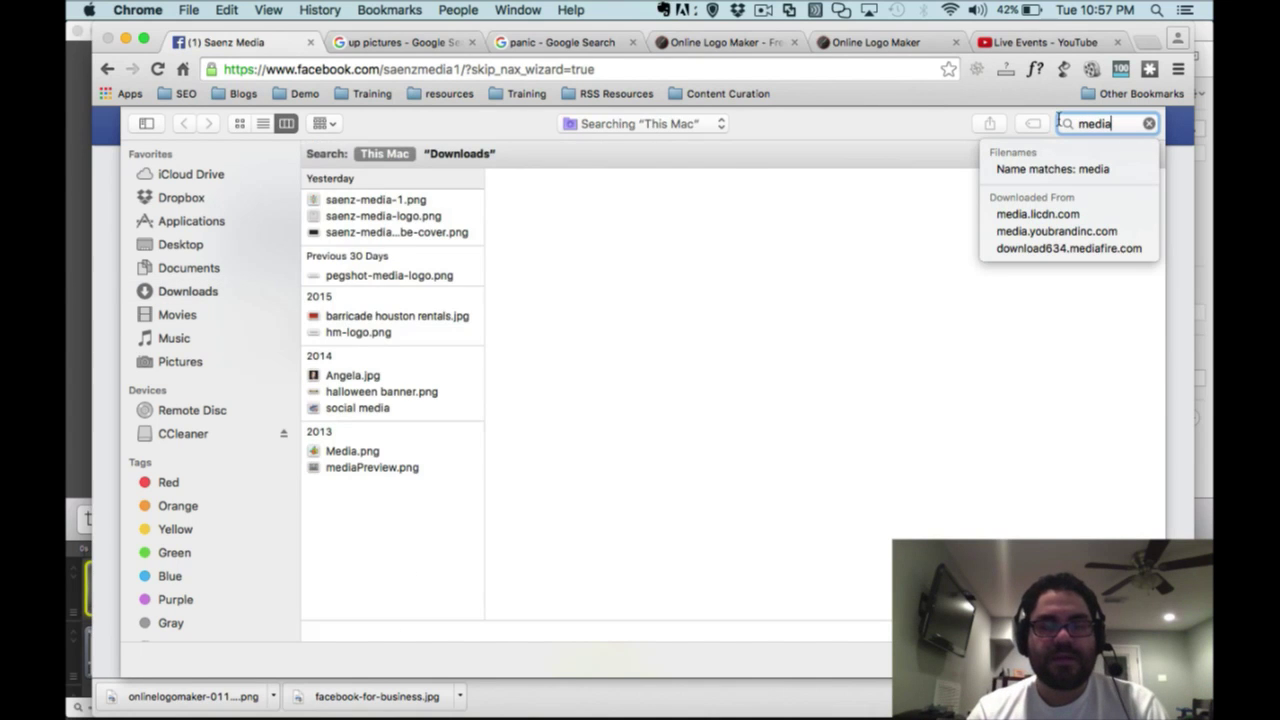
left_click(397, 315)
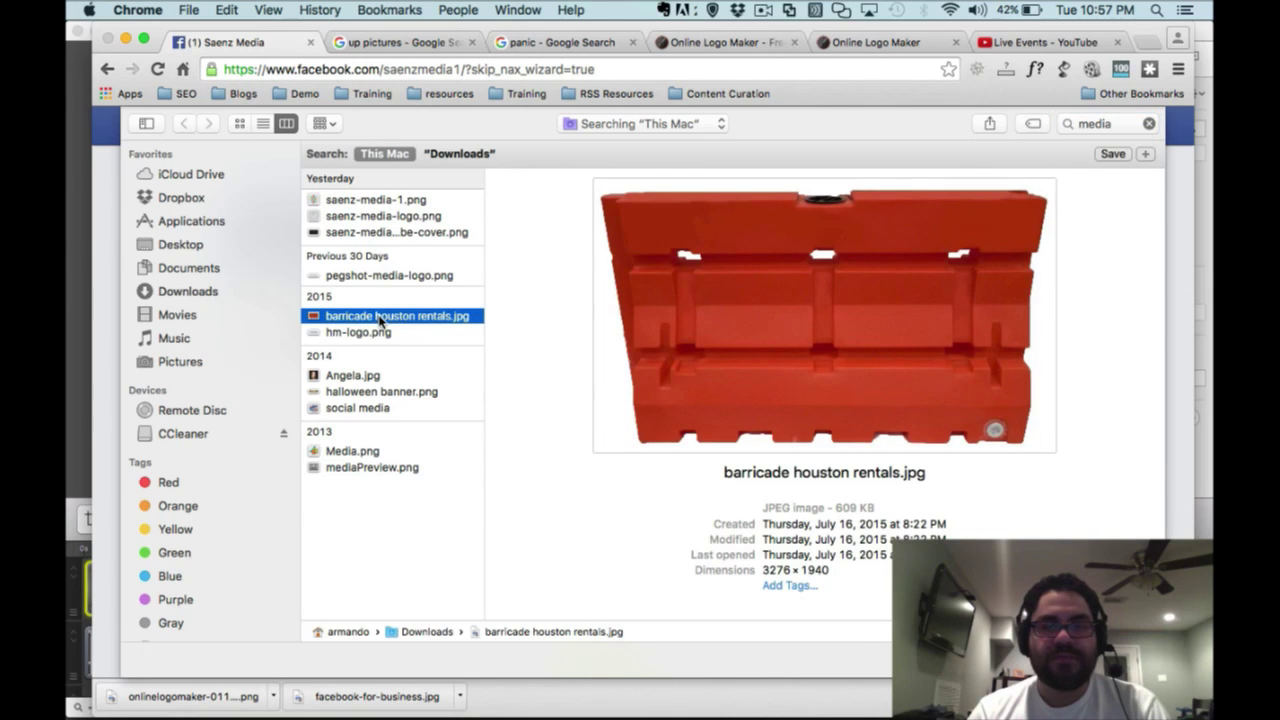
left_click(381, 391)
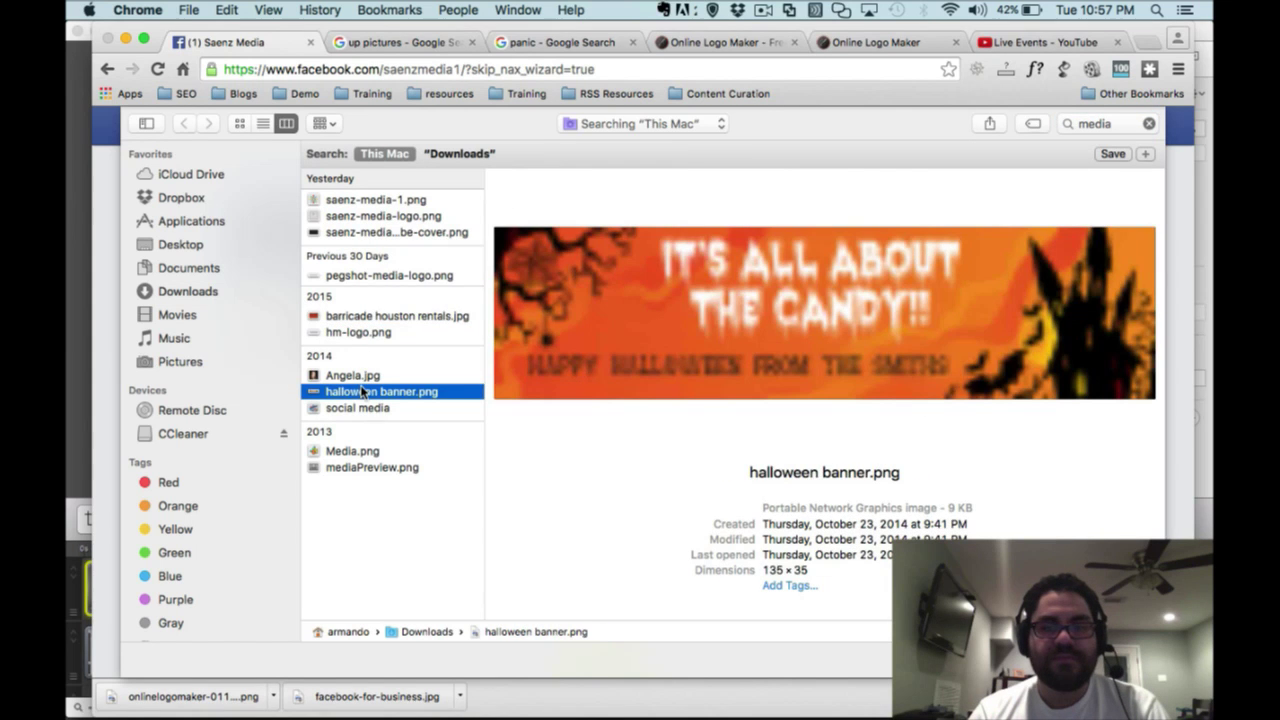
left_click(357, 408)
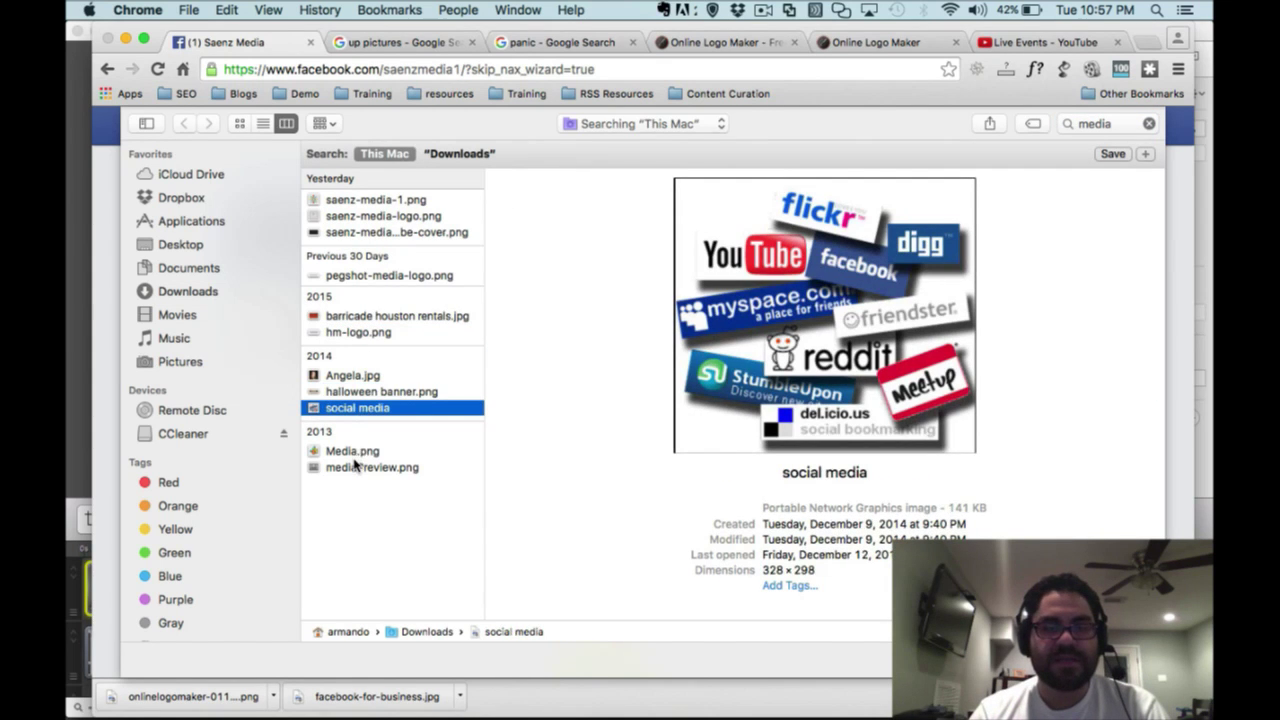
left_click(371, 467)
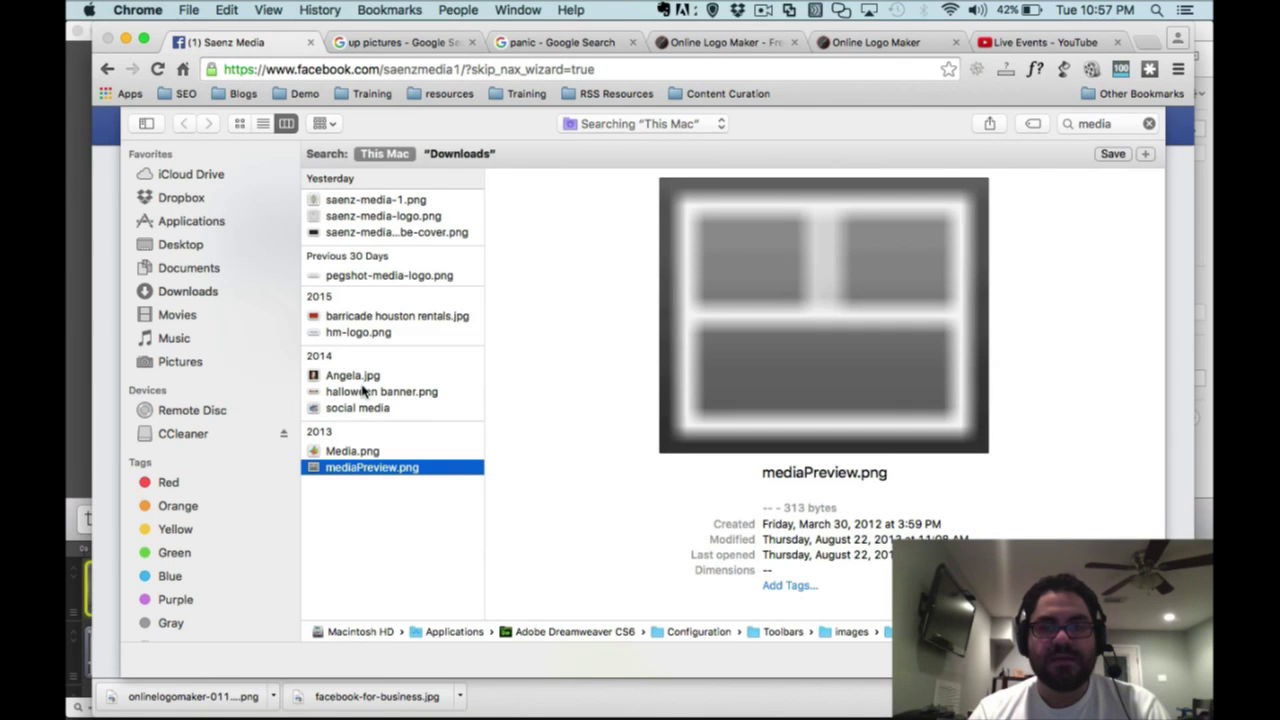
- Browse the Downloads Images 2 folders into the Business folder and preview a picture
left_click(188, 291)
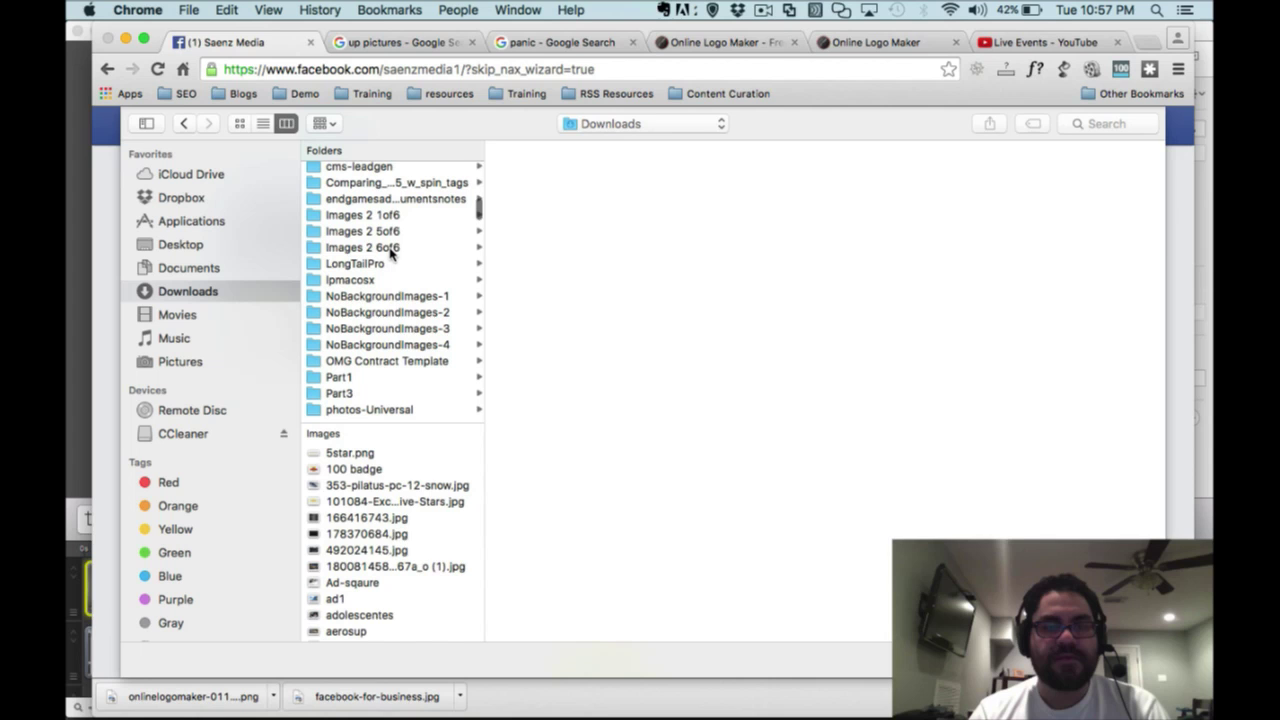
left_click(362, 247)
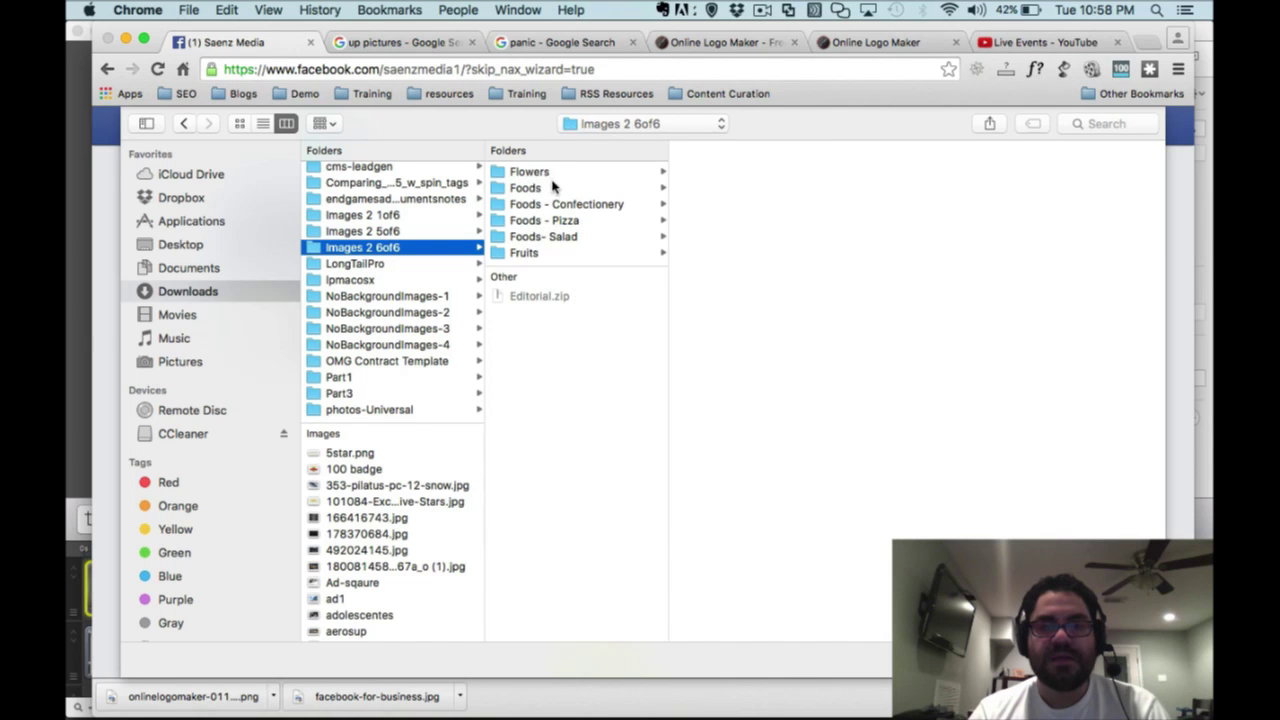
left_click(525, 188)
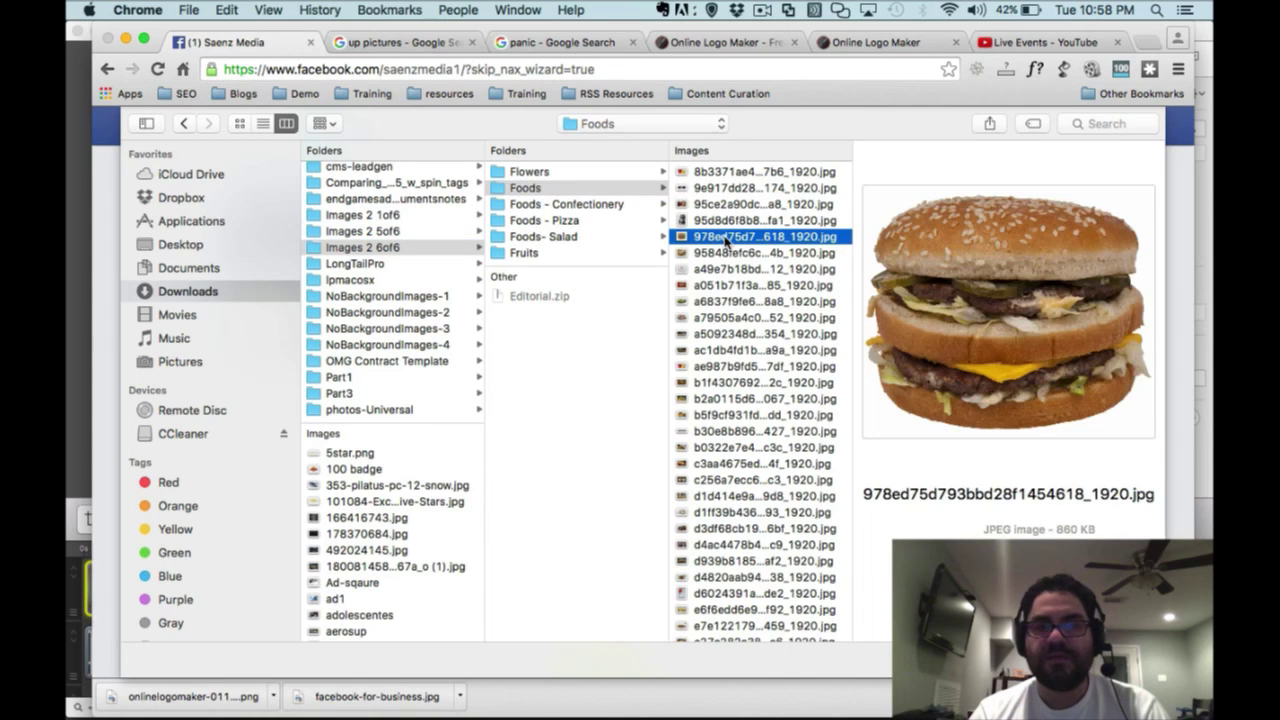
left_click(763, 285)
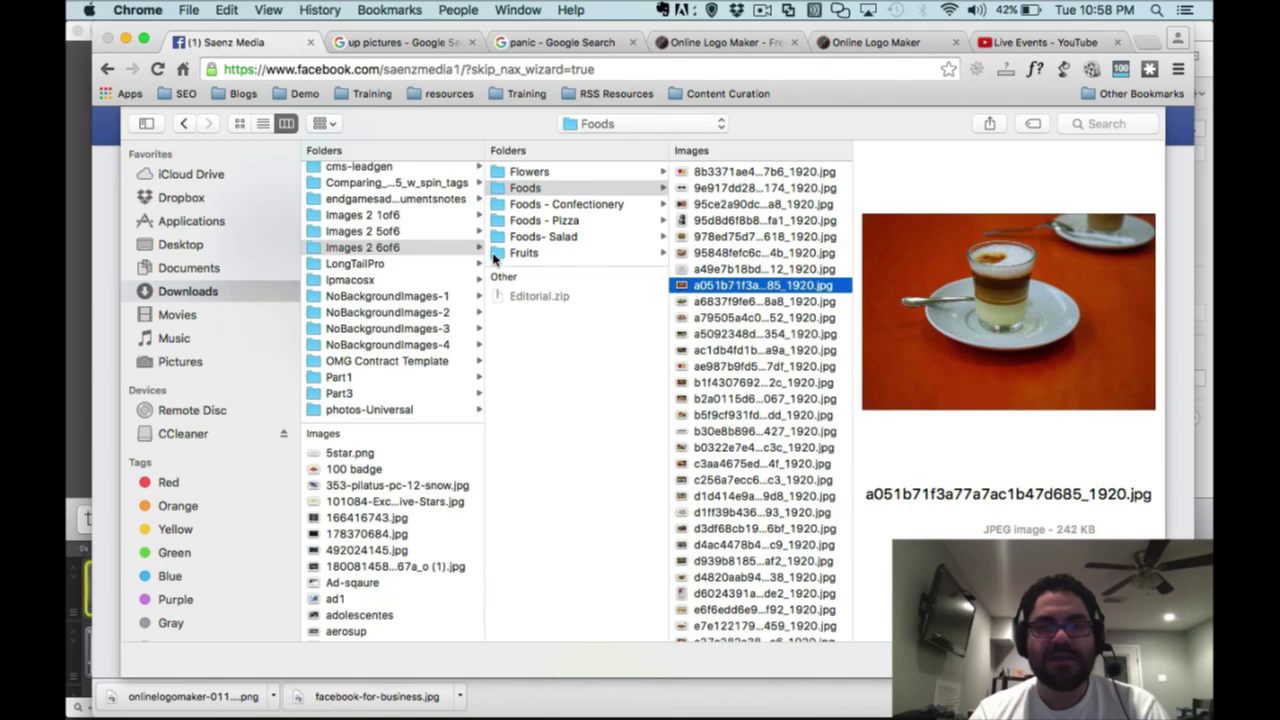
left_click(362, 231)
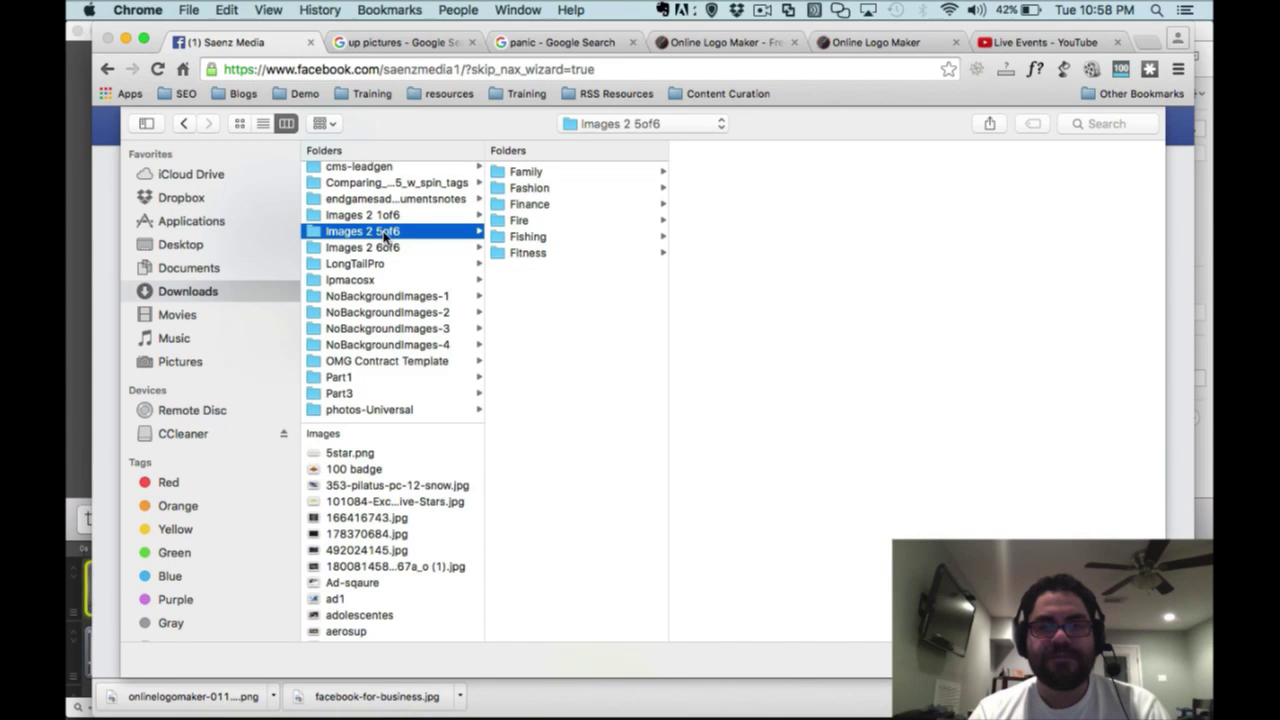
left_click(362, 214)
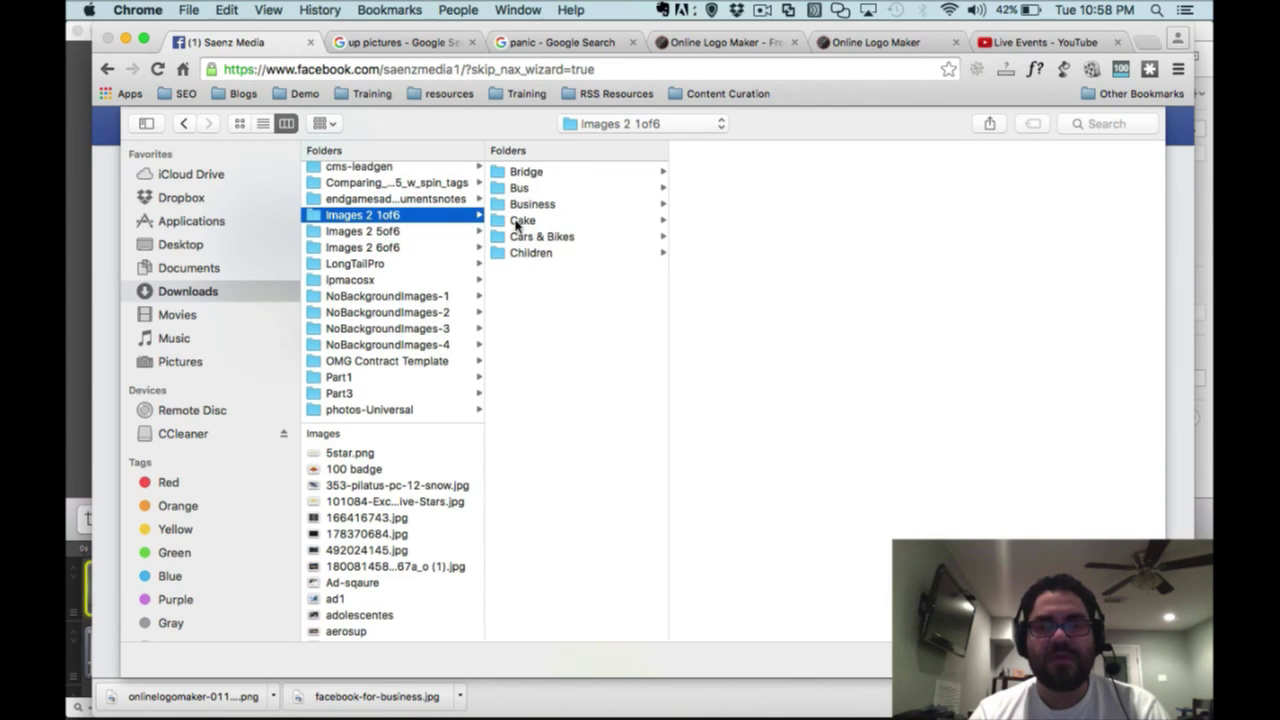
left_click(531, 204)
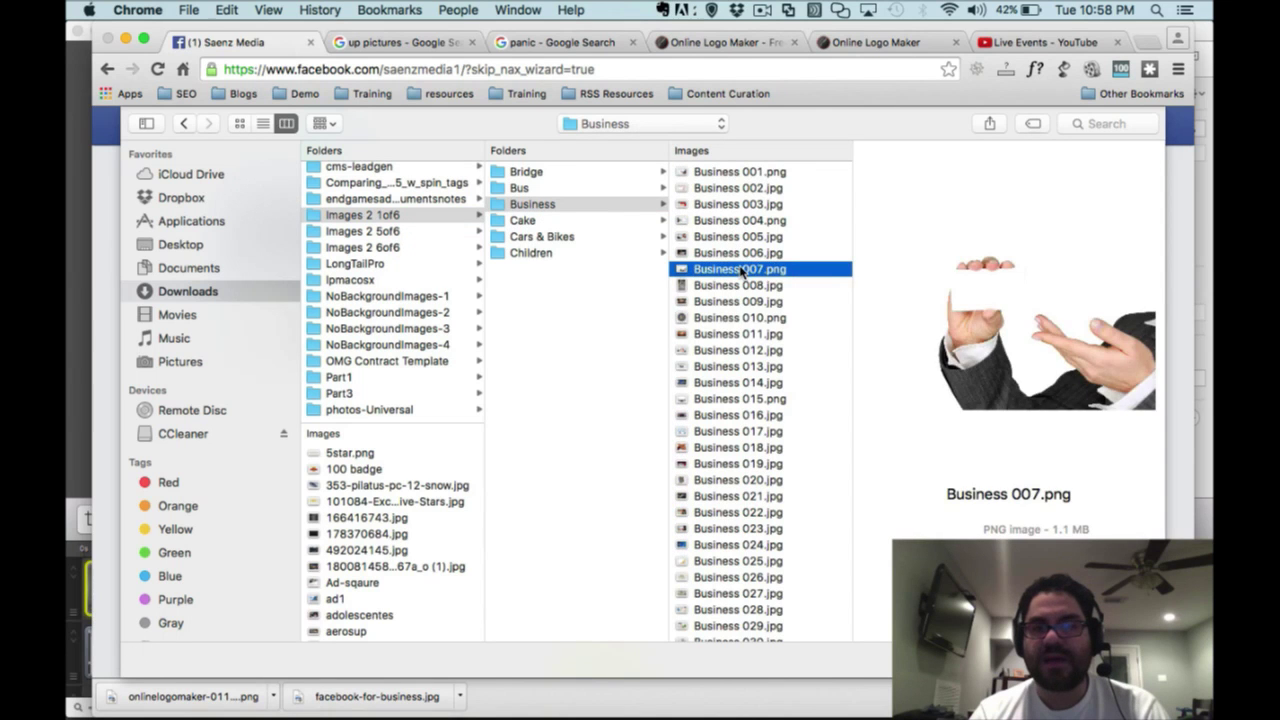
left_click(739, 317)
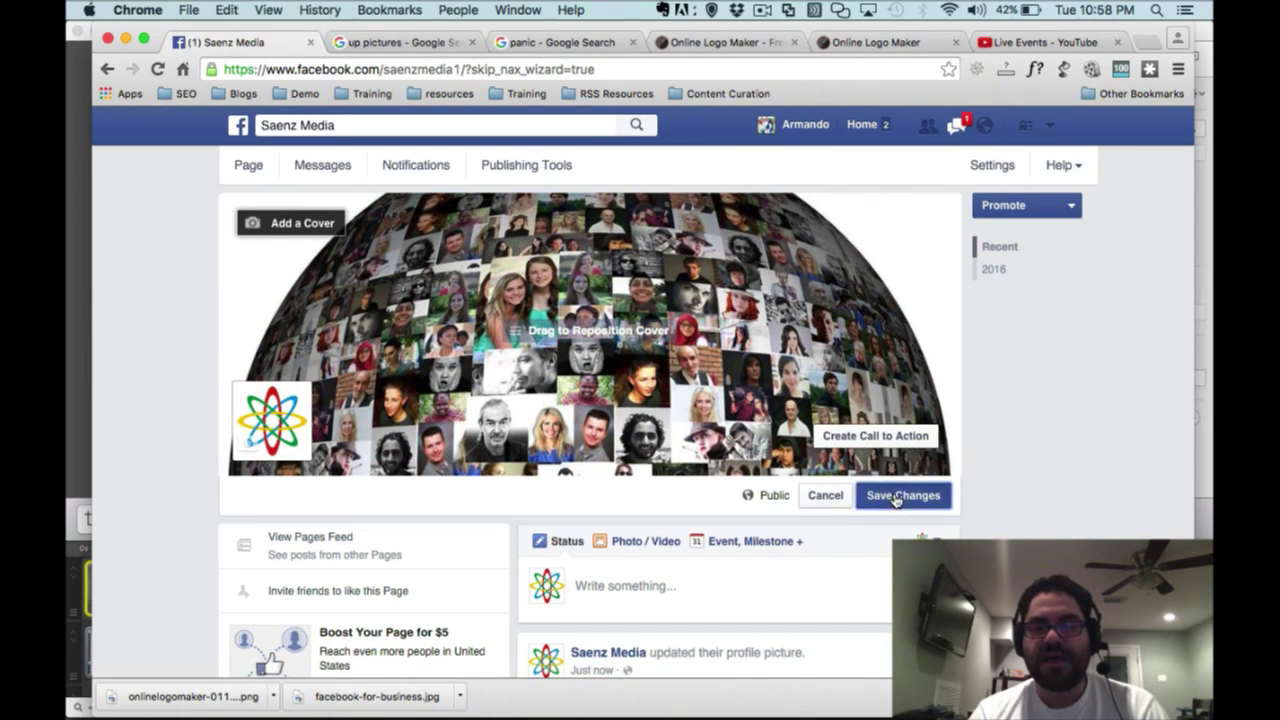
- Save the positioned face-collage cover photo
left_click(902, 495)
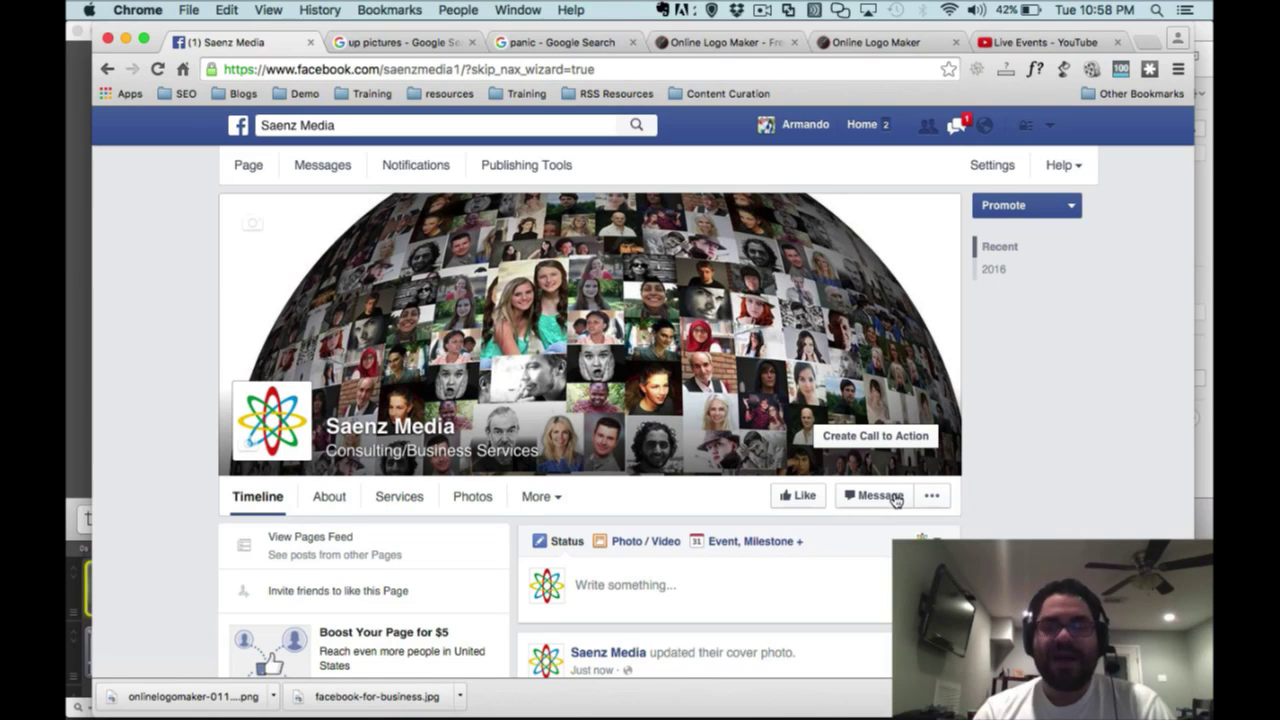
mouse_move(812, 418)
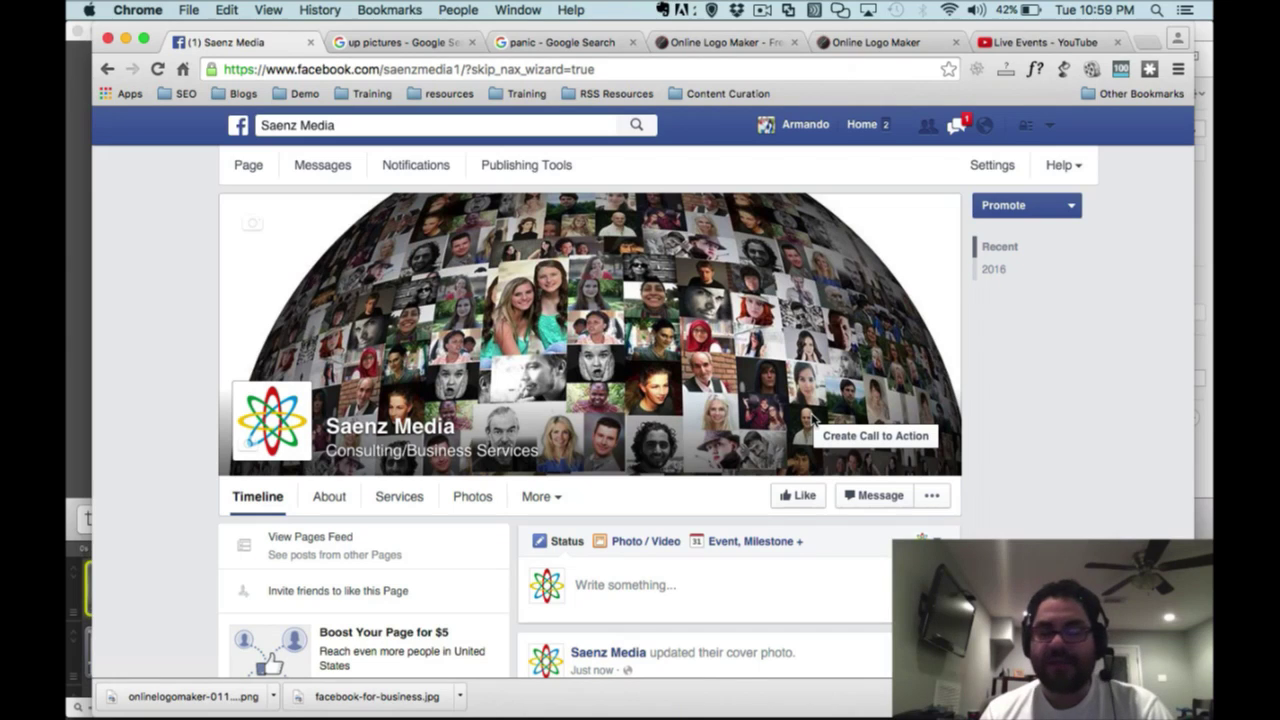
mouse_move(281, 390)
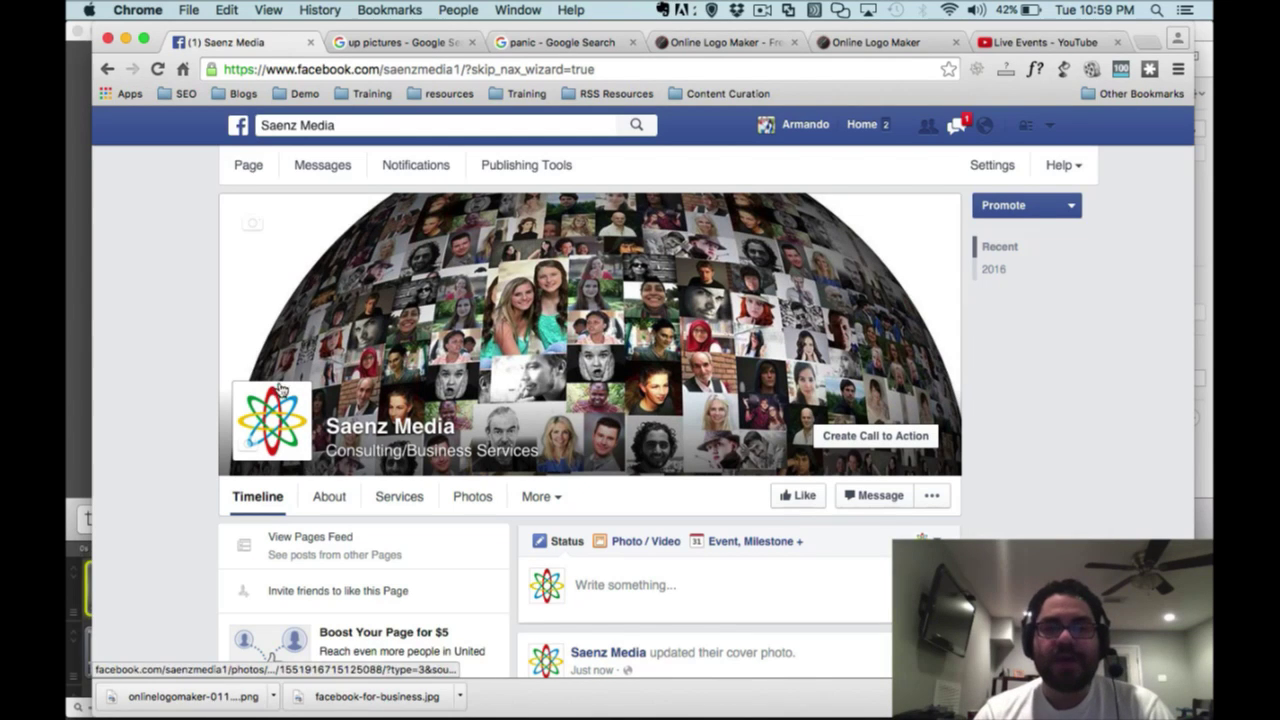
mouse_move(208, 397)
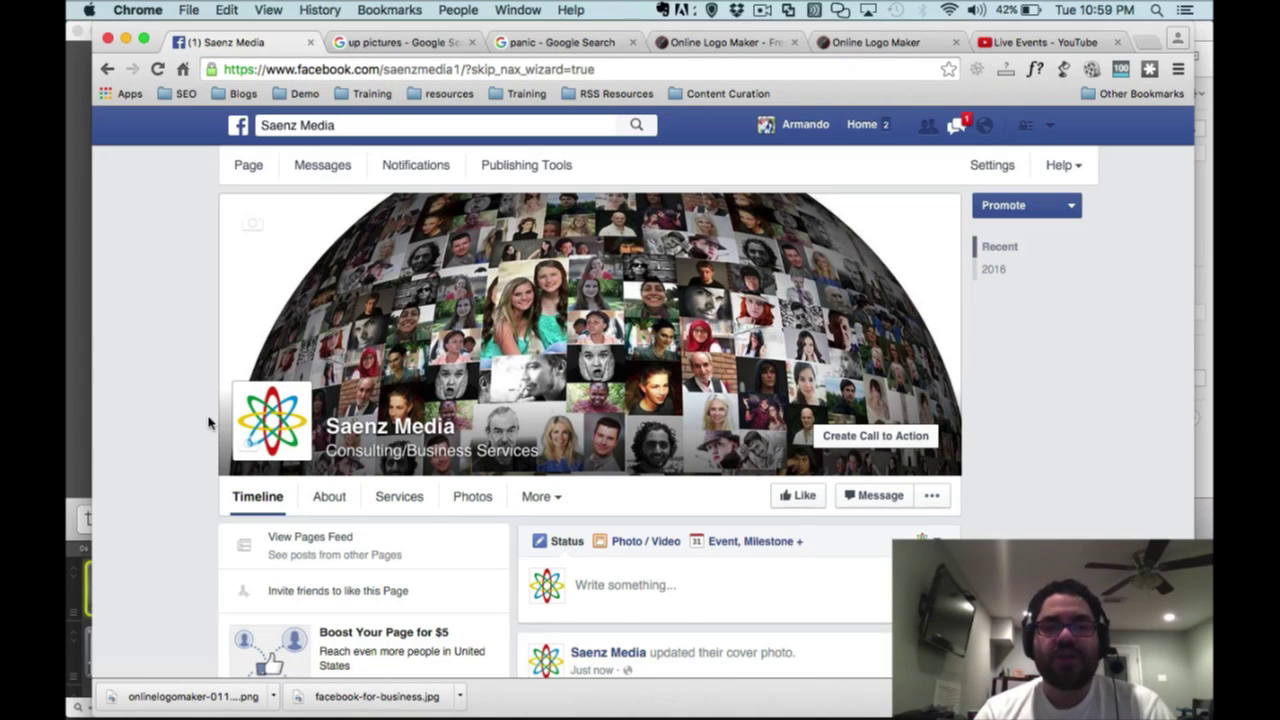
mouse_move(517, 275)
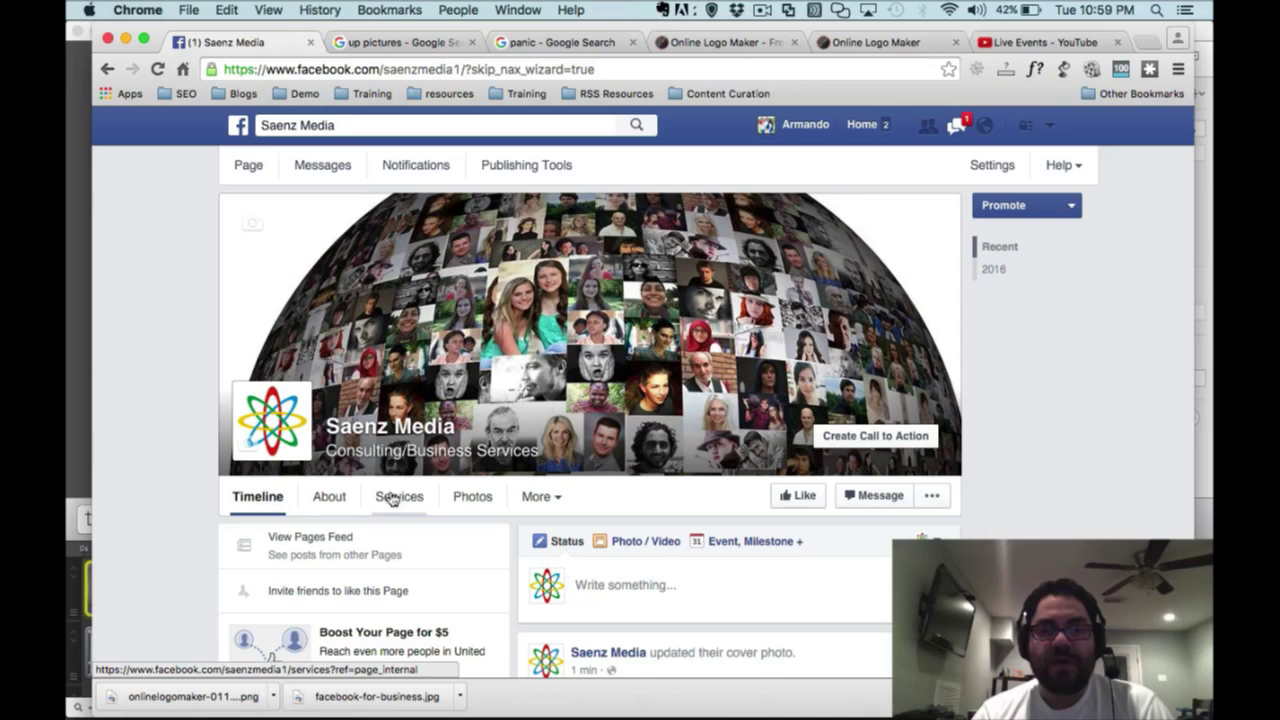
- View Saenz Media's About tab: category, name, web address and short description
left_click(327, 496)
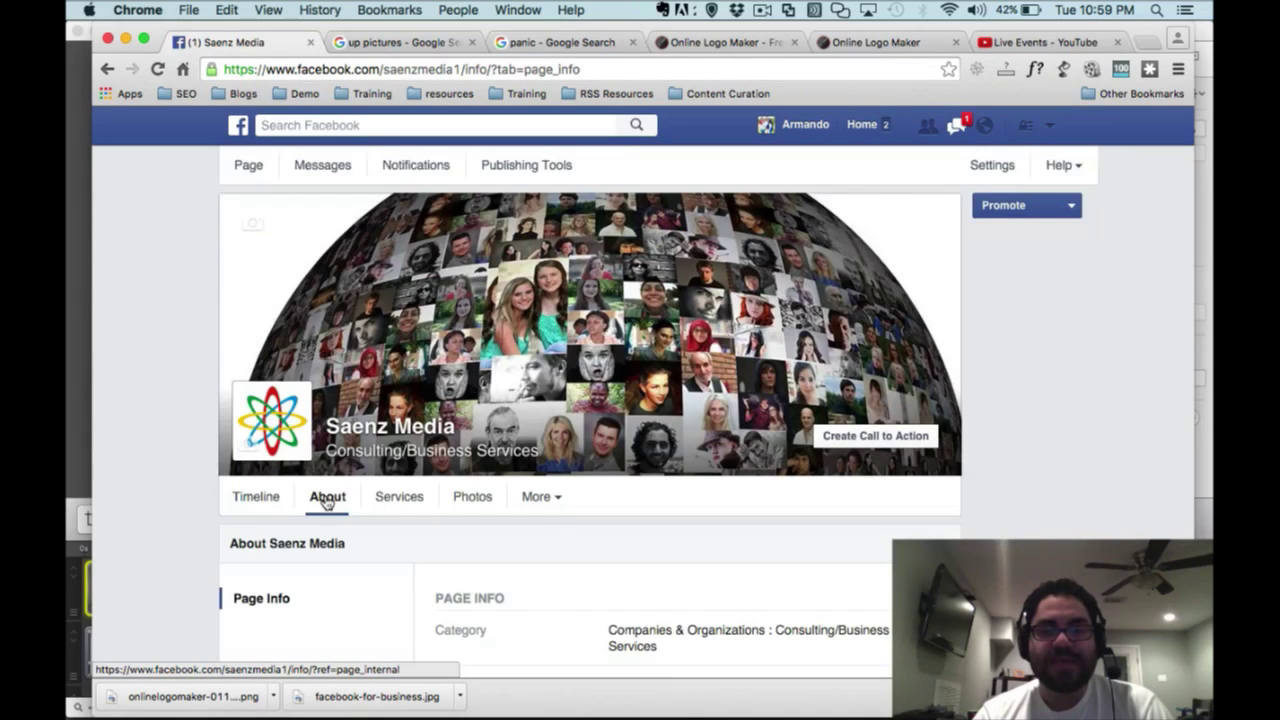
scroll("down", 3)
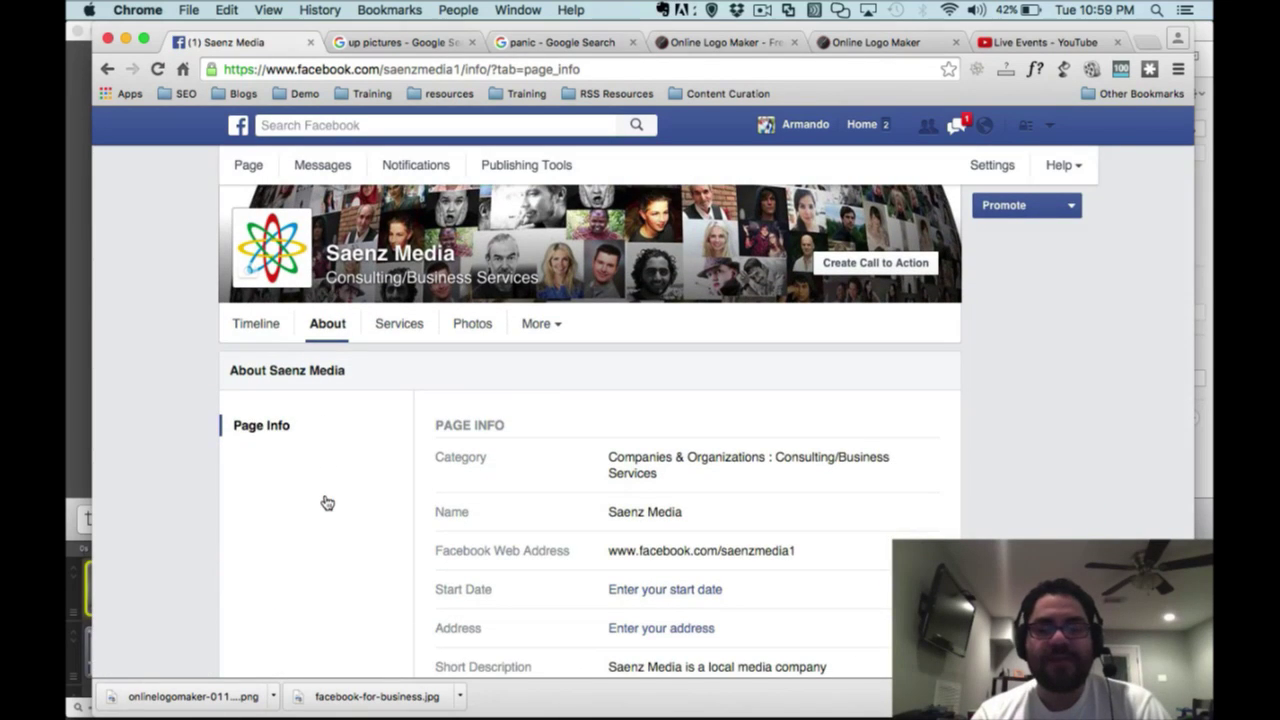
mouse_move(519, 474)
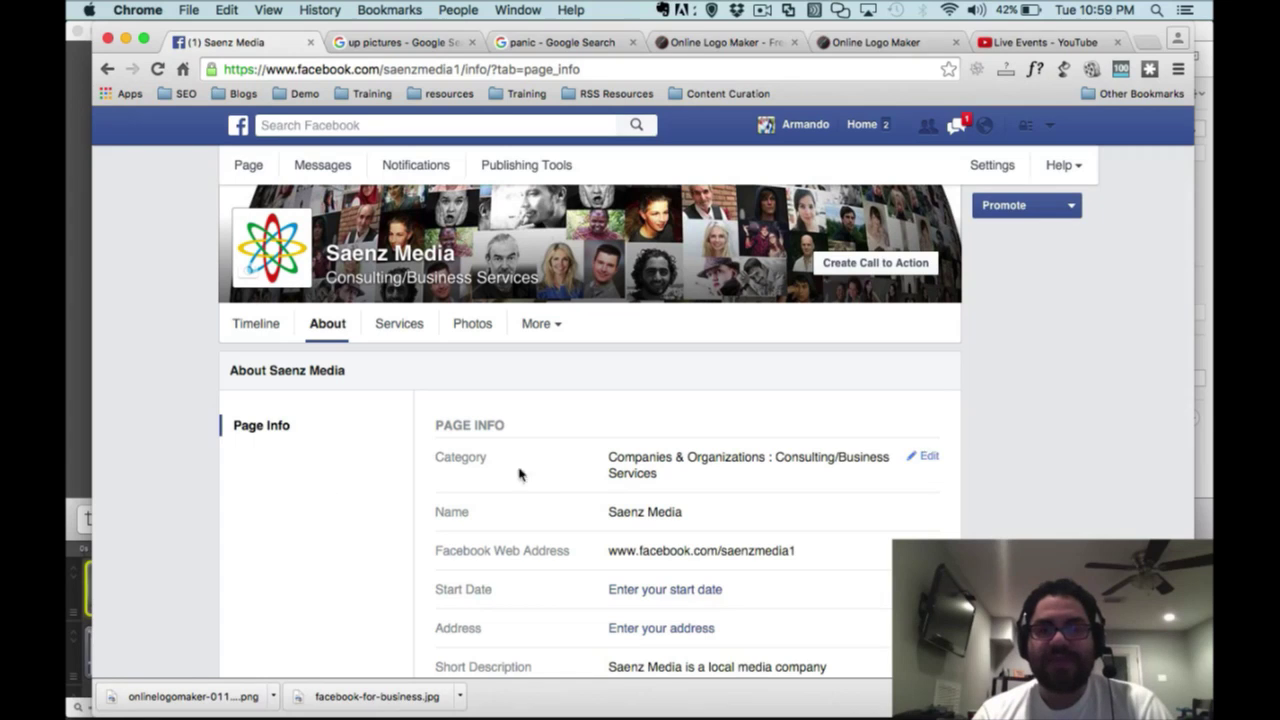
scroll("up", 3)
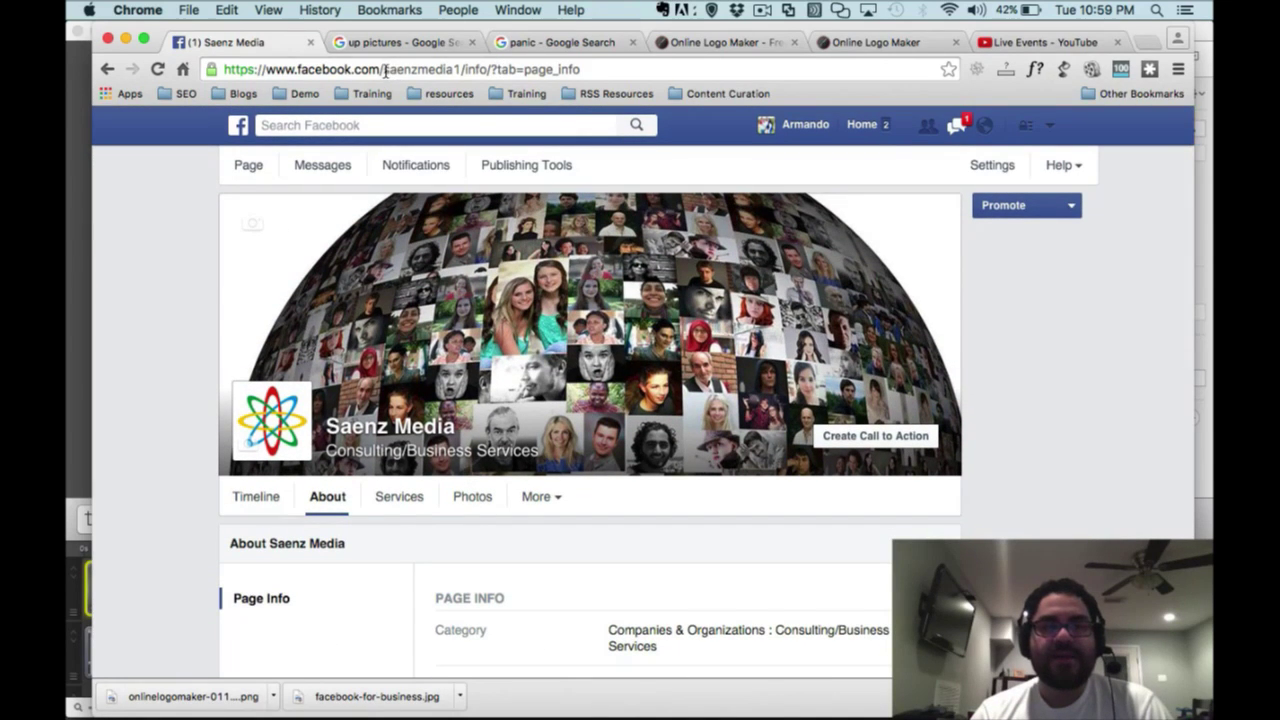
type("saenz")
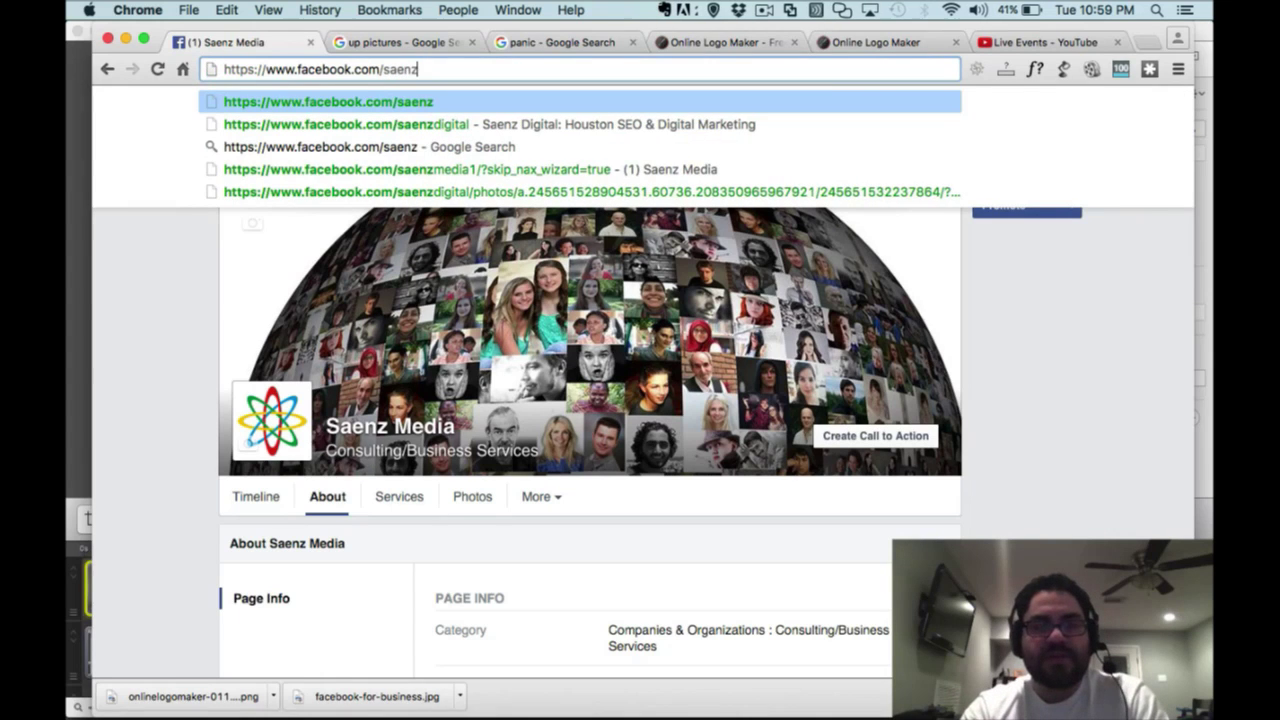
- Open facebook.com/saenzdigital and browse its likes, five-star review and address
type("digital")
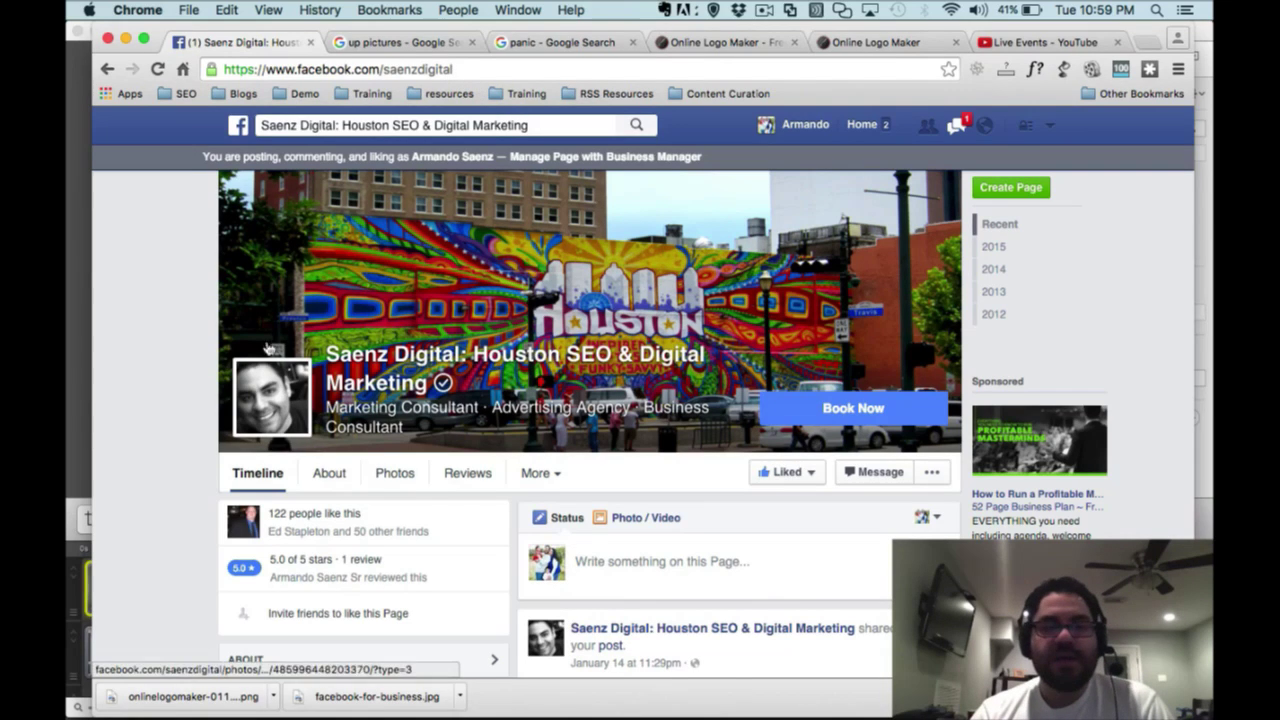
mouse_move(228, 387)
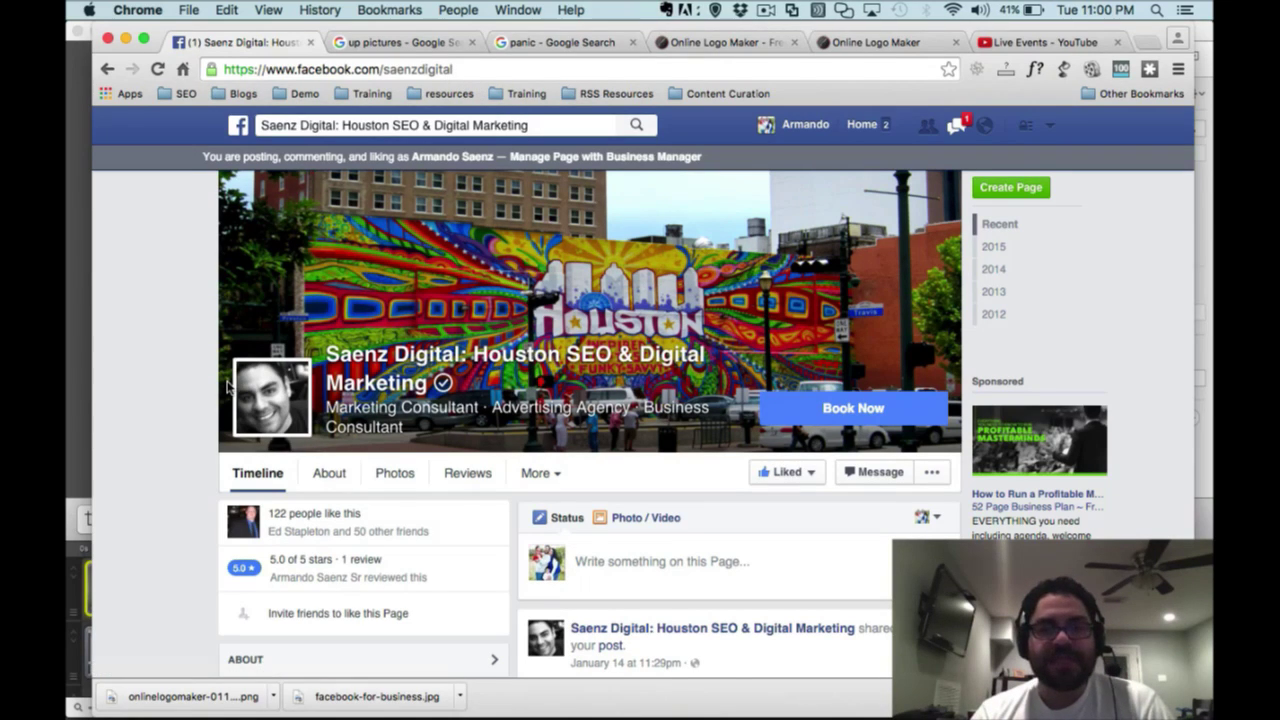
mouse_move(410, 289)
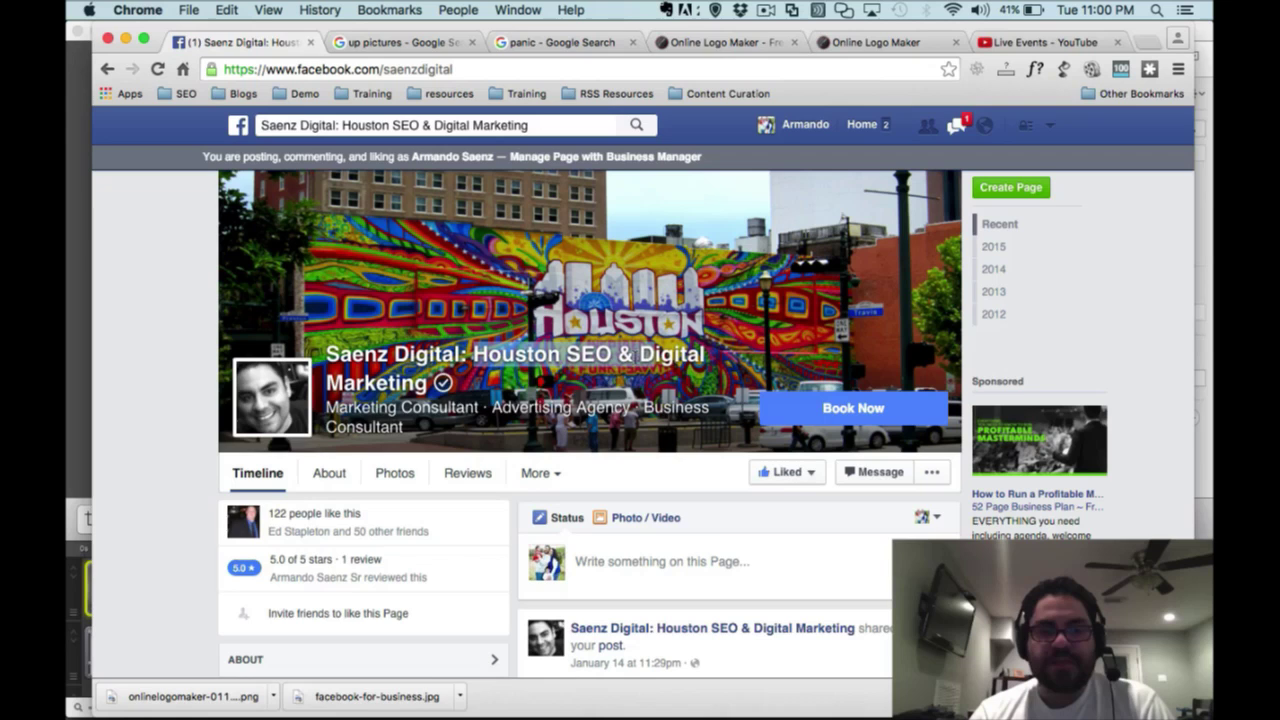
mouse_move(270, 418)
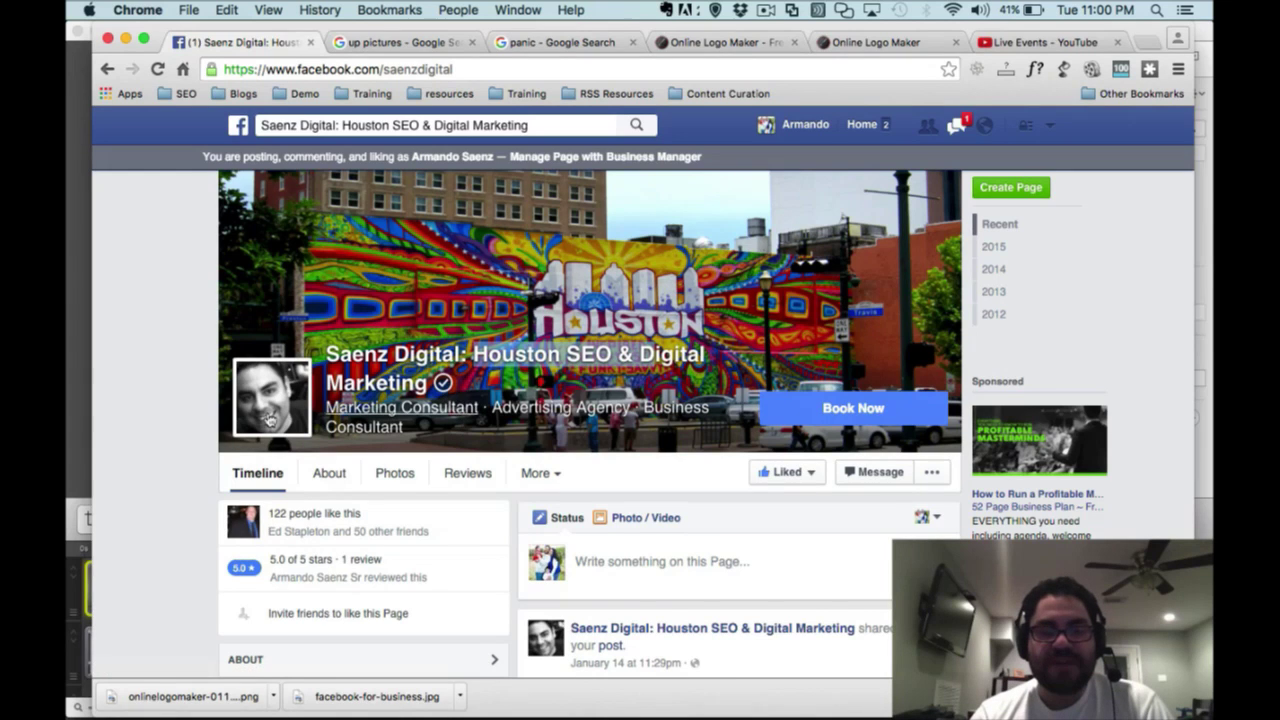
scroll("down", 3)
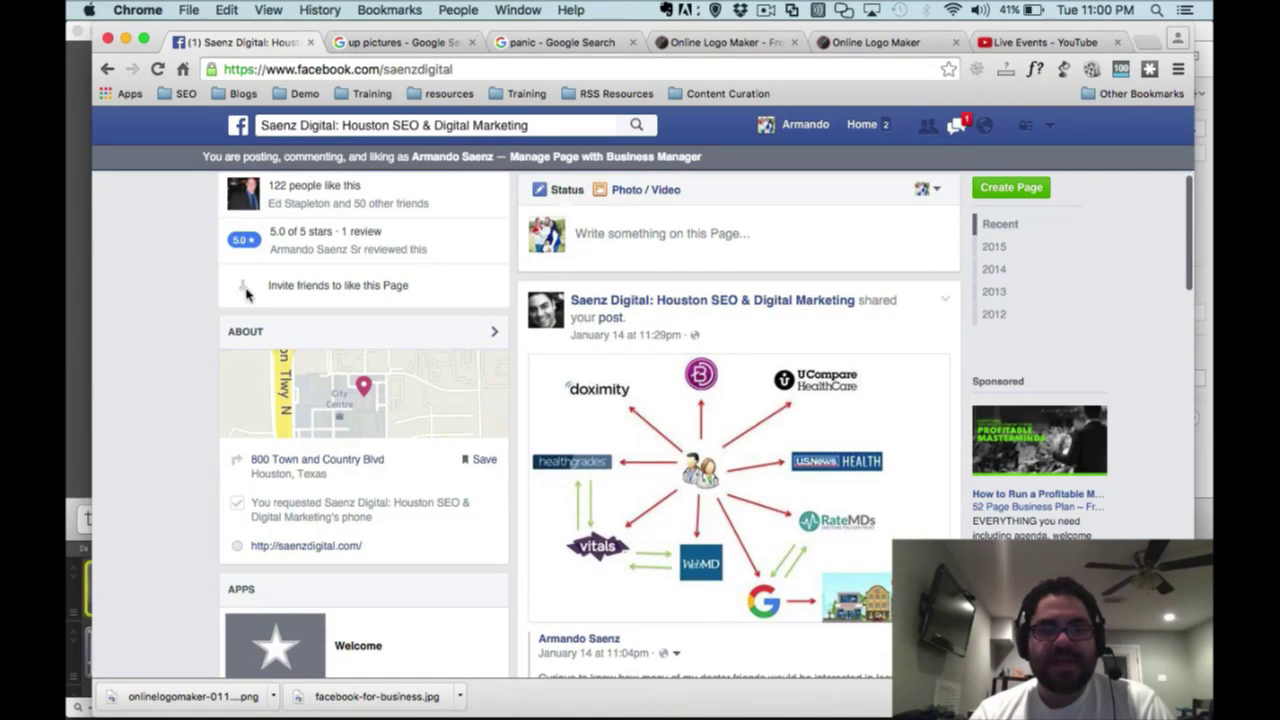
mouse_move(312, 500)
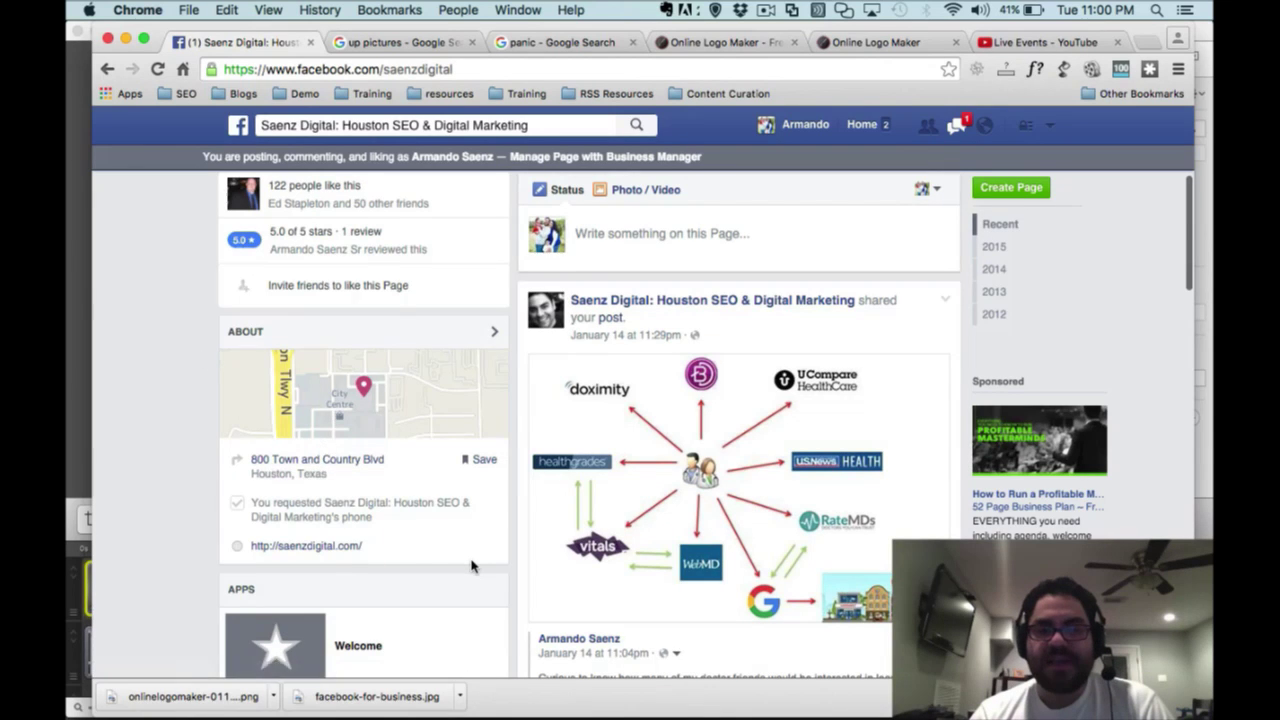
scroll("up", 3)
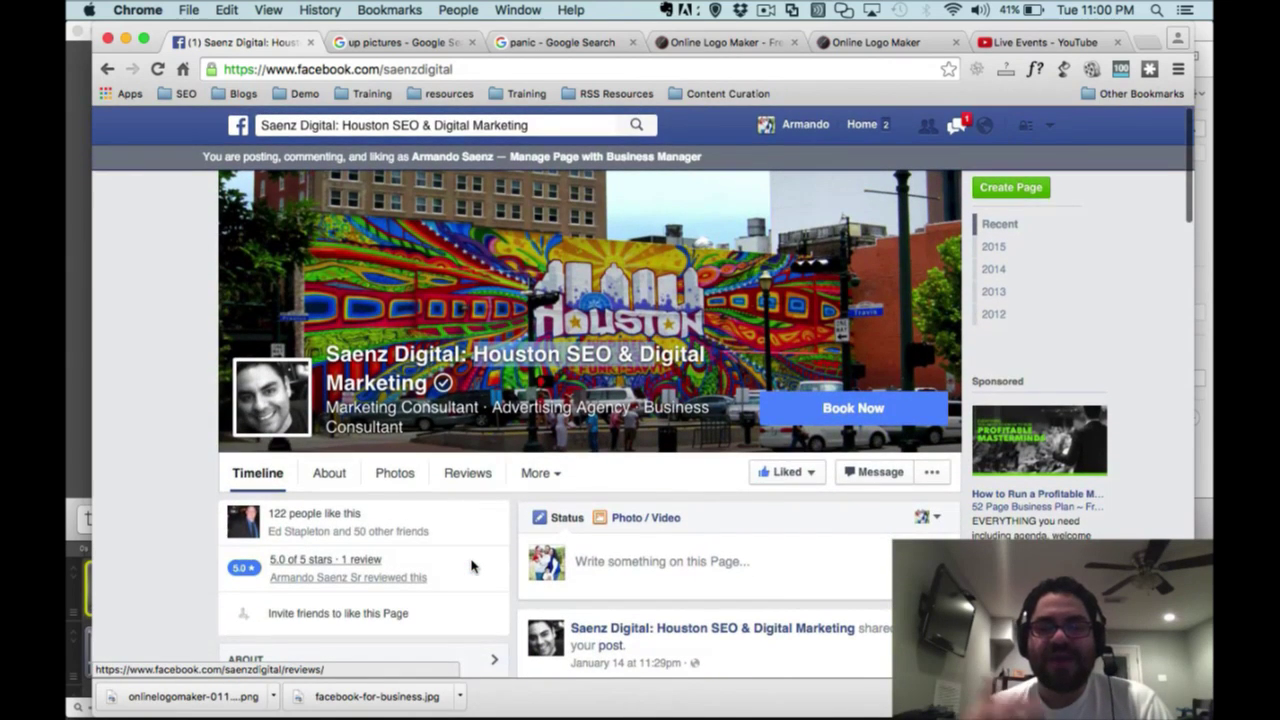